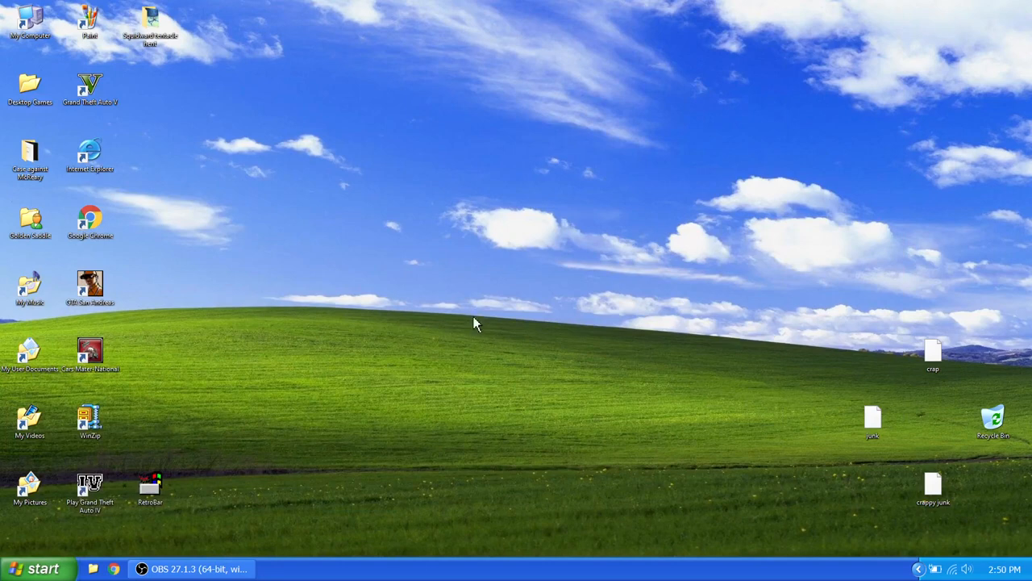
pyautogui.moveTo(476, 332)
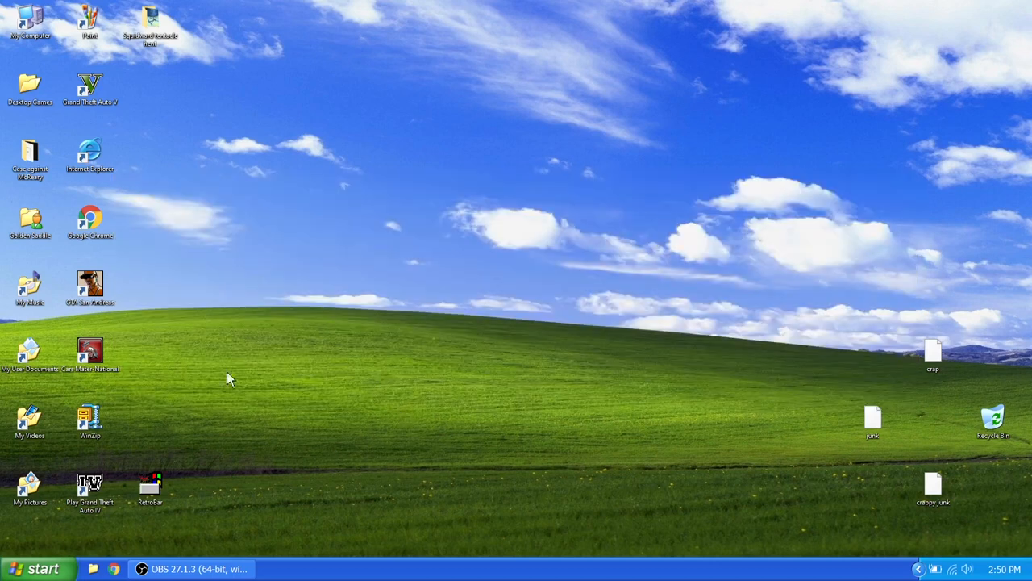
pyautogui.moveTo(148, 107)
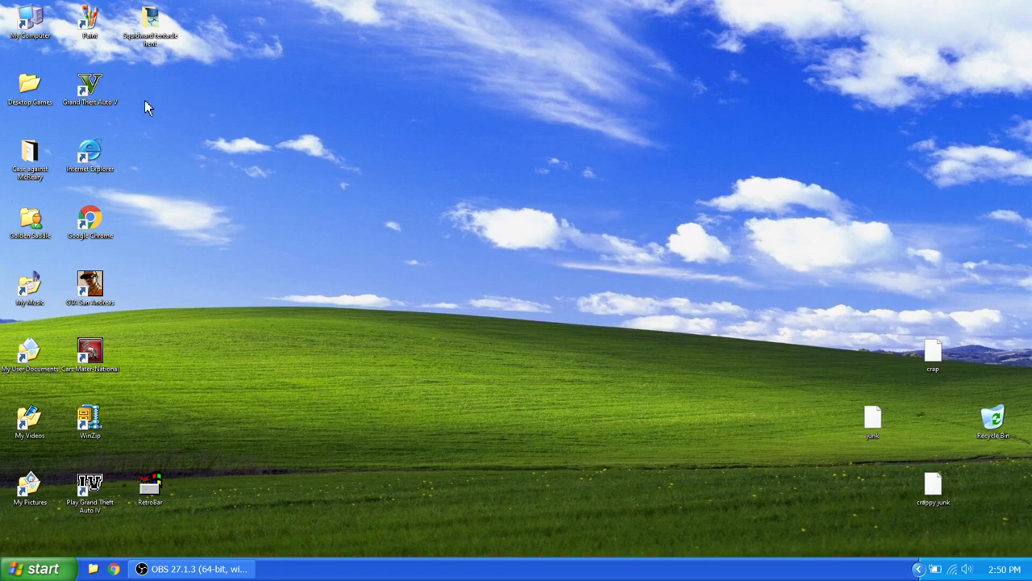
pyautogui.moveTo(79, 536)
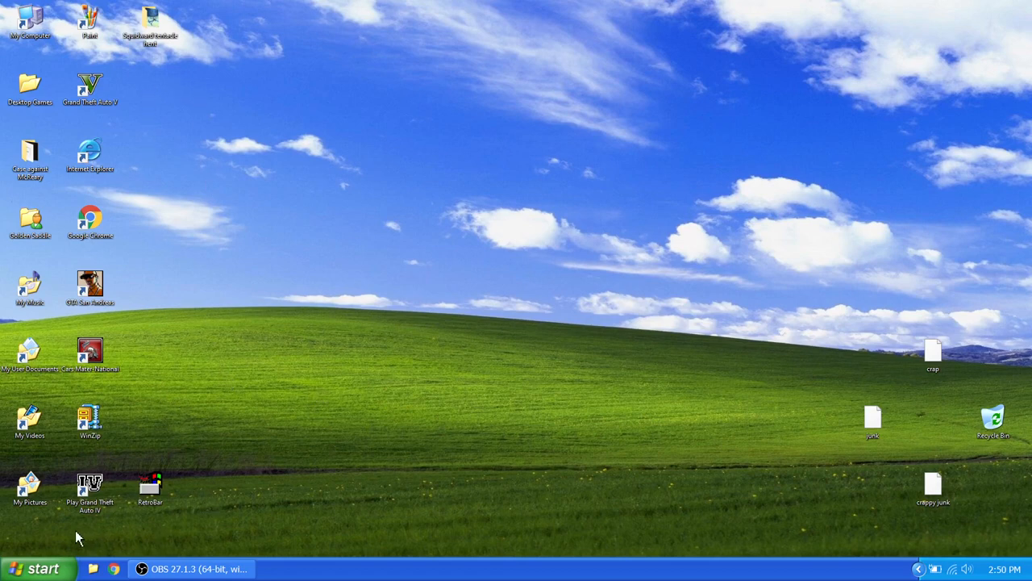
pyautogui.moveTo(31, 537)
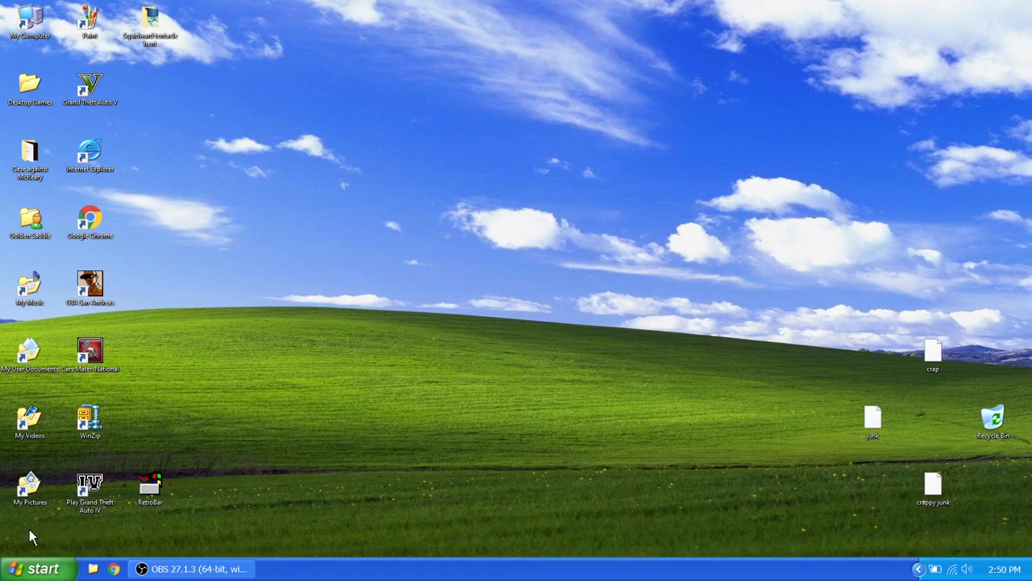
pyautogui.moveTo(441, 323)
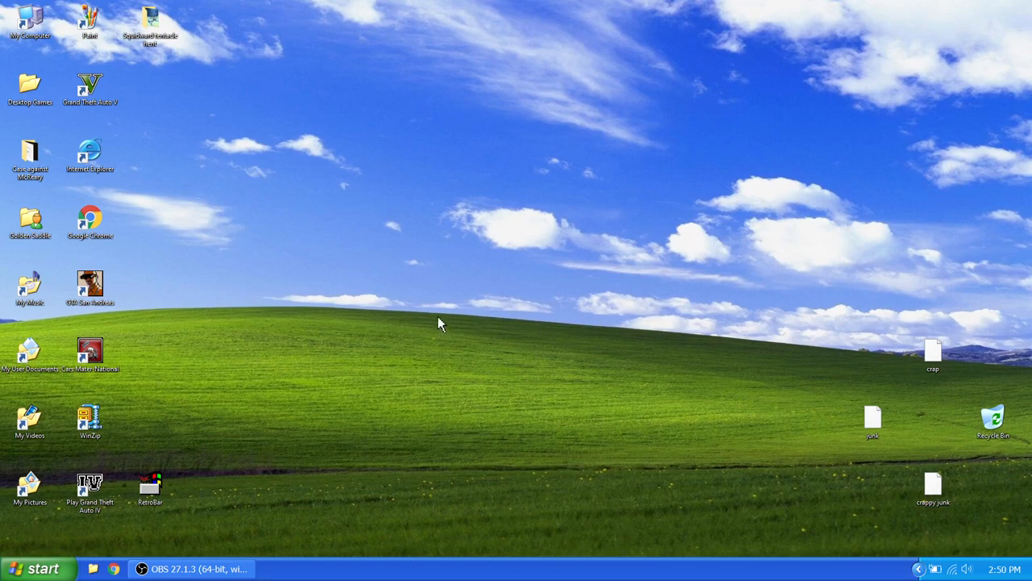
pyautogui.moveTo(470, 397)
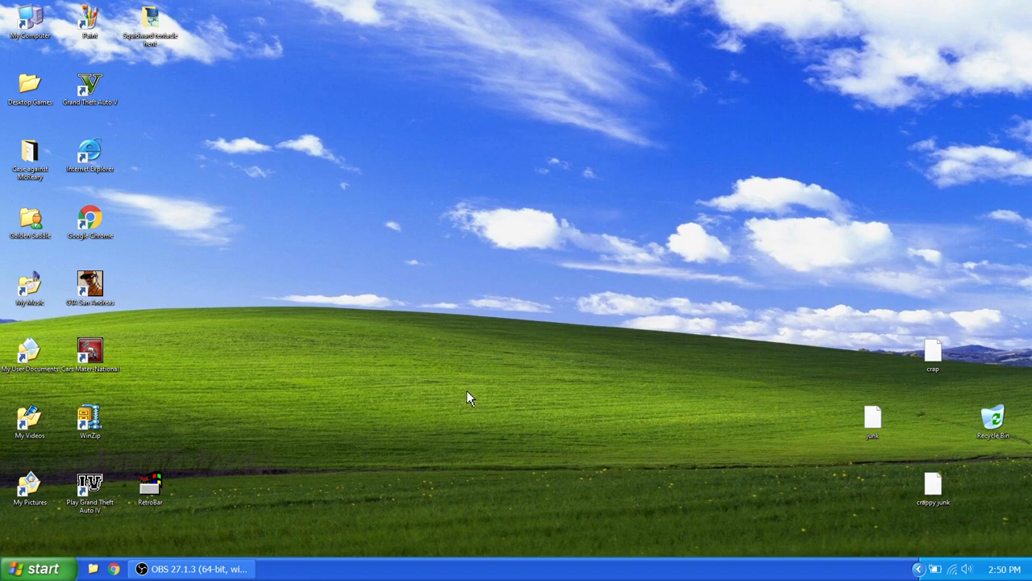
pyautogui.moveTo(369, 225)
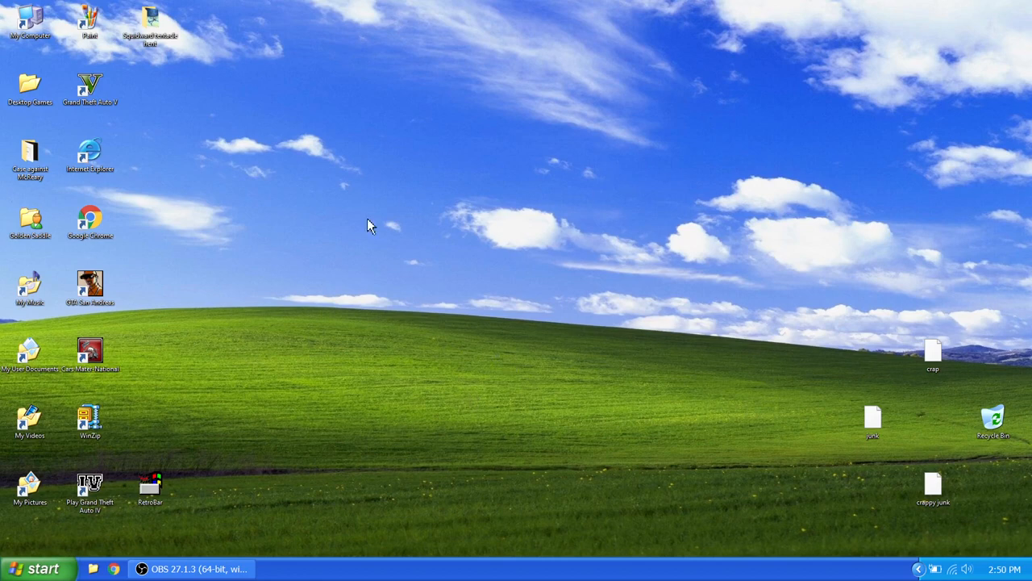
pyautogui.moveTo(507, 280)
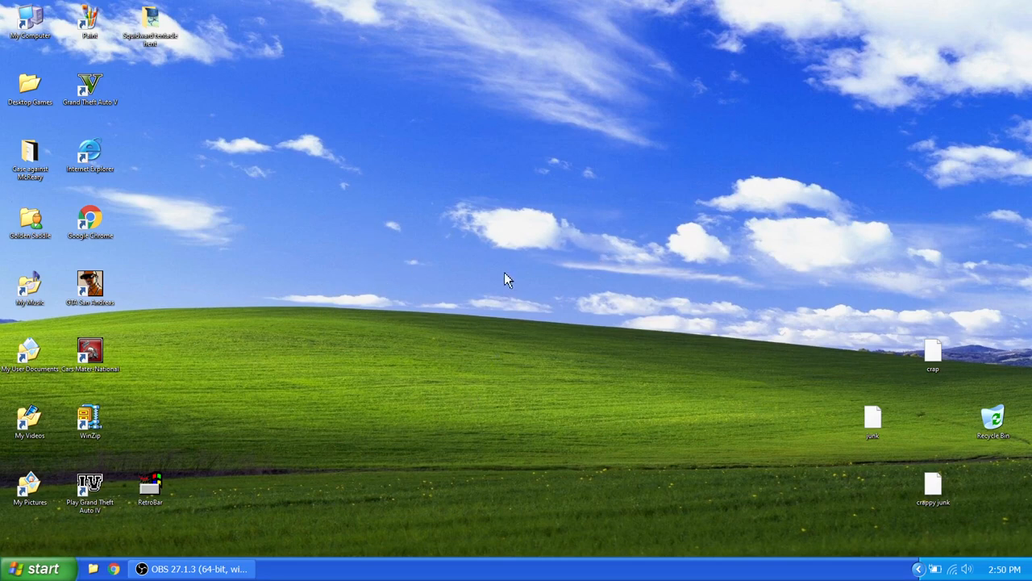
# Step: Delete the crap, junk and crappy junk files, then empty the Recycle Bin from its context menu
pyautogui.click(993, 420)
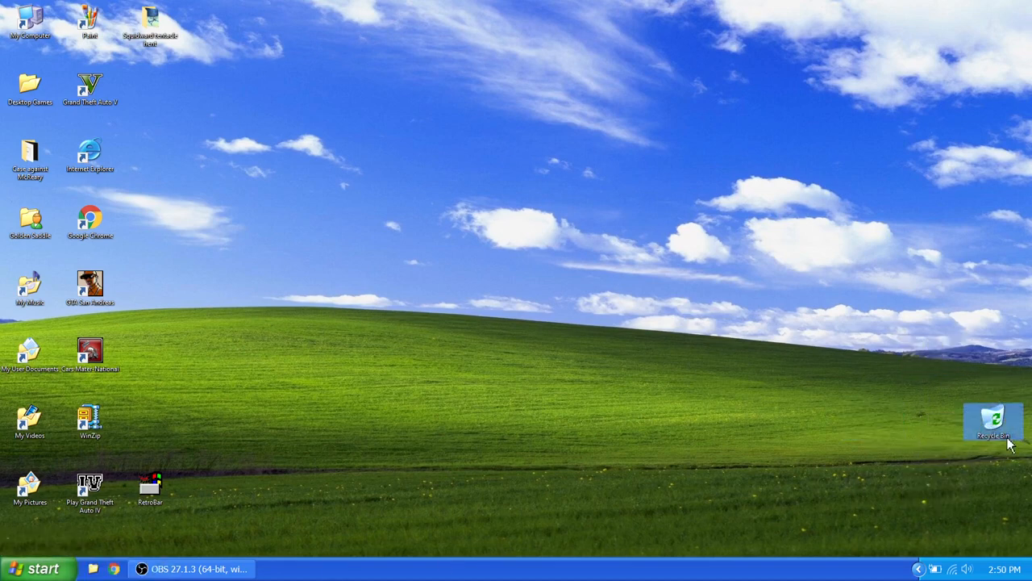
pyautogui.moveTo(1000, 435)
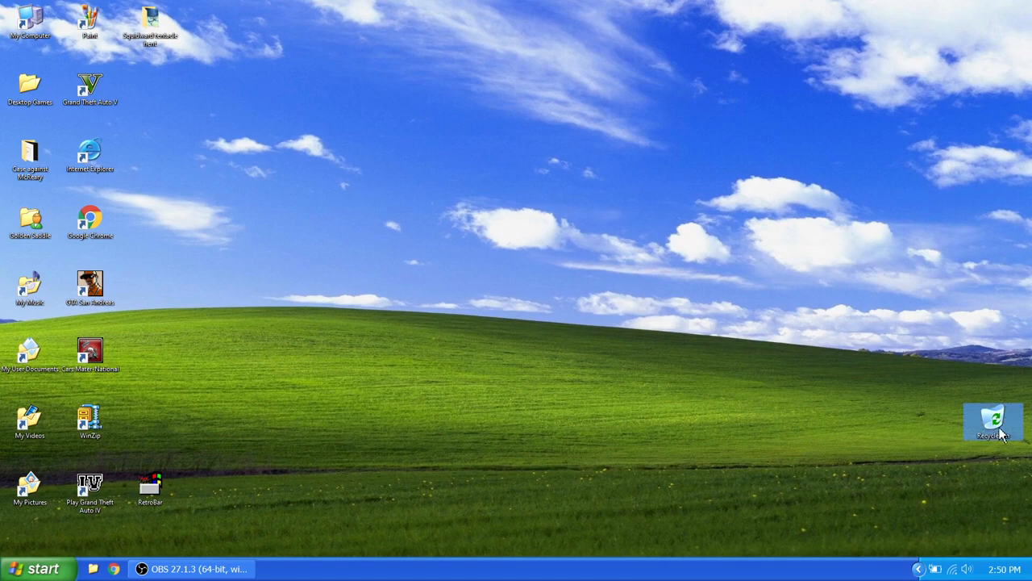
pyautogui.moveTo(1000, 432)
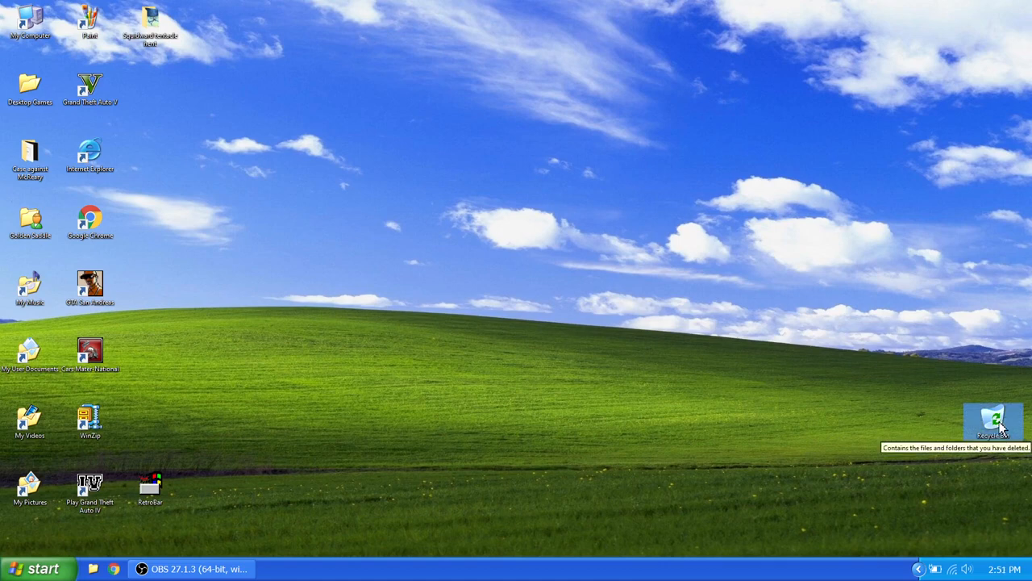
pyautogui.moveTo(916, 492)
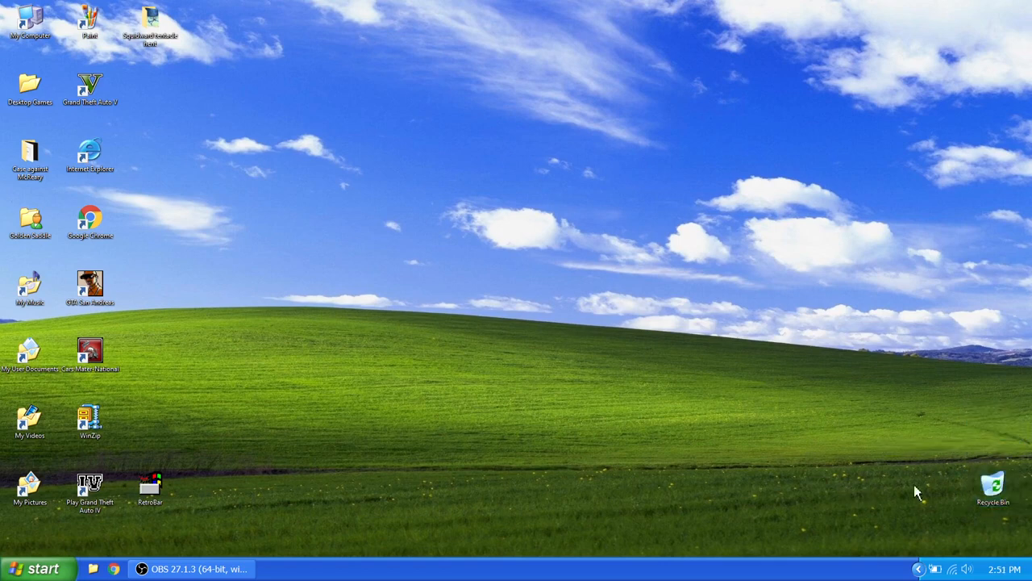
pyautogui.doubleClick(993, 484)
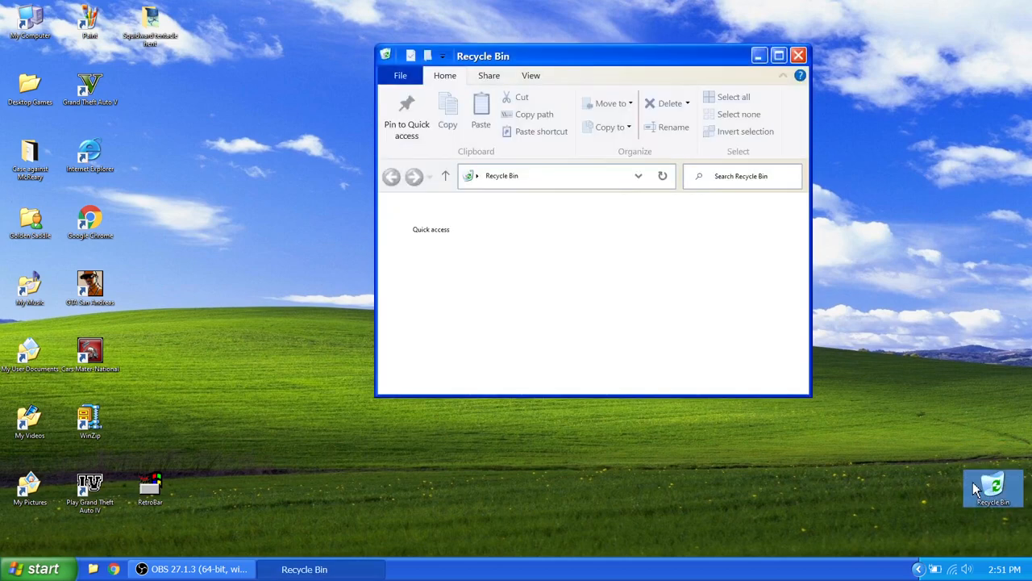
pyautogui.click(759, 55)
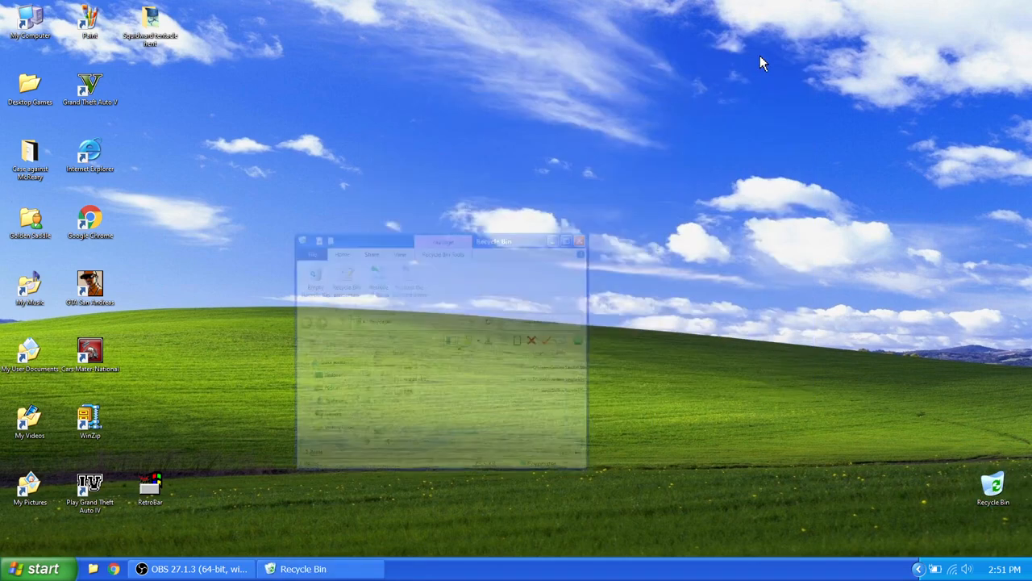
pyautogui.rightClick(993, 490)
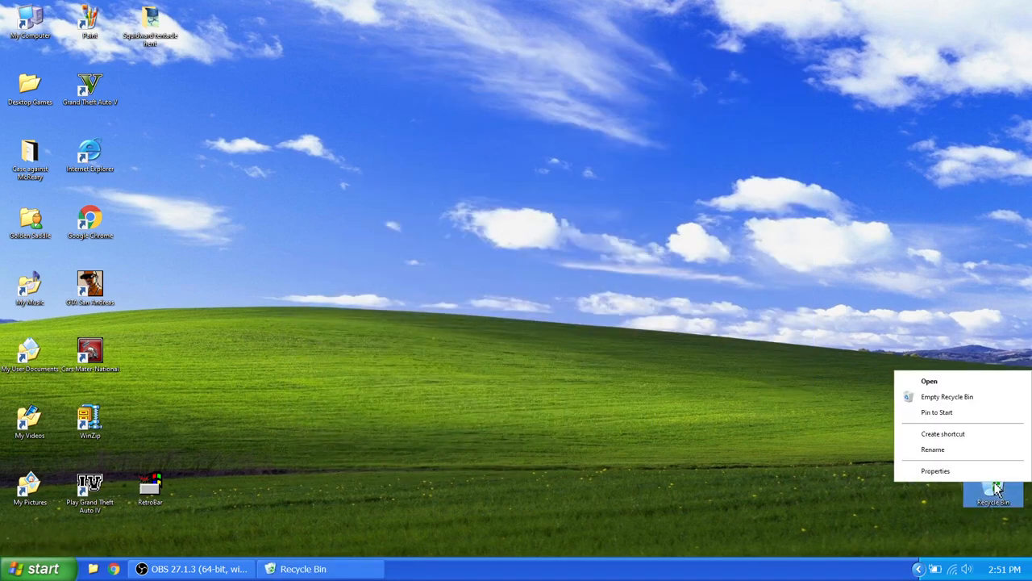
pyautogui.click(588, 307)
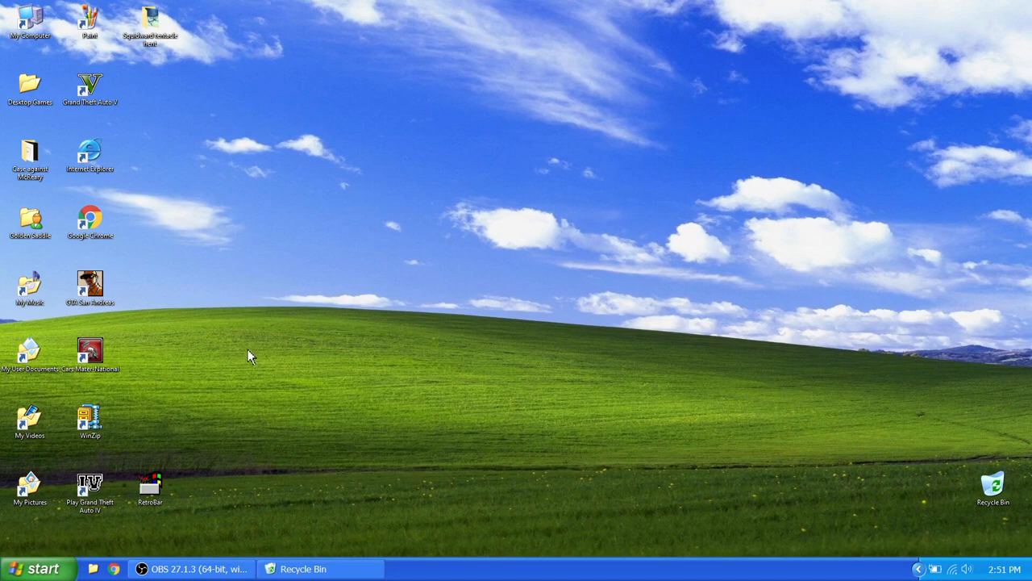
pyautogui.moveTo(200, 143)
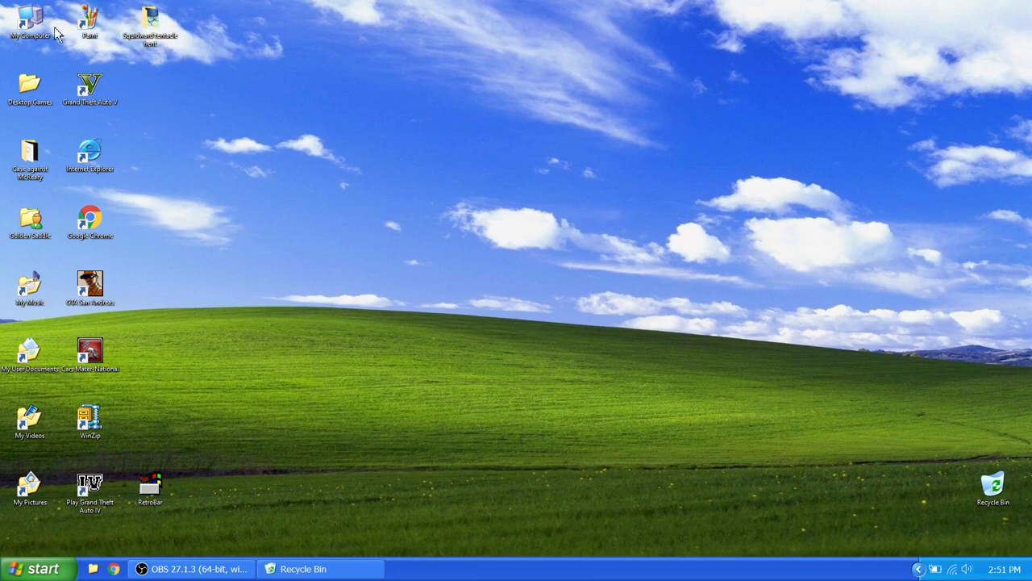
pyautogui.moveTo(159, 302)
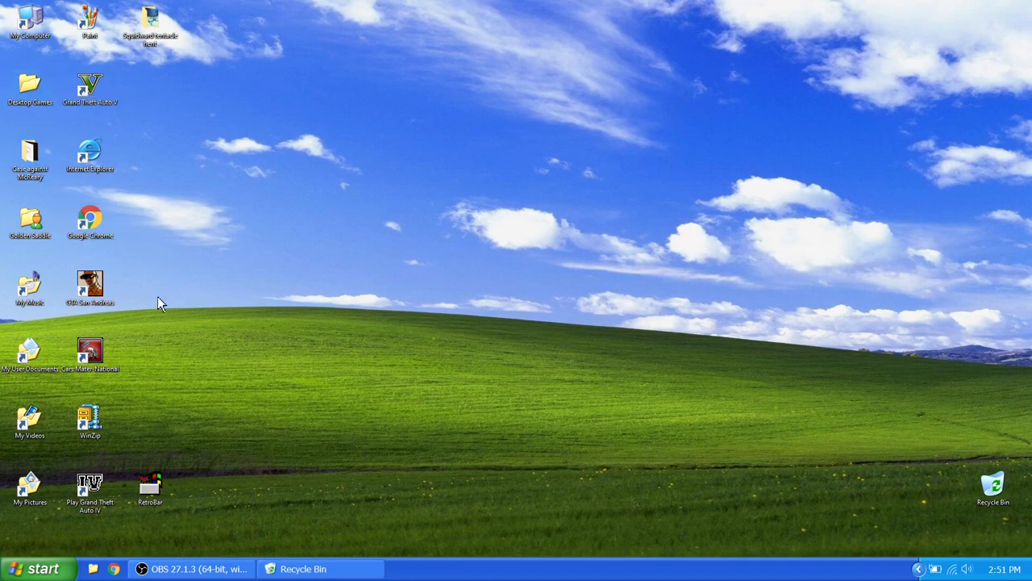
pyautogui.moveTo(44, 282)
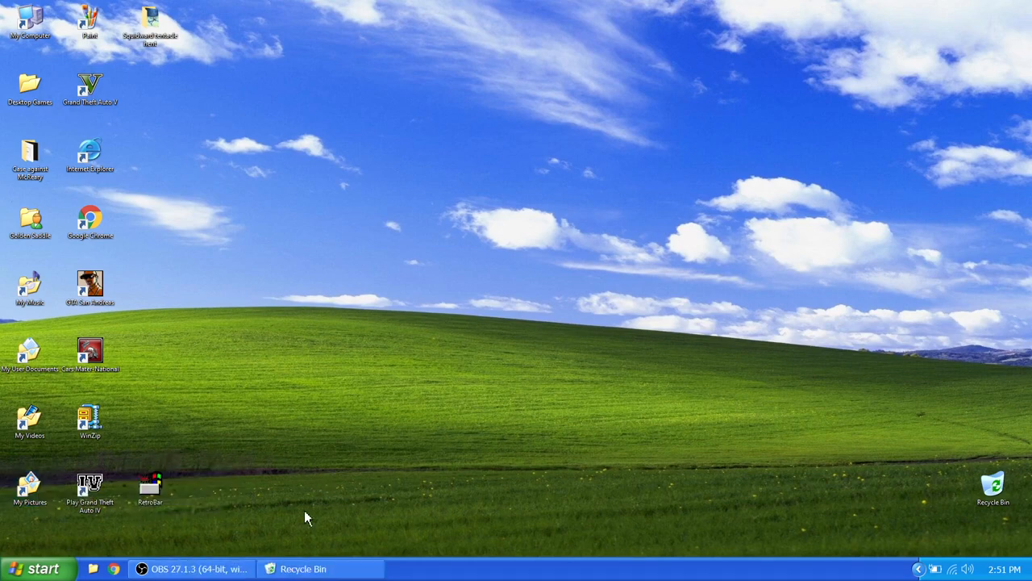
pyautogui.moveTo(965, 484)
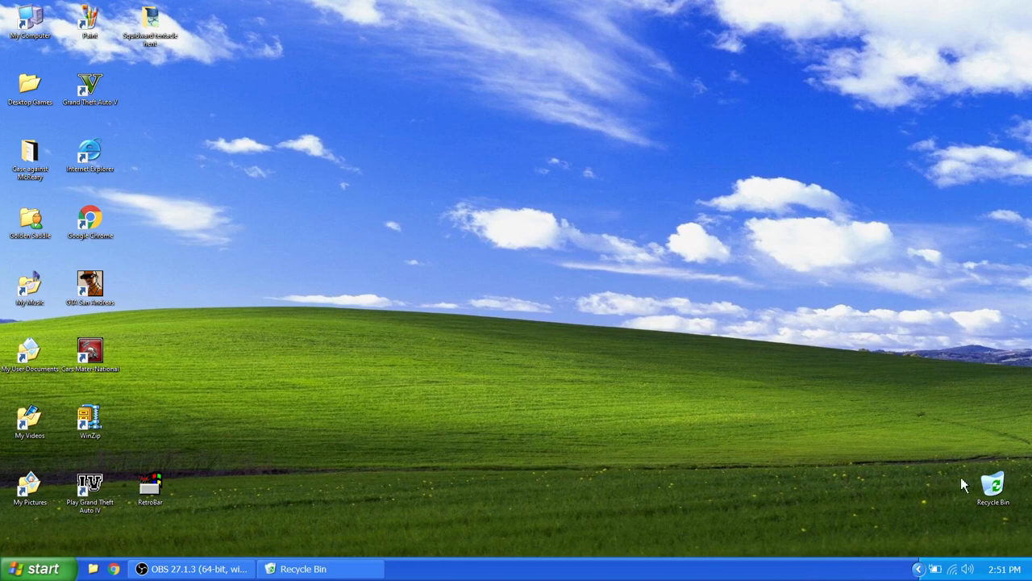
pyautogui.moveTo(283, 477)
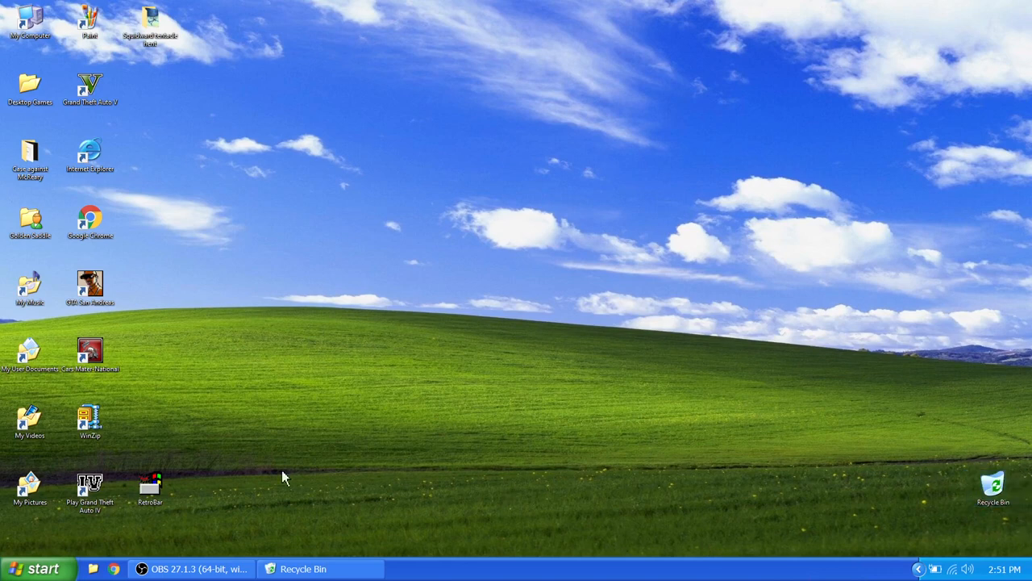
pyautogui.doubleClick(993, 484)
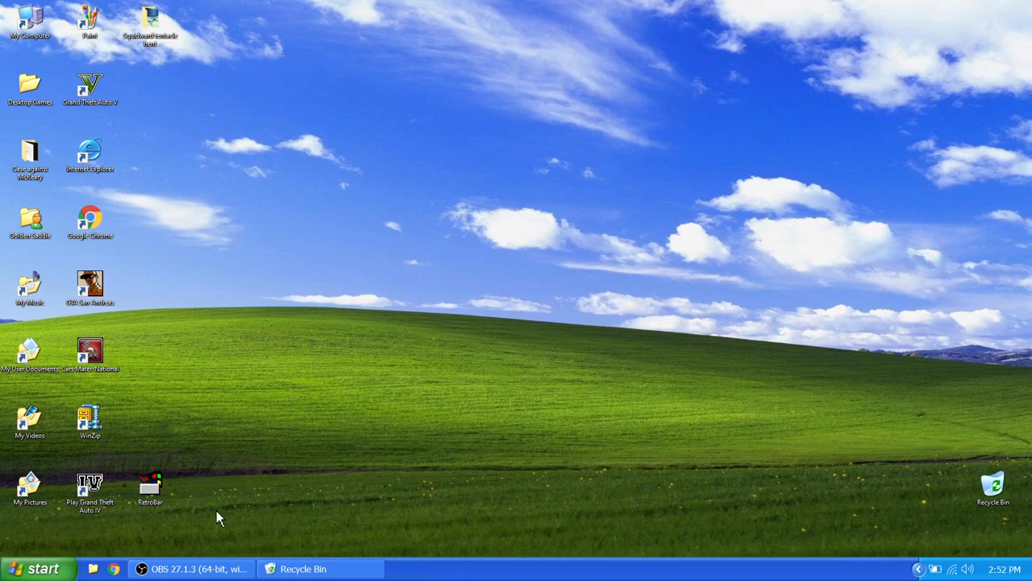
pyautogui.moveTo(41, 567)
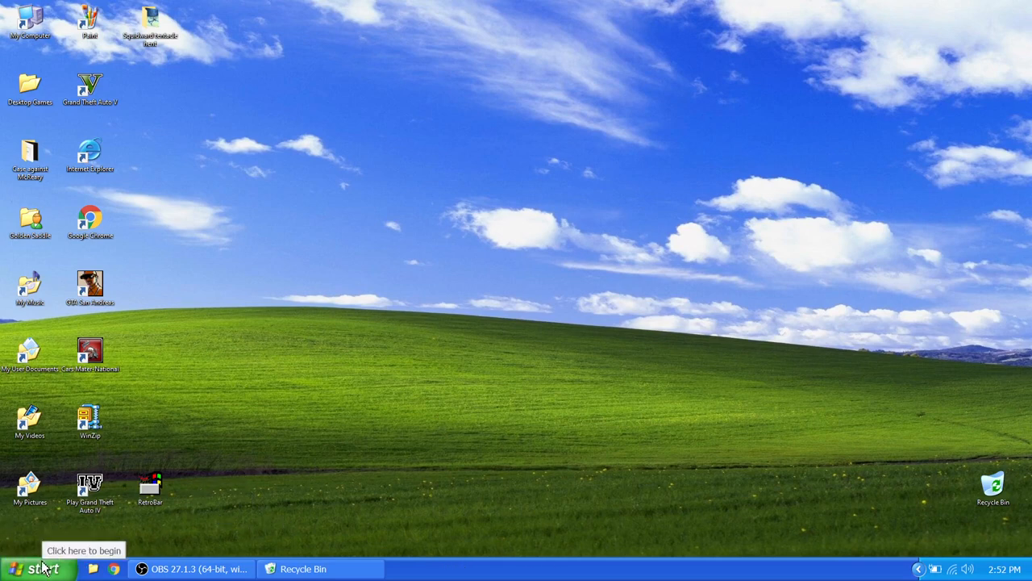
pyautogui.moveTo(49, 569)
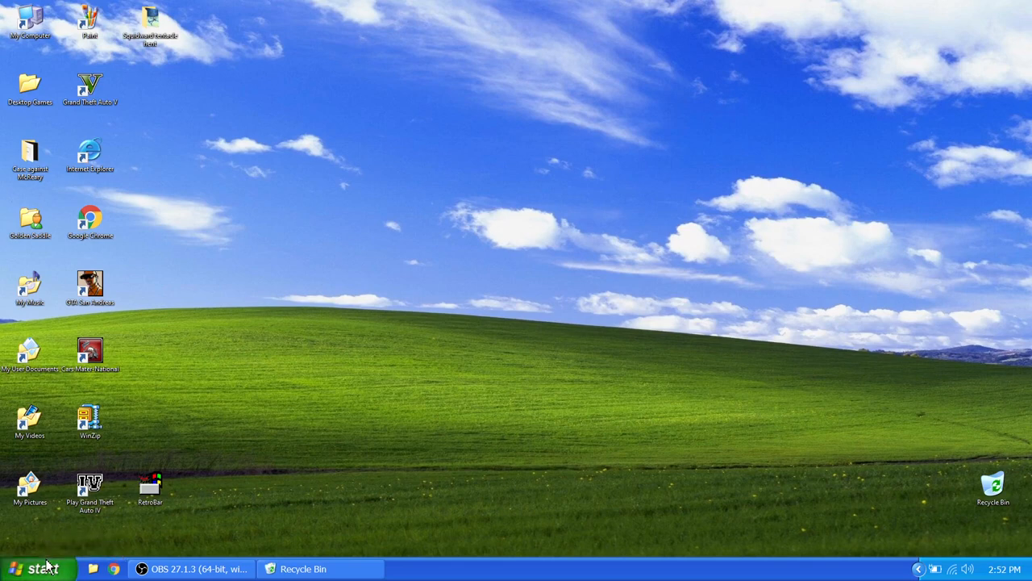
# Step: Reopen the Recycle Bin from its desktop icon to confirm it's empty, then bring up Start
pyautogui.click(37, 568)
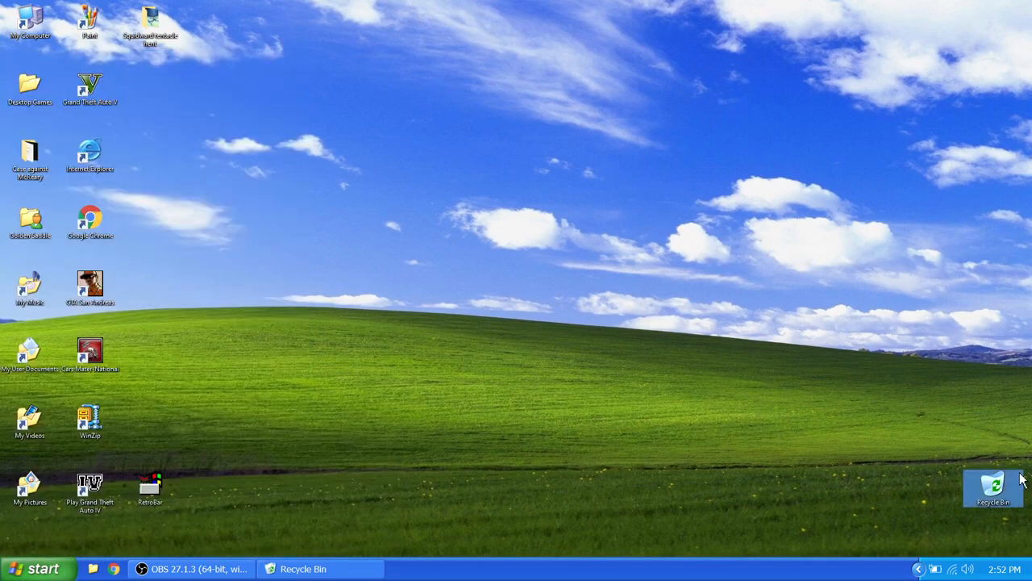
pyautogui.doubleClick(993, 486)
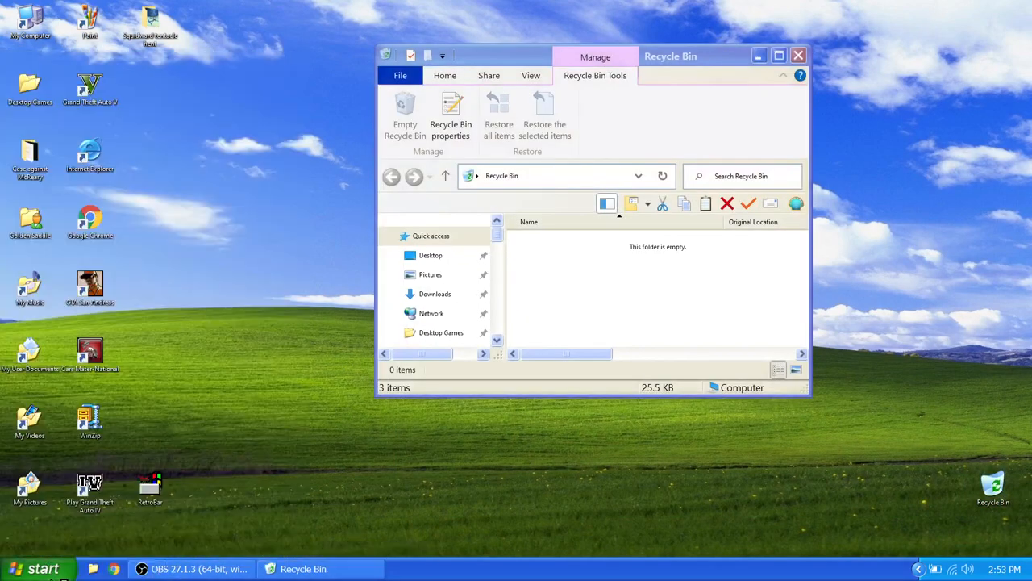
pyautogui.click(42, 568)
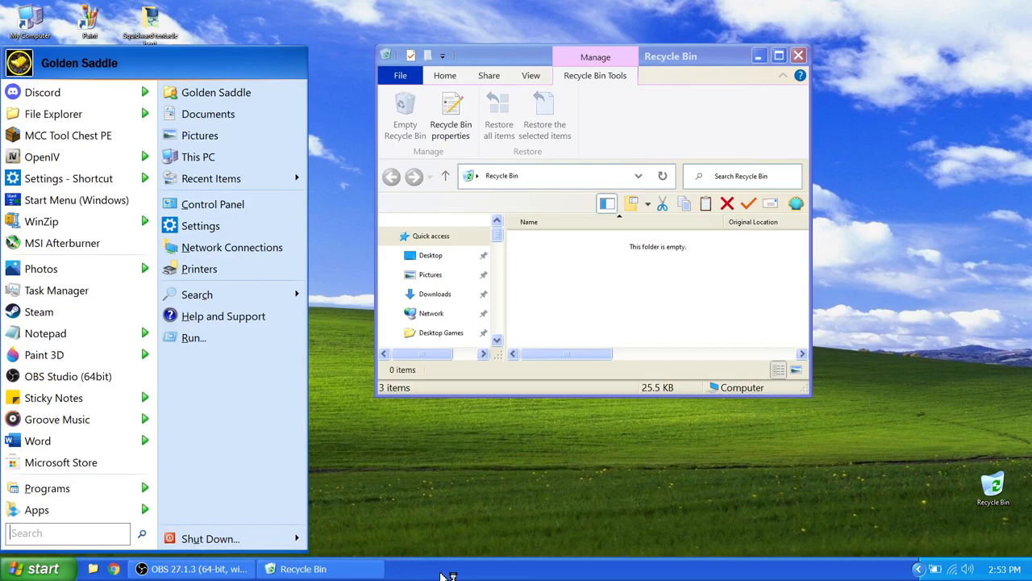
pyautogui.moveTo(430, 563)
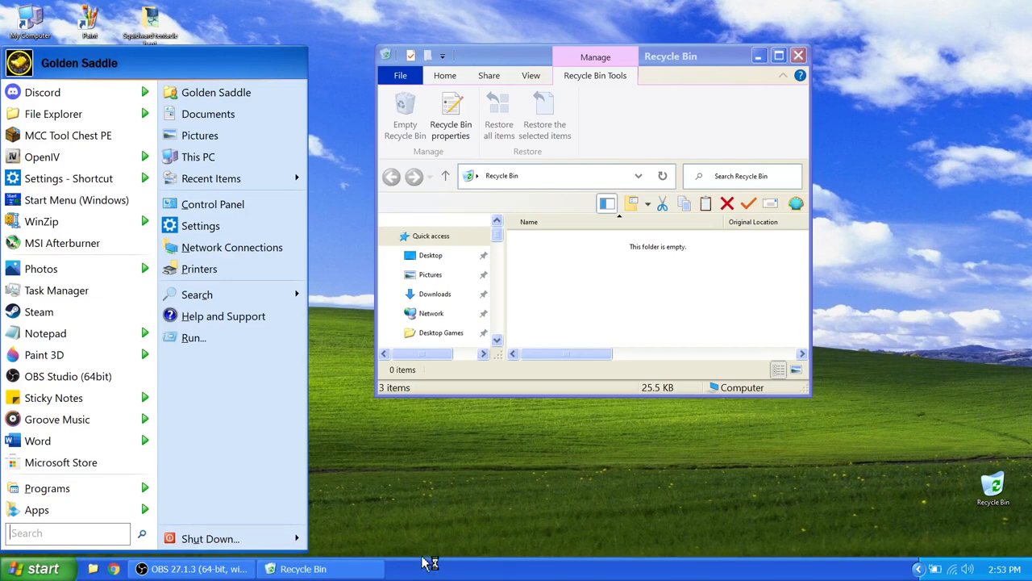
pyautogui.moveTo(426, 563)
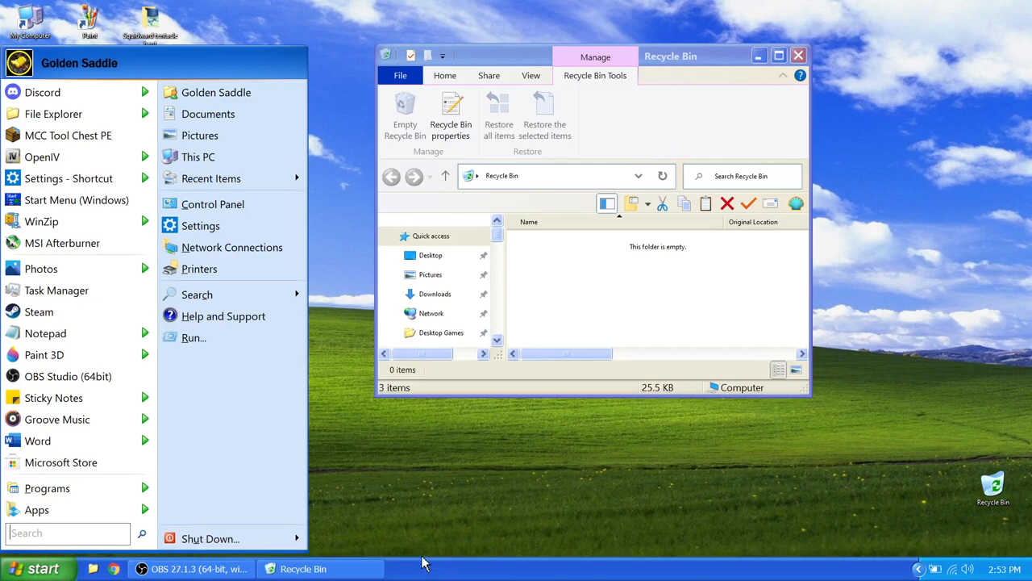
pyautogui.moveTo(20, 558)
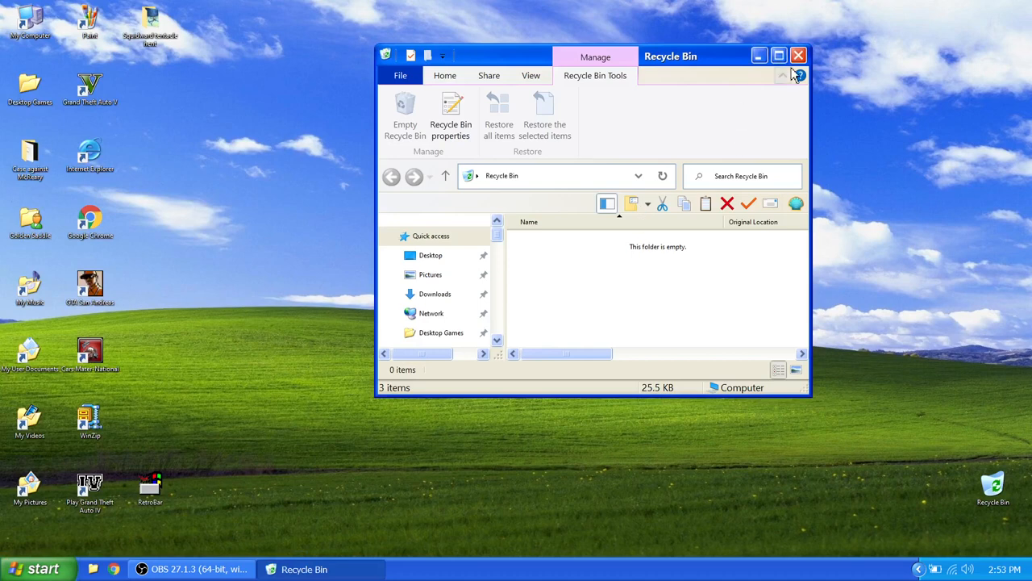
pyautogui.moveTo(44, 569)
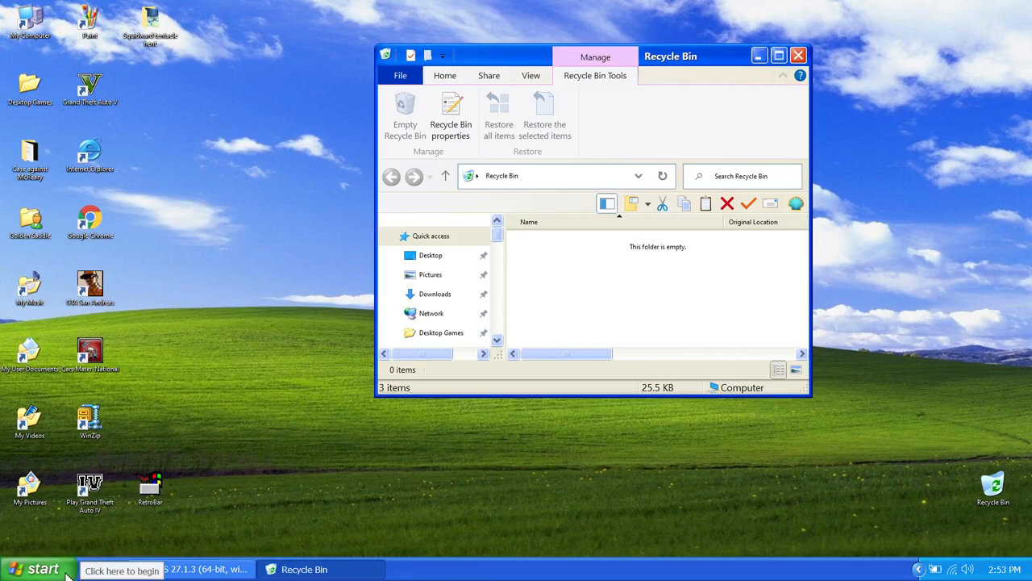
# Step: Bring up the Start menu's programs and places list
pyautogui.click(42, 569)
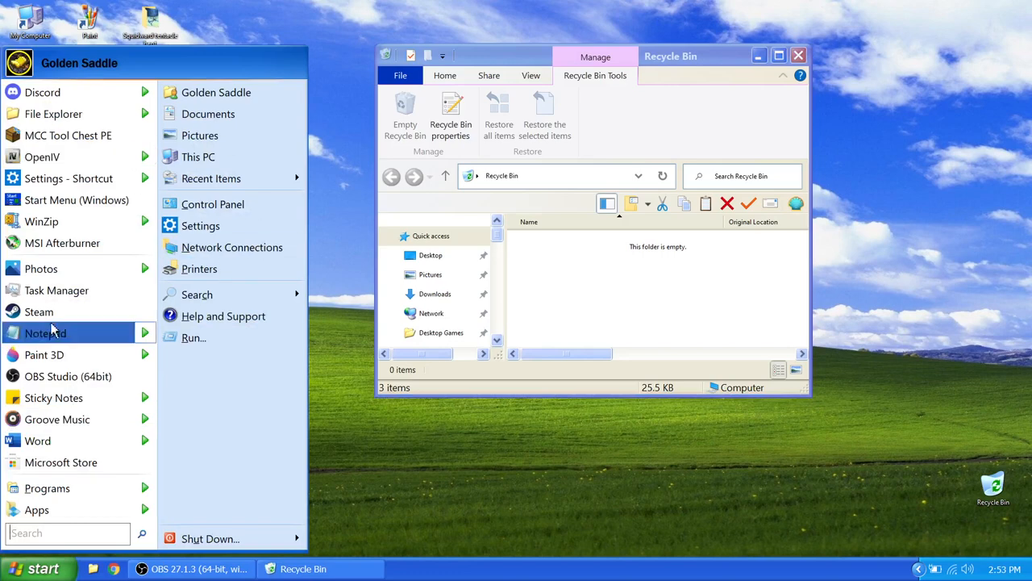
pyautogui.moveTo(37, 440)
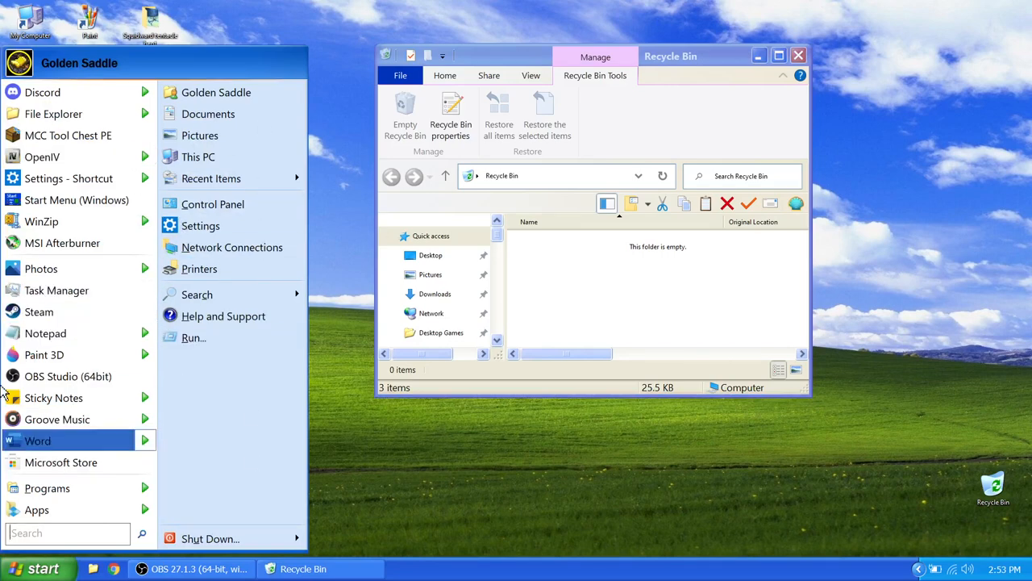
pyautogui.moveTo(258, 433)
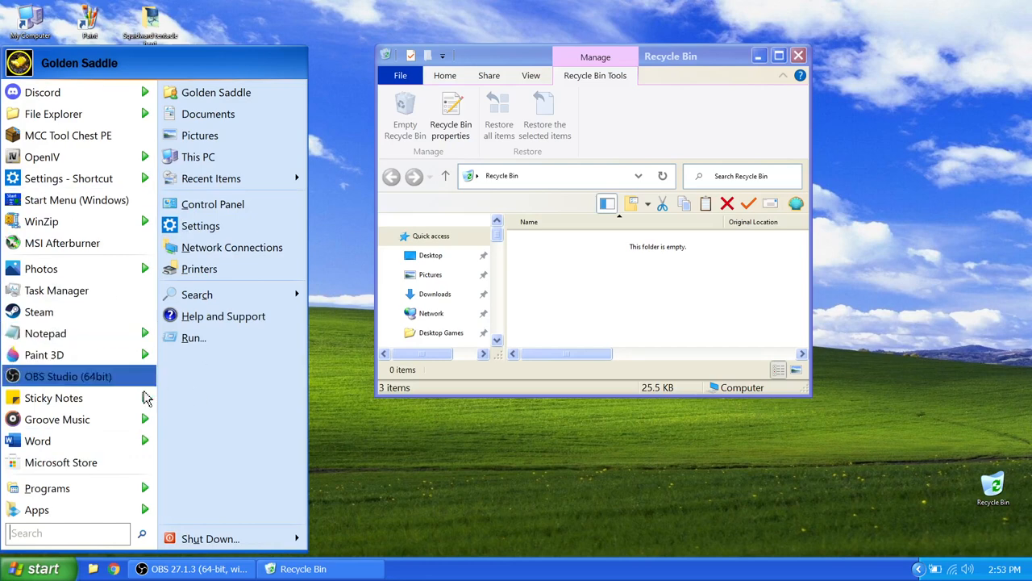
pyautogui.moveTo(194, 426)
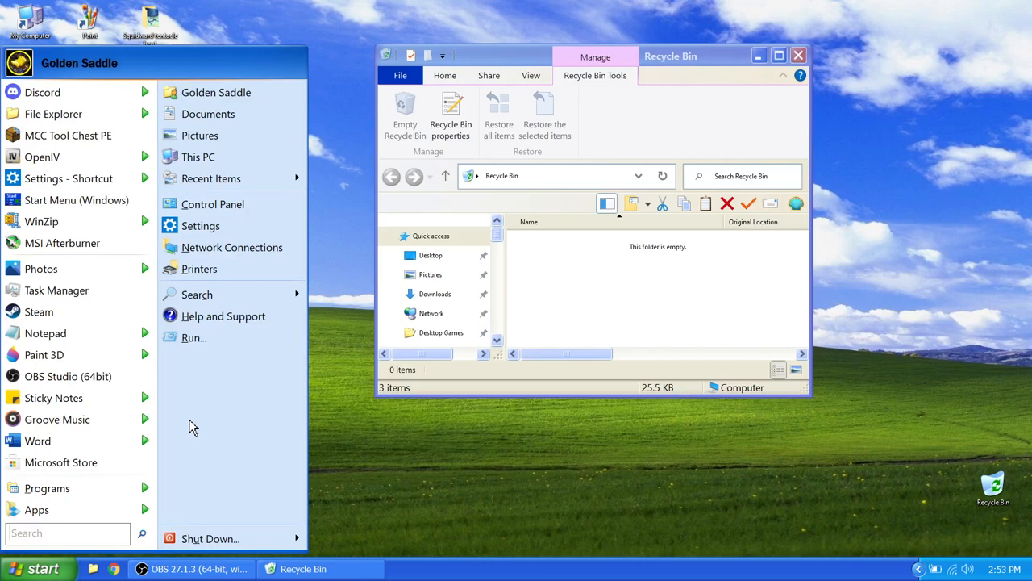
pyautogui.moveTo(221, 457)
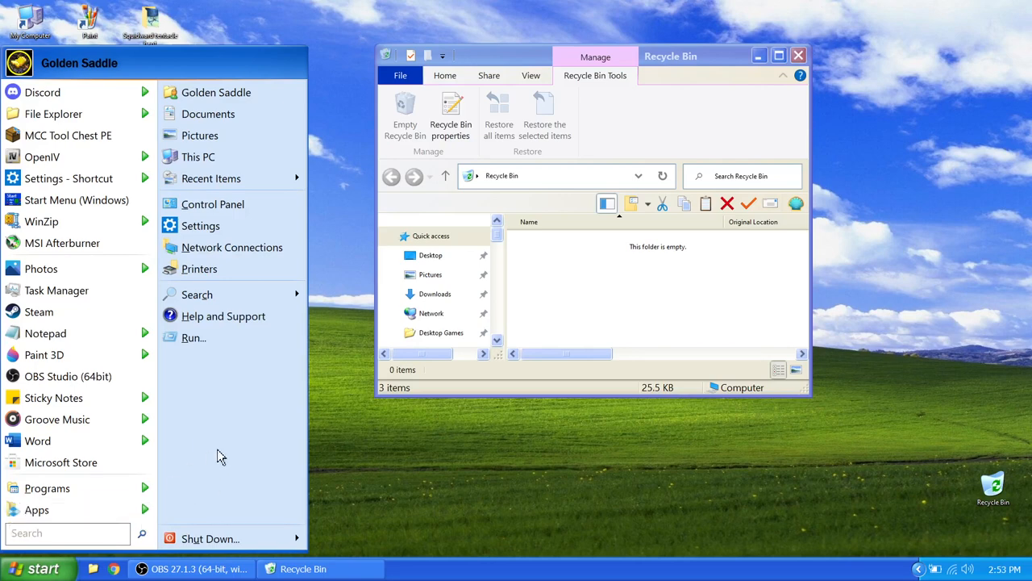
pyautogui.moveTo(172, 493)
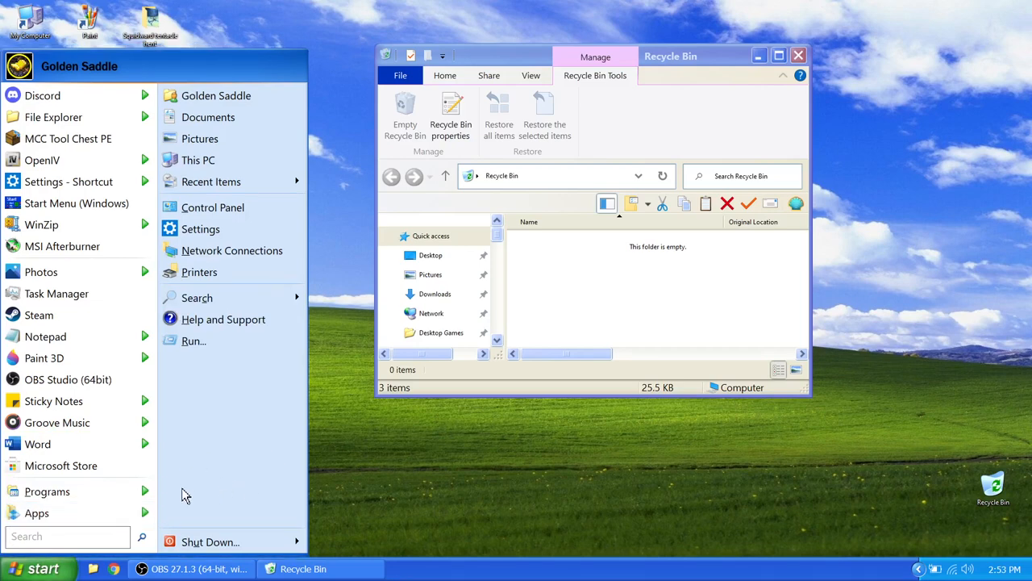
pyautogui.moveTo(287, 379)
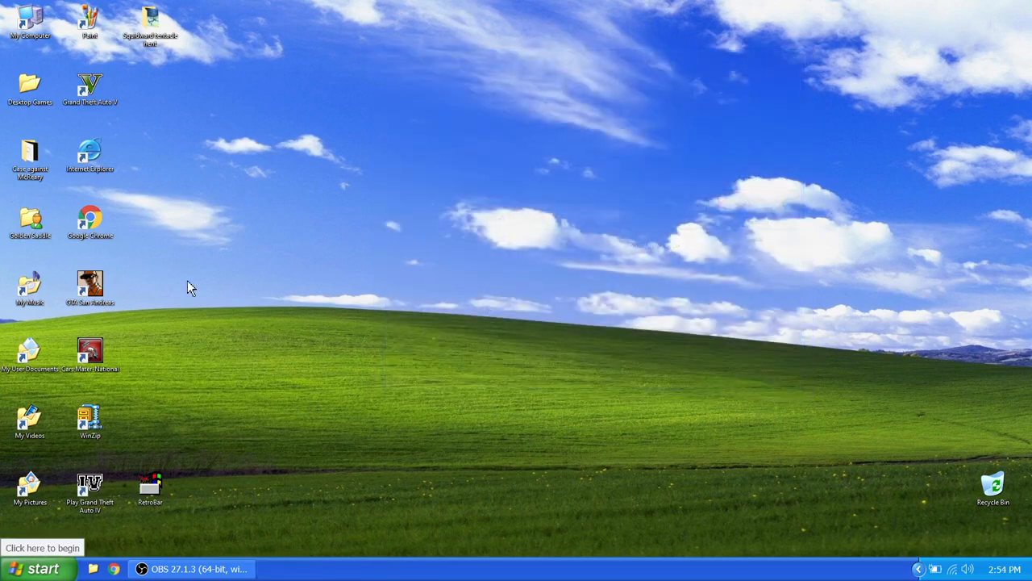
pyautogui.moveTo(450, 285)
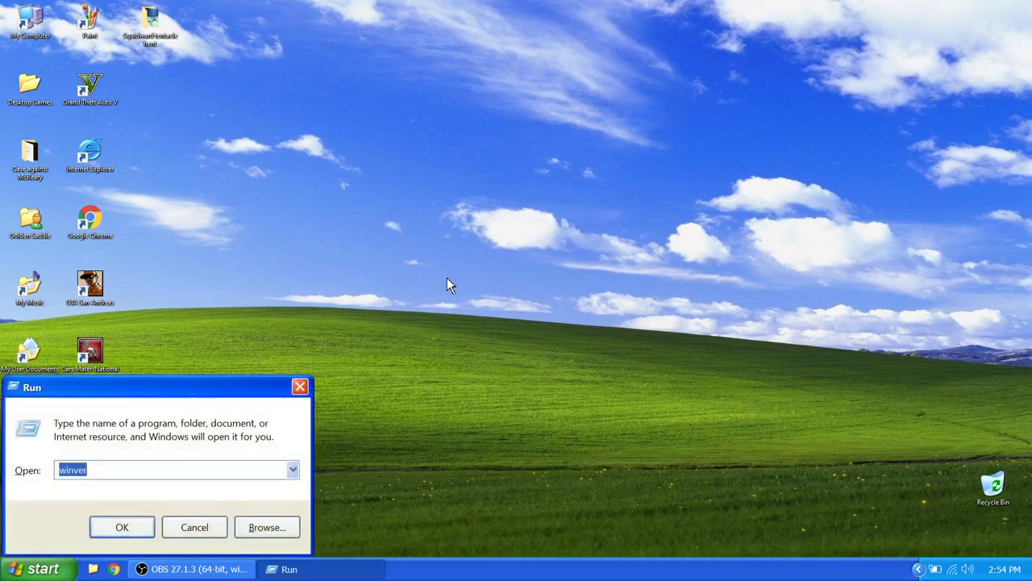
pyautogui.click(122, 527)
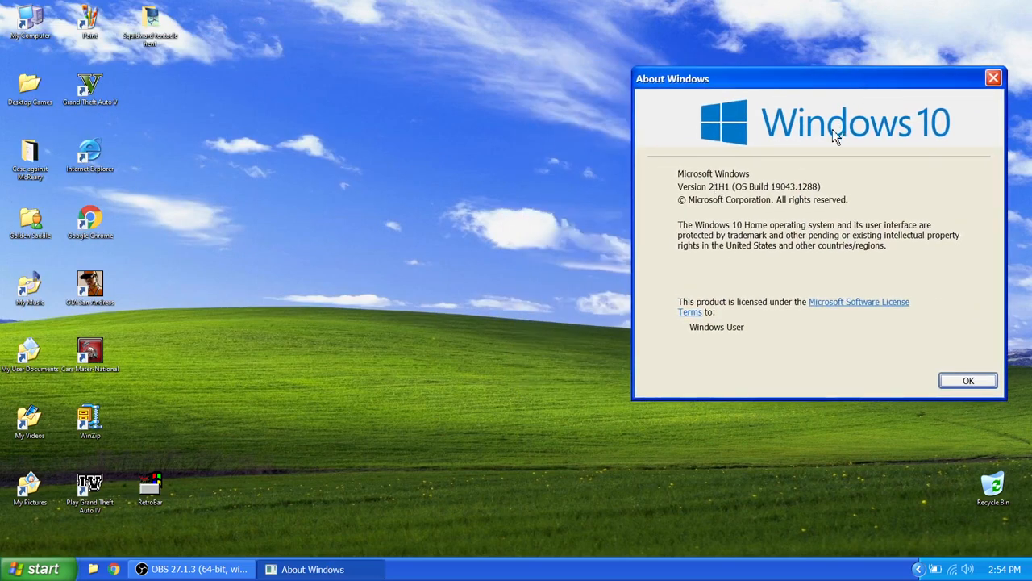
pyautogui.moveTo(998, 103)
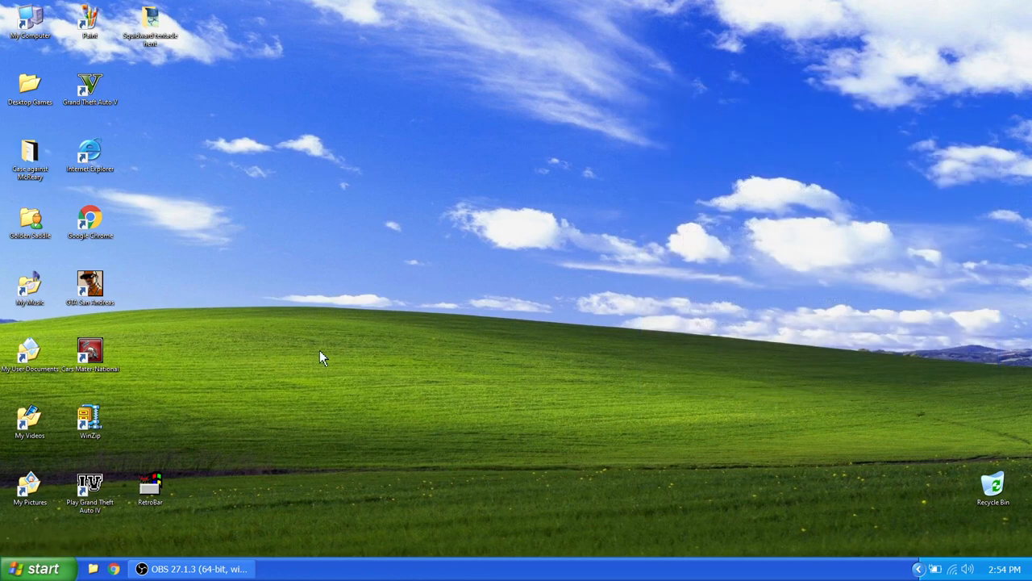
pyautogui.moveTo(446, 352)
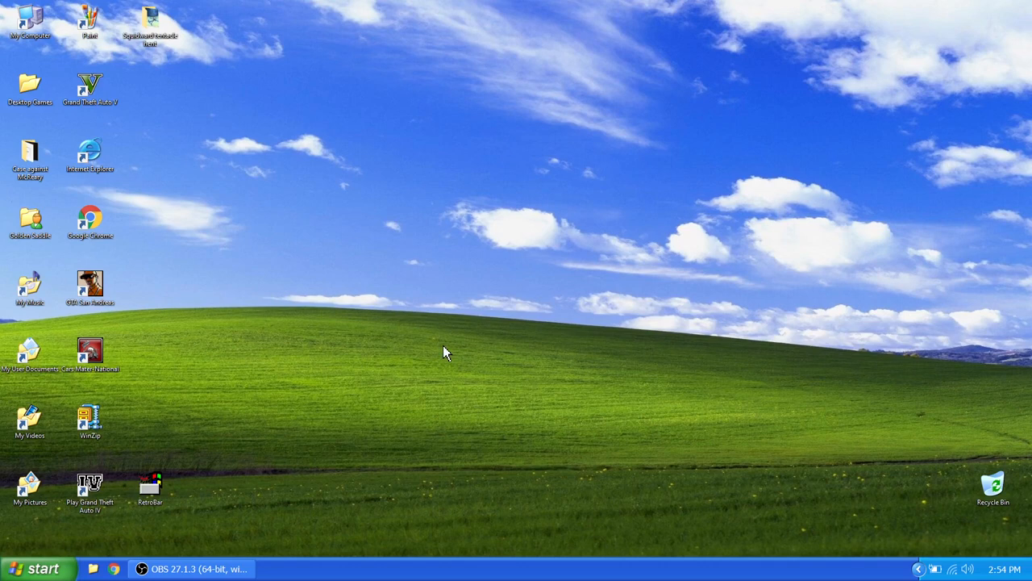
pyautogui.moveTo(28, 6)
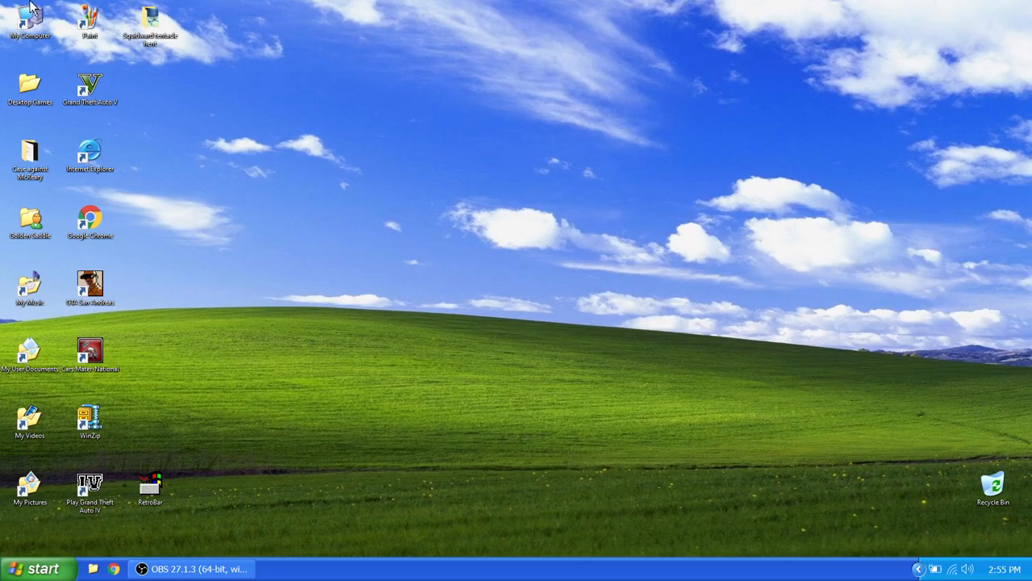
# Step: Launch Paint and pencil a car: yellow outline, black body and wheels, red wheel marks
pyautogui.doubleClick(89, 20)
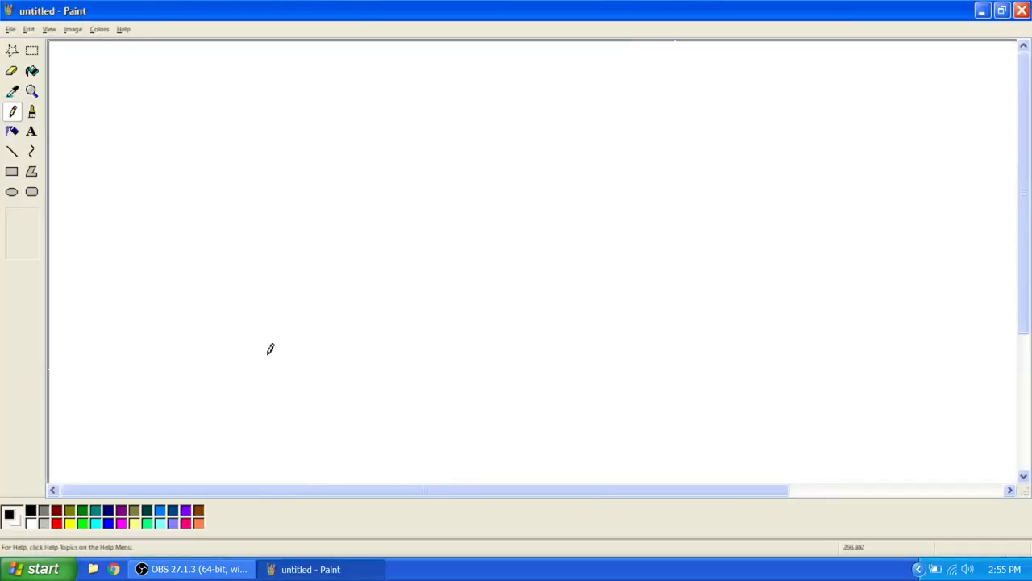
pyautogui.moveTo(181, 101)
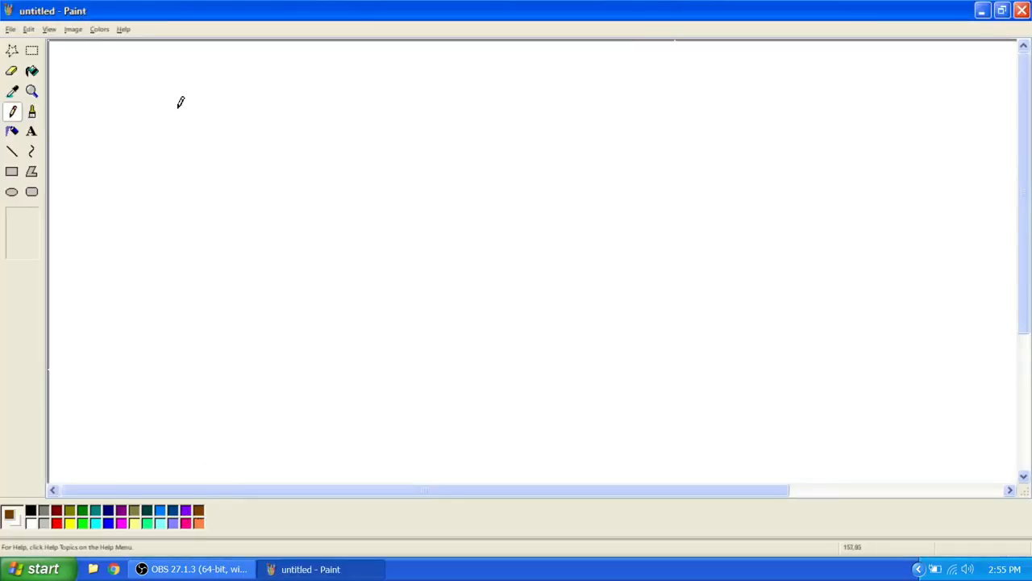
pyautogui.moveTo(180, 102); pyautogui.dragTo(365, 293)
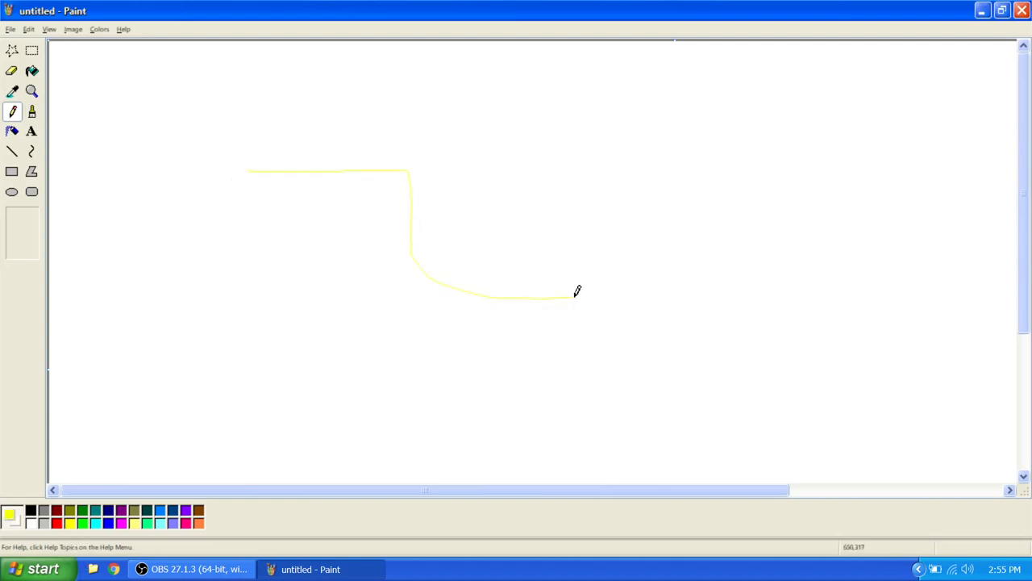
pyautogui.moveTo(577, 292); pyautogui.dragTo(313, 342)
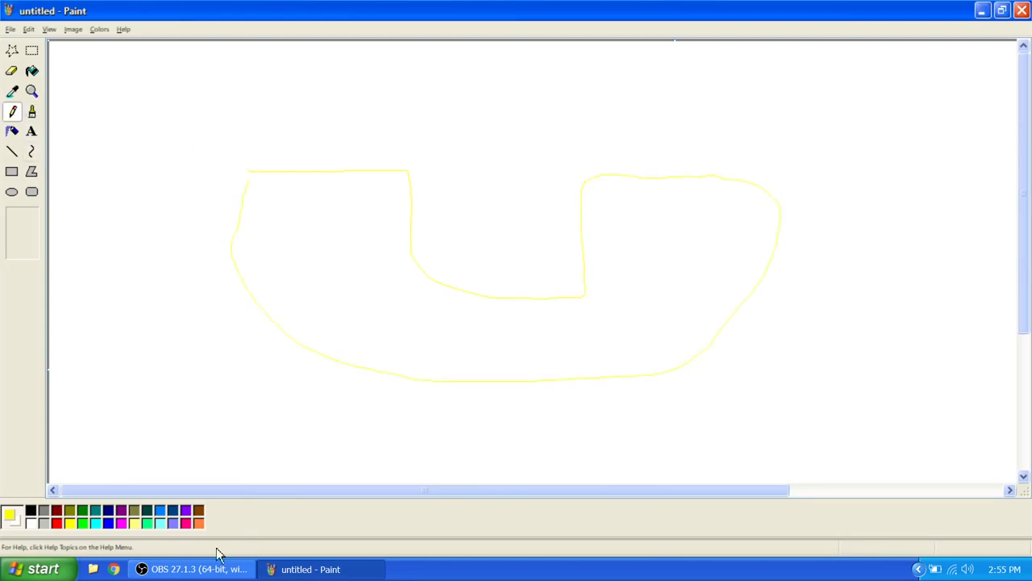
pyautogui.moveTo(694, 286); pyautogui.dragTo(674, 416)
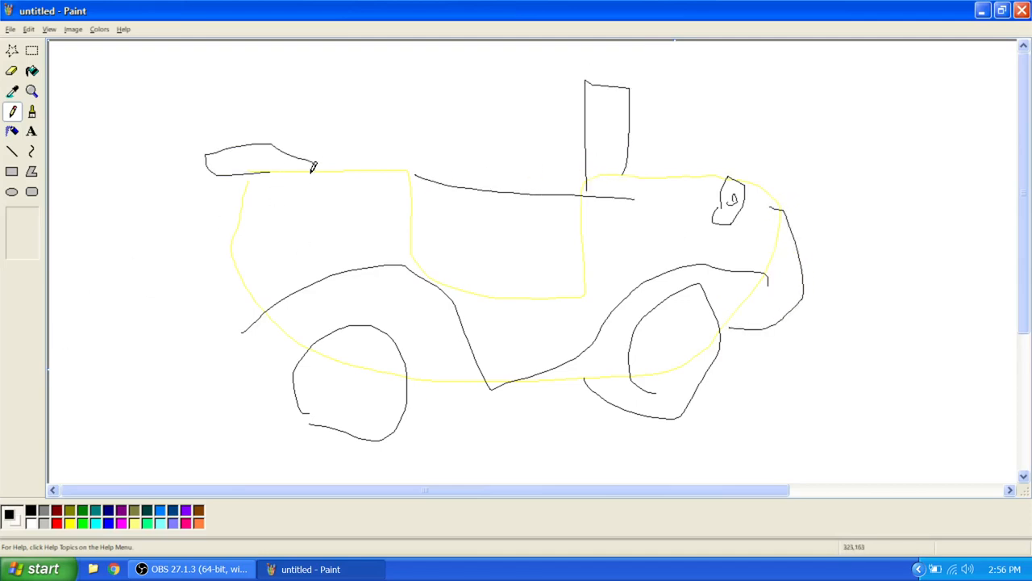
pyautogui.moveTo(338, 379); pyautogui.dragTo(337, 412)
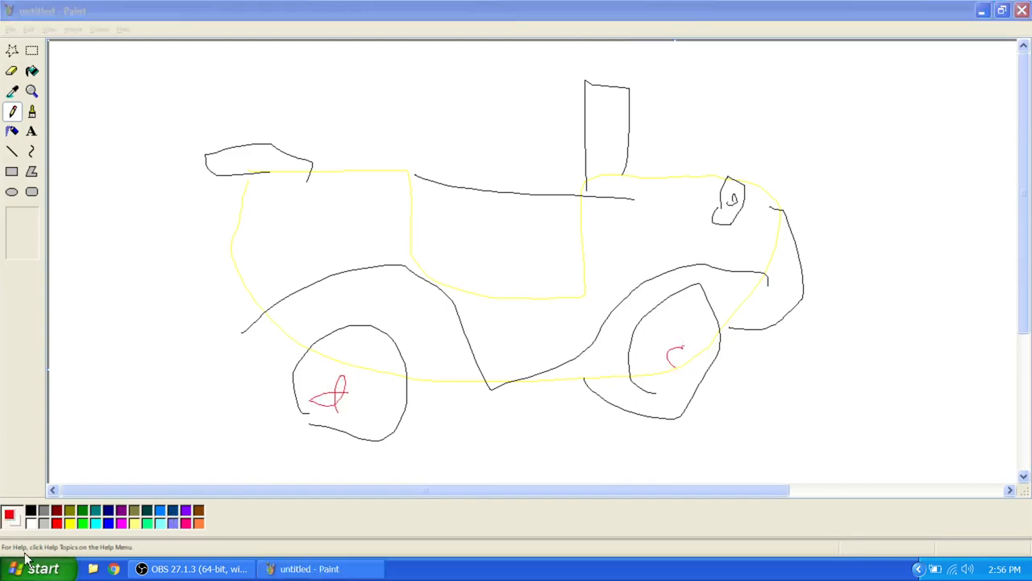
# Step: Launch Paint 3D from Start with a new blank project, maximized
pyautogui.click(35, 569)
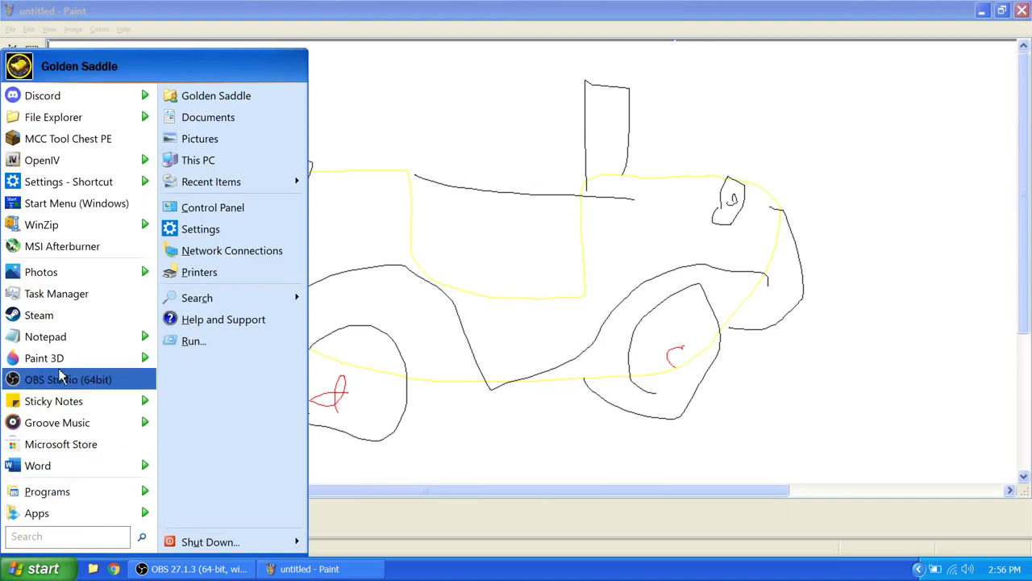
pyautogui.click(45, 357)
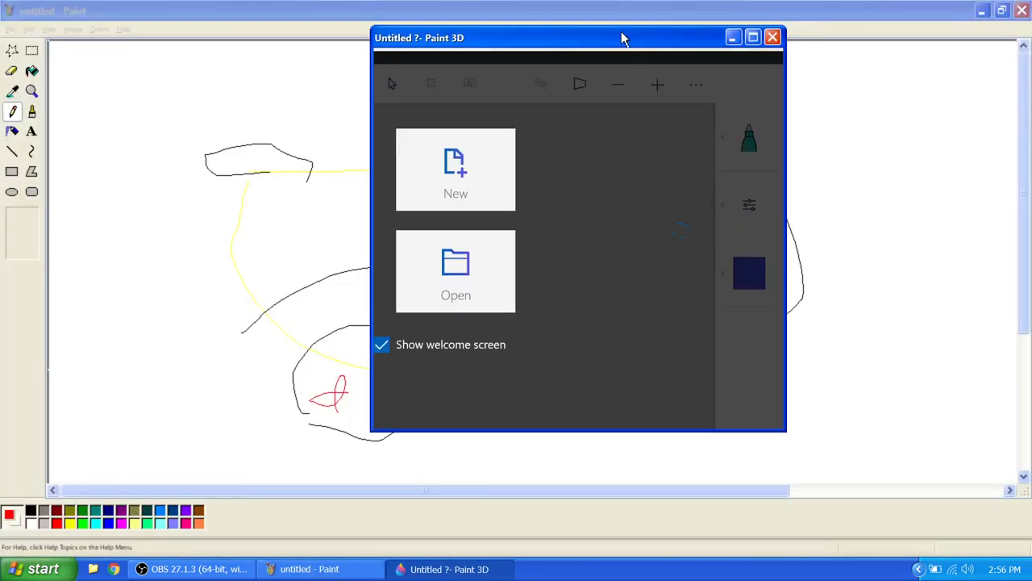
pyautogui.click(456, 169)
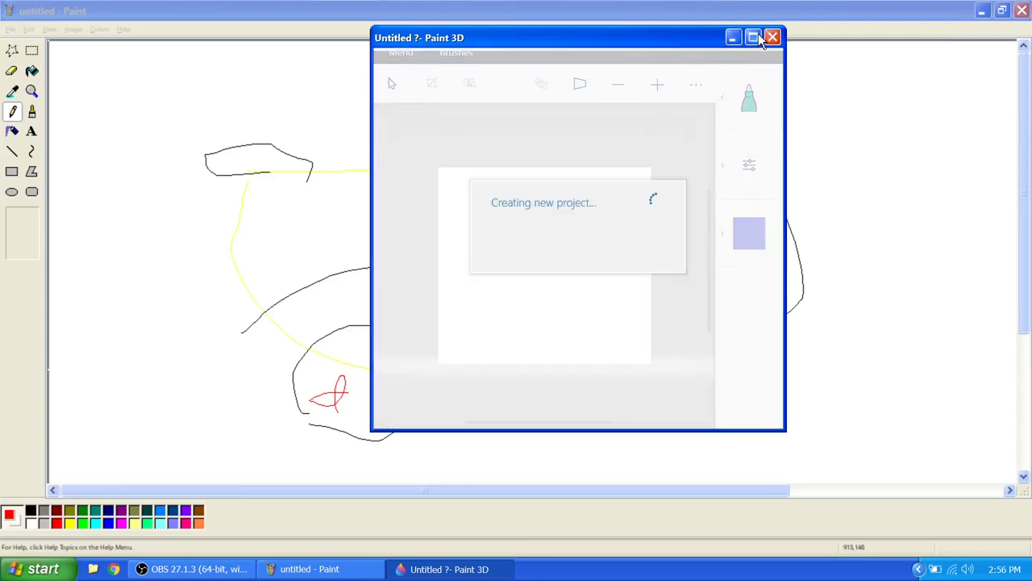
pyautogui.click(753, 37)
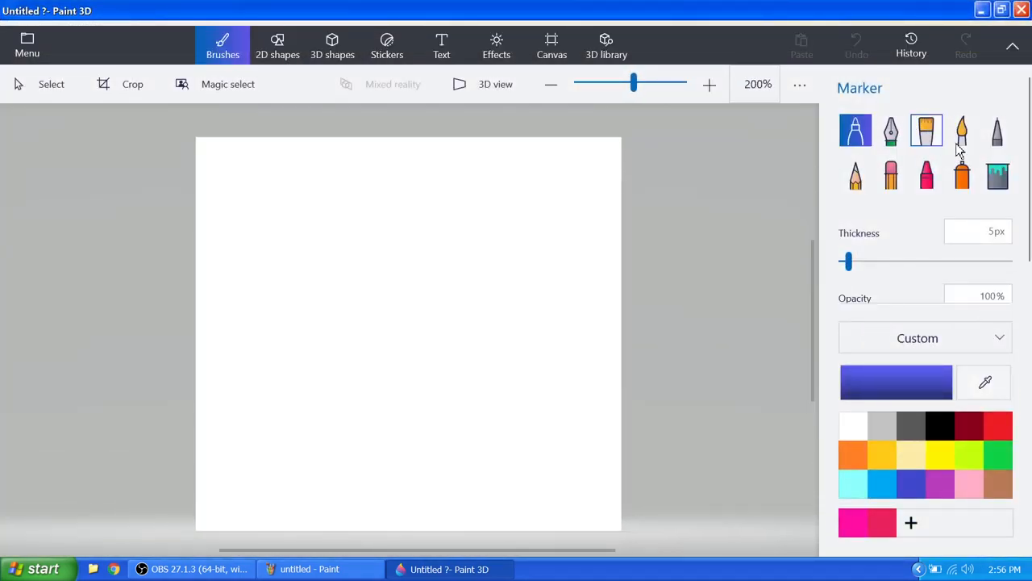
# Step: Try the oil, crayon, marker, spray can and pixel pen brushes, then add 2D text
pyautogui.click(891, 175)
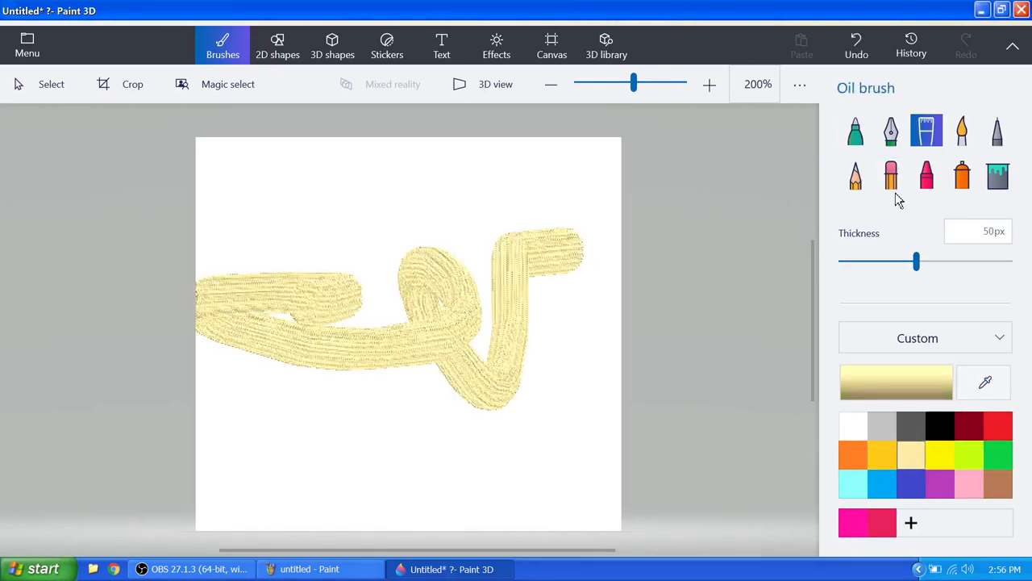
pyautogui.click(926, 175)
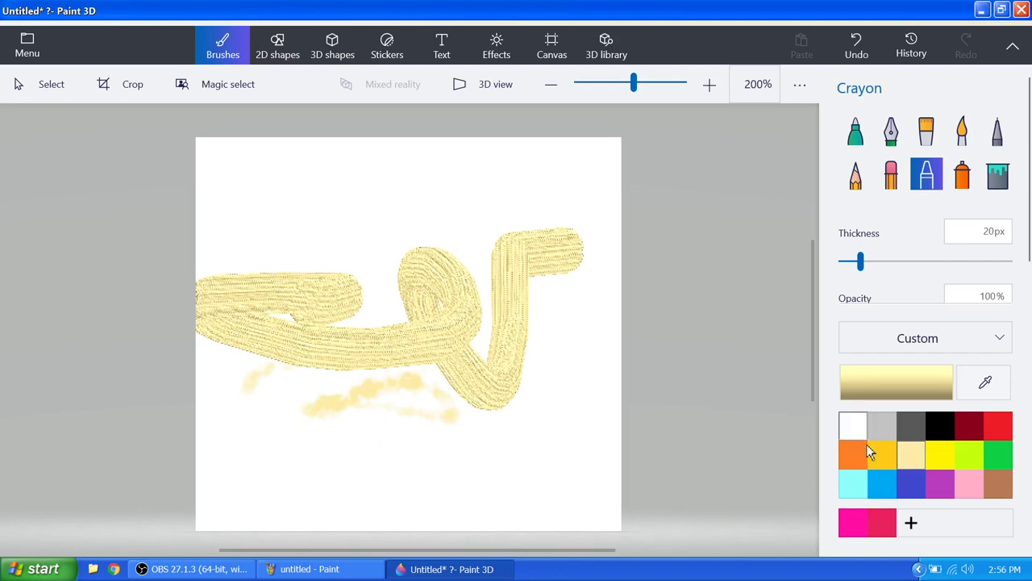
pyautogui.click(939, 456)
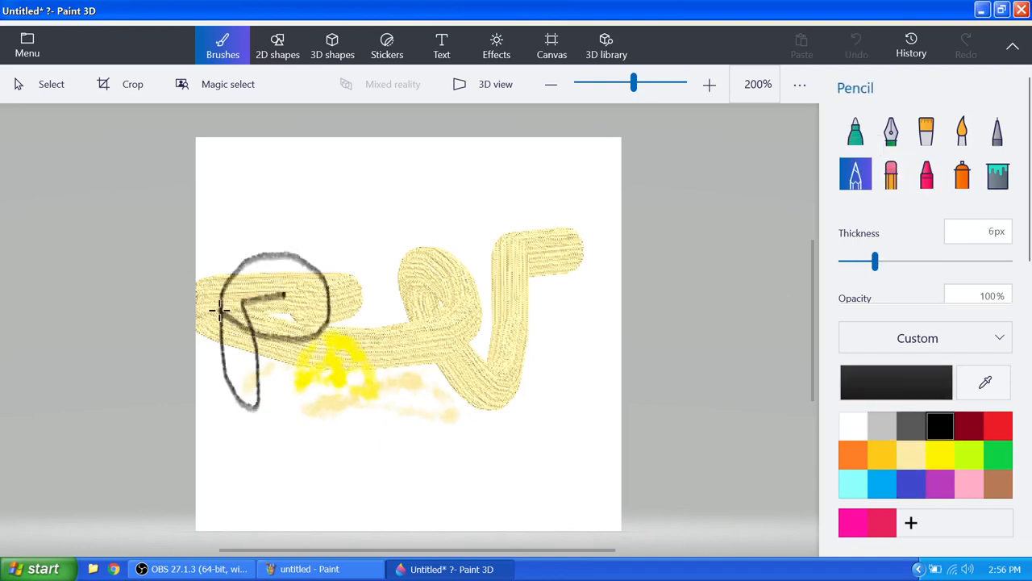
pyautogui.click(855, 131)
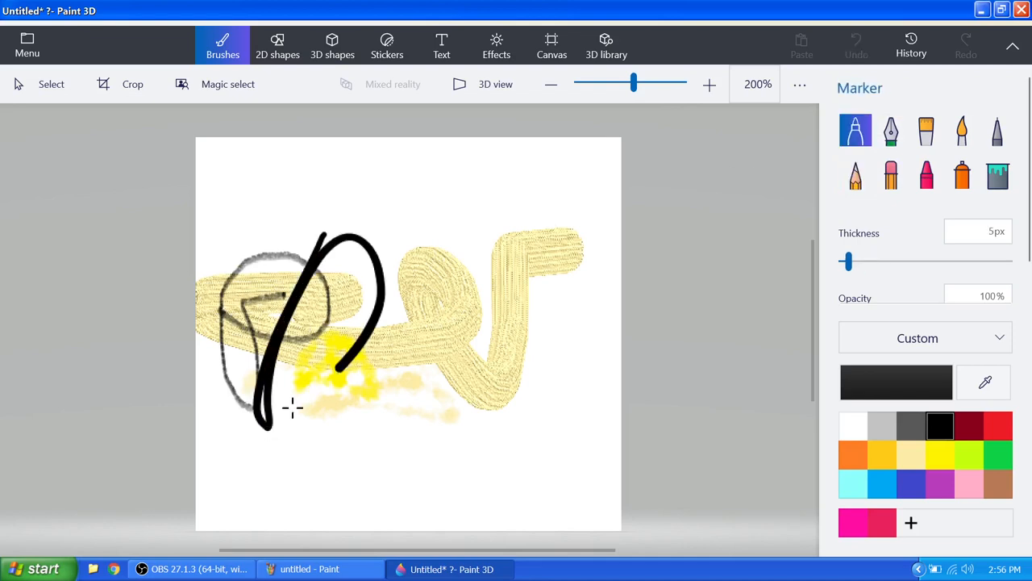
pyautogui.click(962, 175)
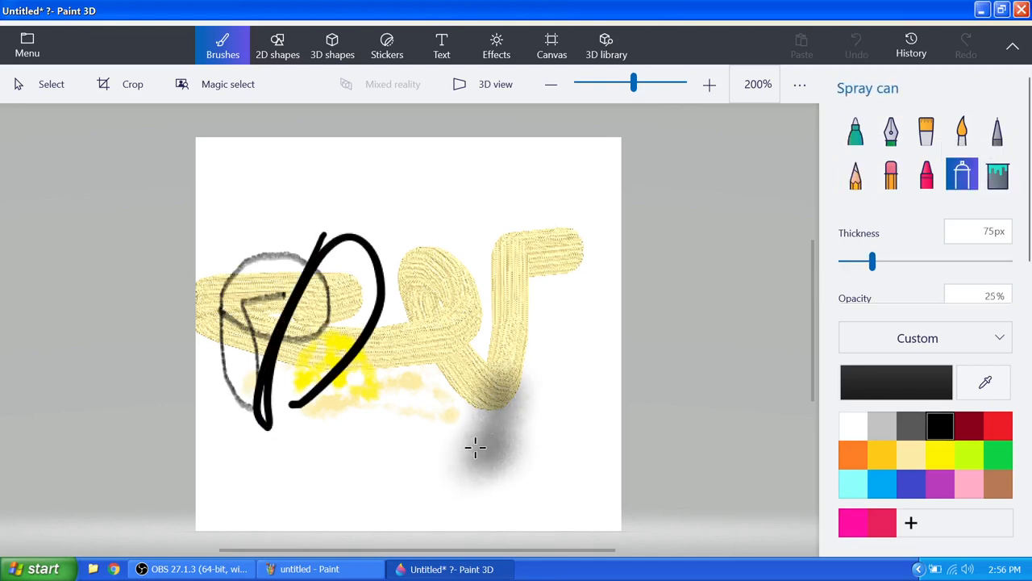
pyautogui.click(998, 131)
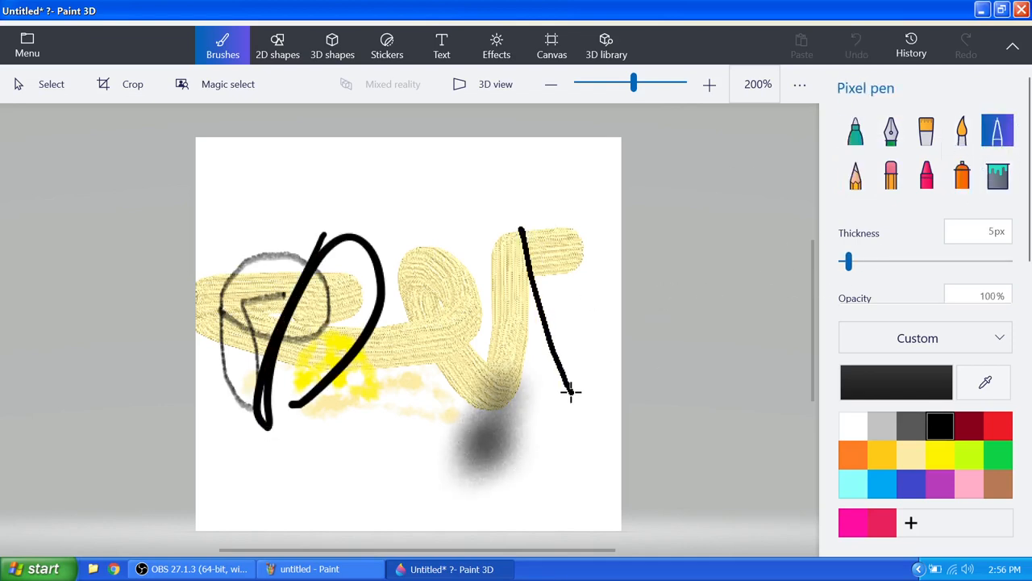
pyautogui.click(441, 45)
pyautogui.write('g')
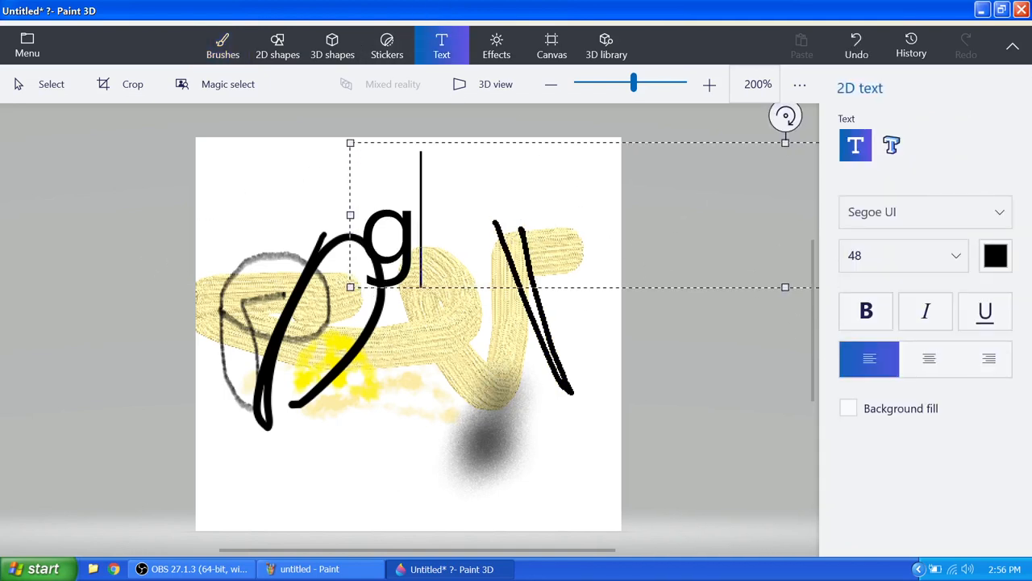
pyautogui.write('xopjv')
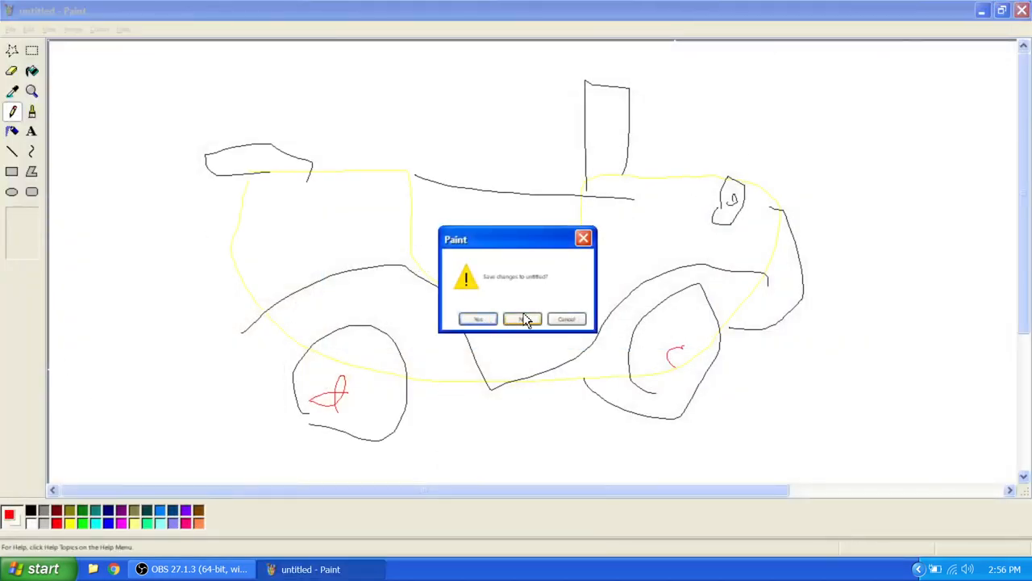
# Step: Answer No to the save prompt, discarding the untitled car sketch
pyautogui.click(522, 318)
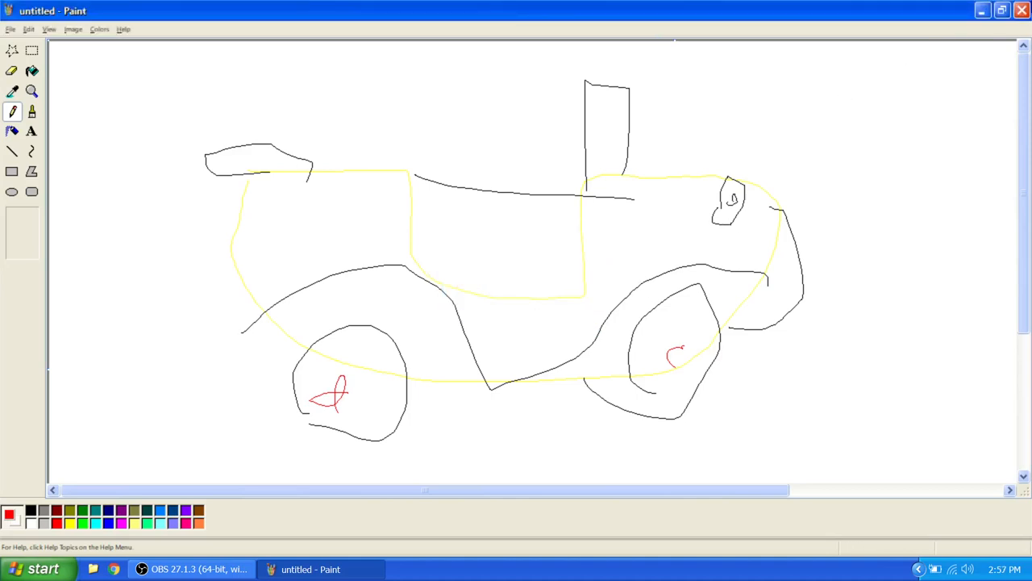
pyautogui.moveTo(541, 259)
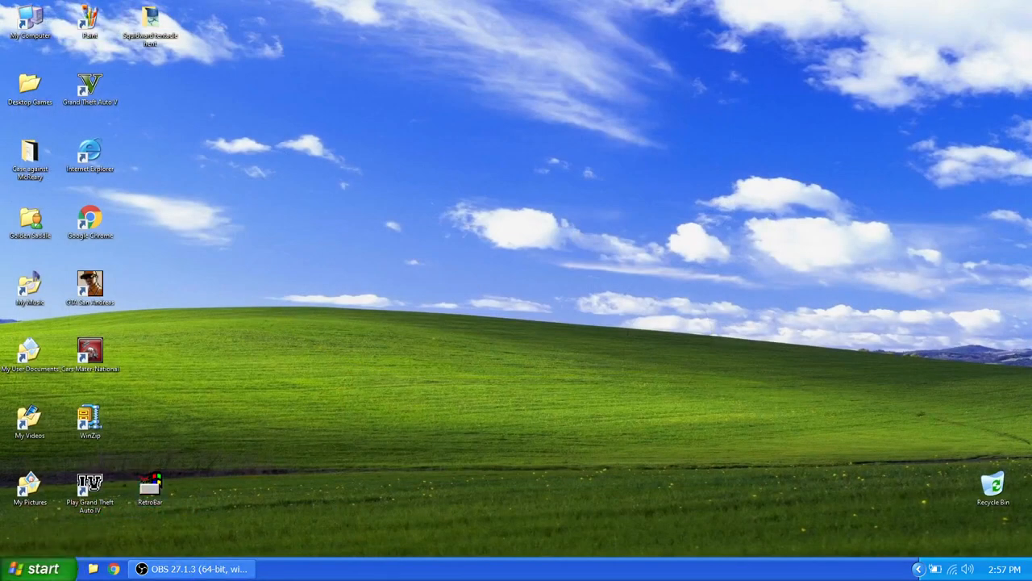
pyautogui.click(41, 568)
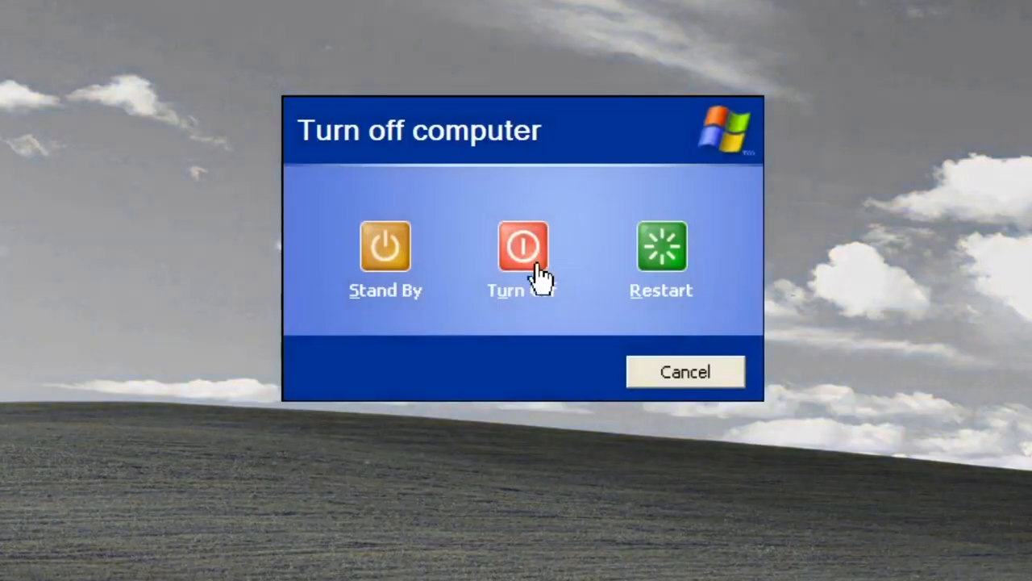
pyautogui.moveTo(512, 310)
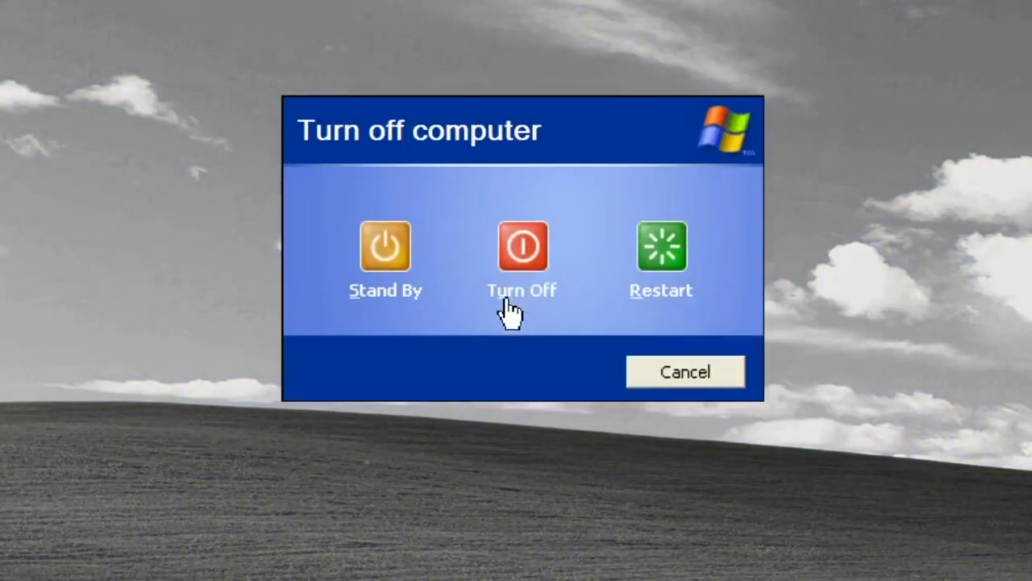
pyautogui.moveTo(746, 250)
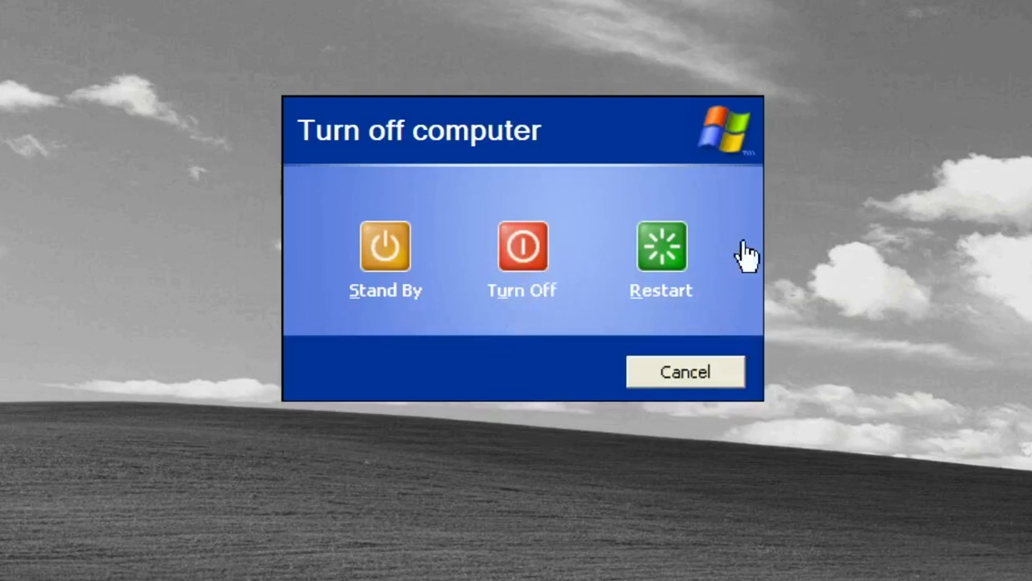
pyautogui.moveTo(593, 319)
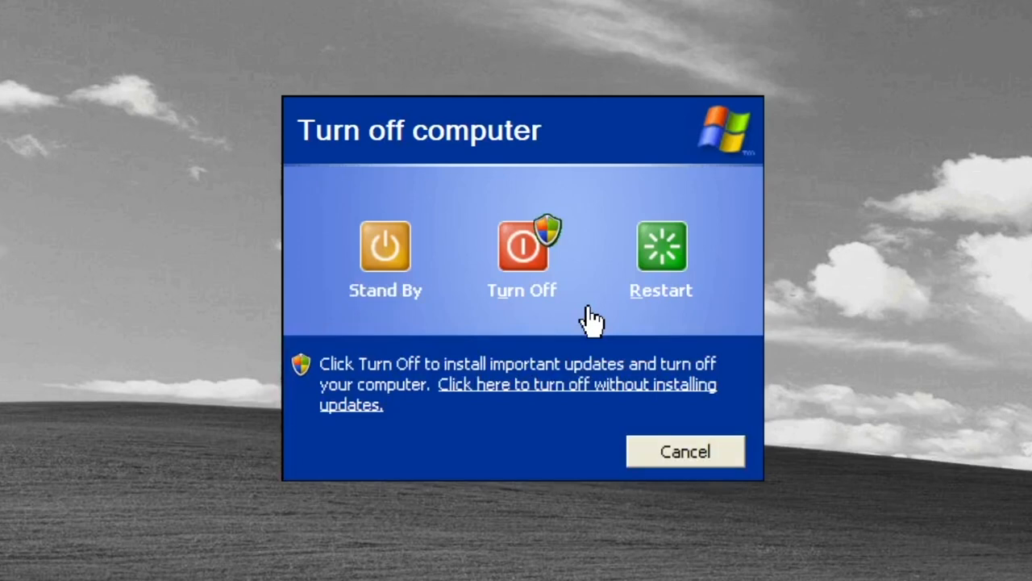
pyautogui.moveTo(669, 463)
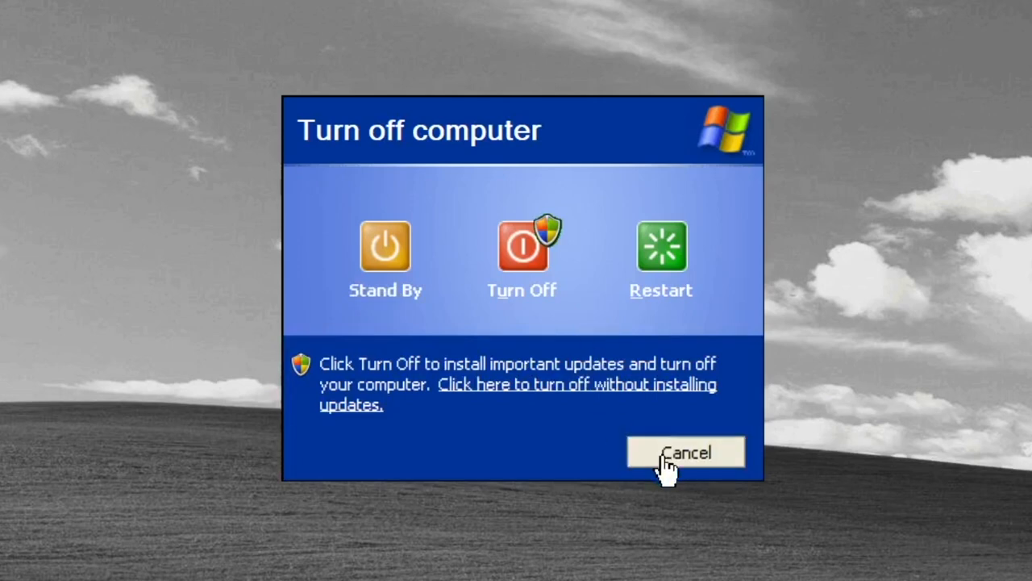
pyautogui.click(686, 452)
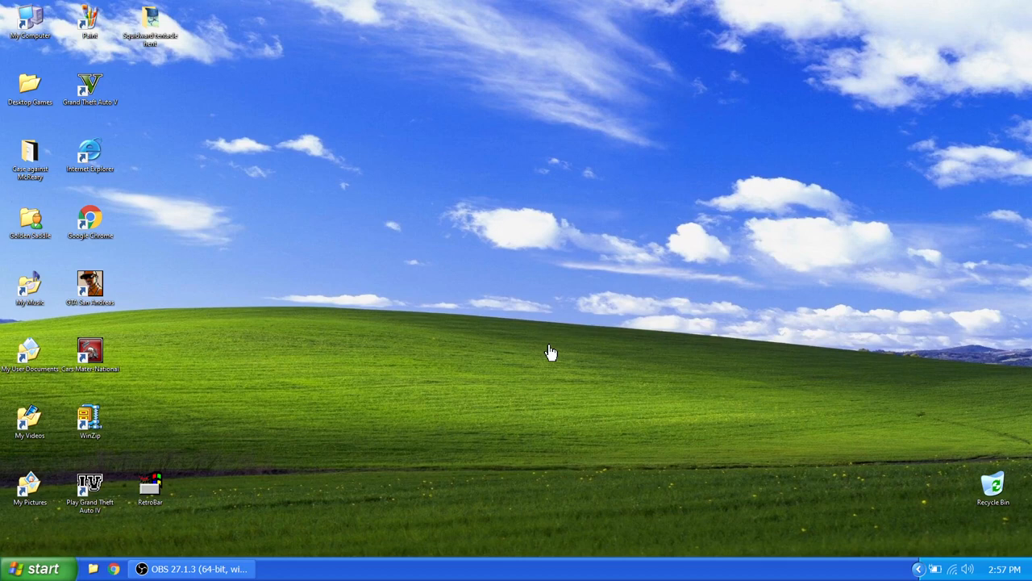
pyautogui.moveTo(497, 329)
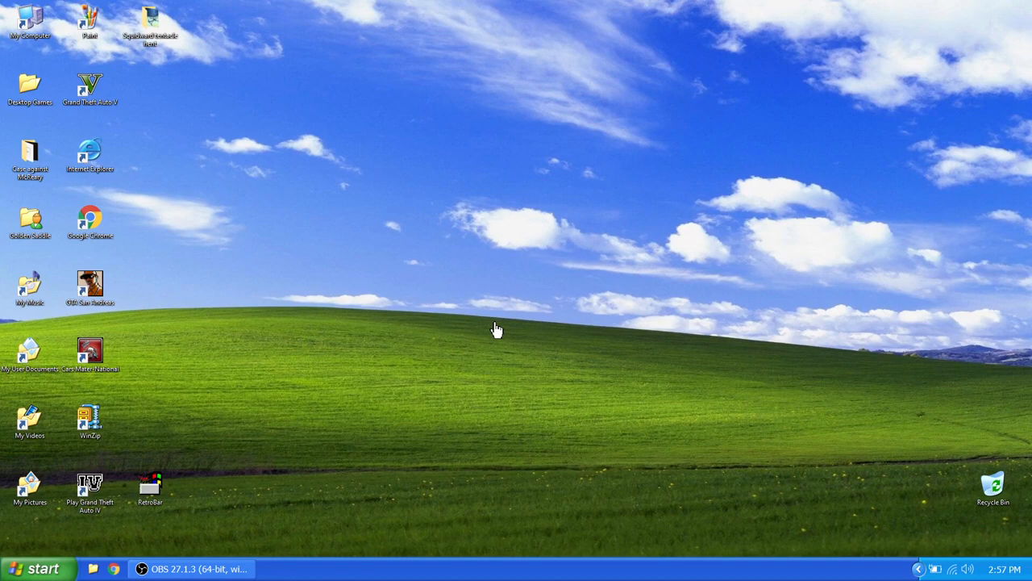
pyautogui.moveTo(409, 76)
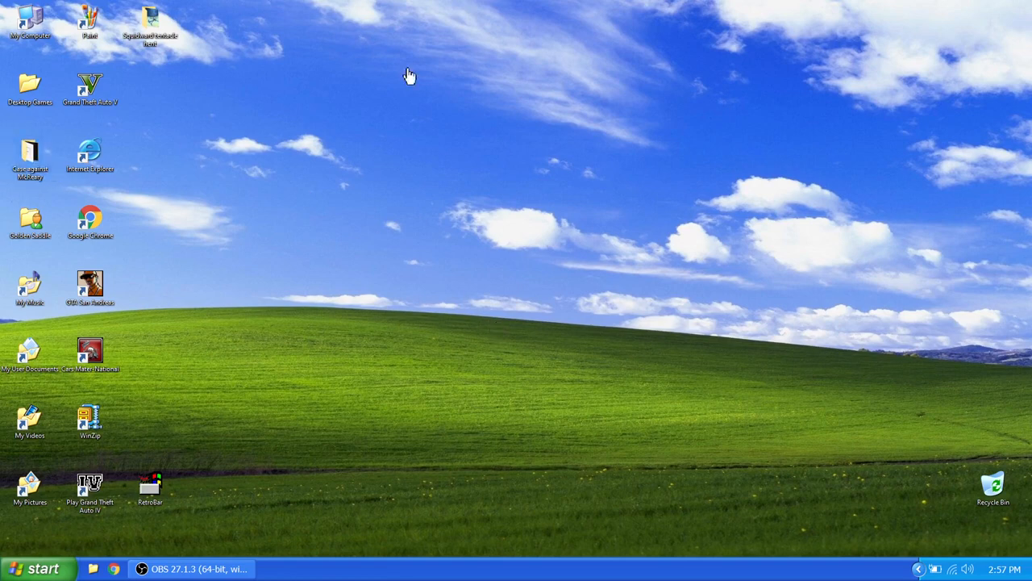
pyautogui.moveTo(998, 470)
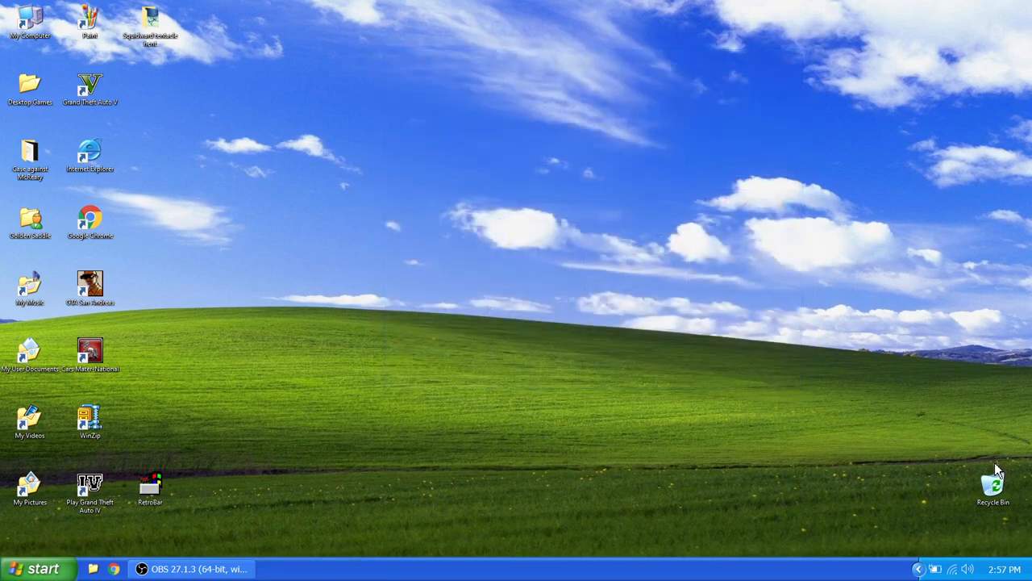
pyautogui.moveTo(426, 327)
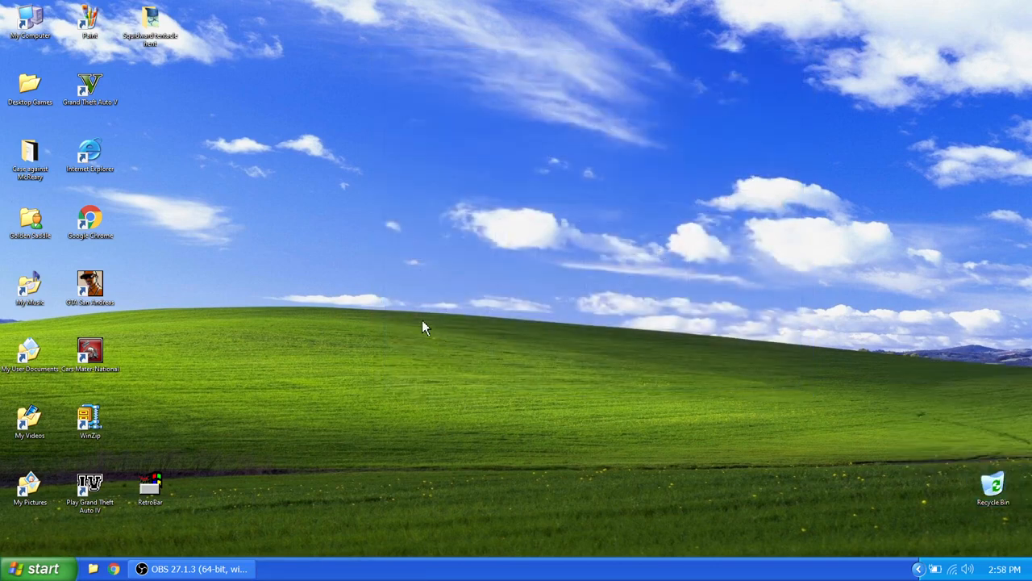
# Step: Launch Oracle VM VirtualBox from the Start menu
pyautogui.click(41, 569)
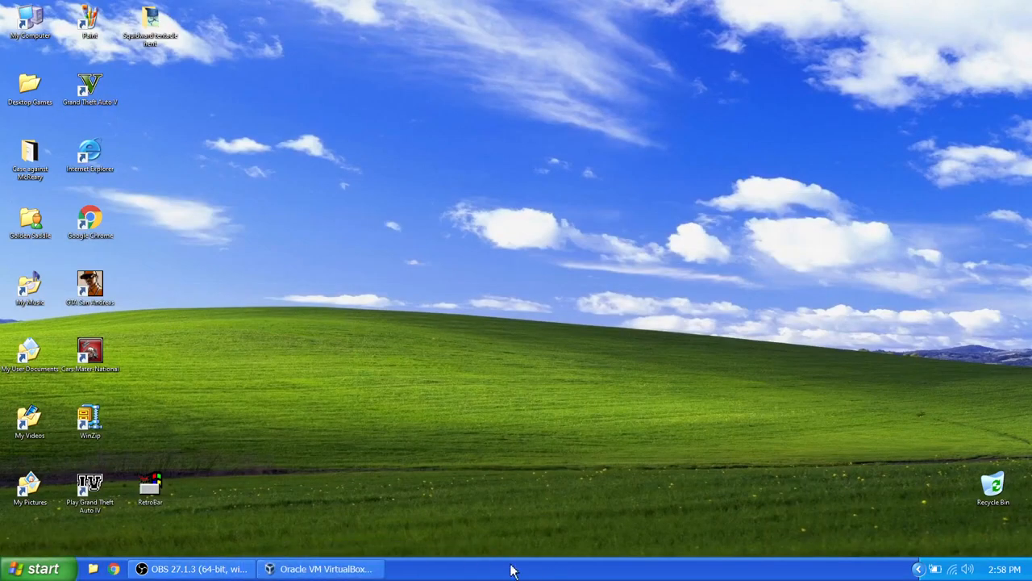
pyautogui.moveTo(193, 569)
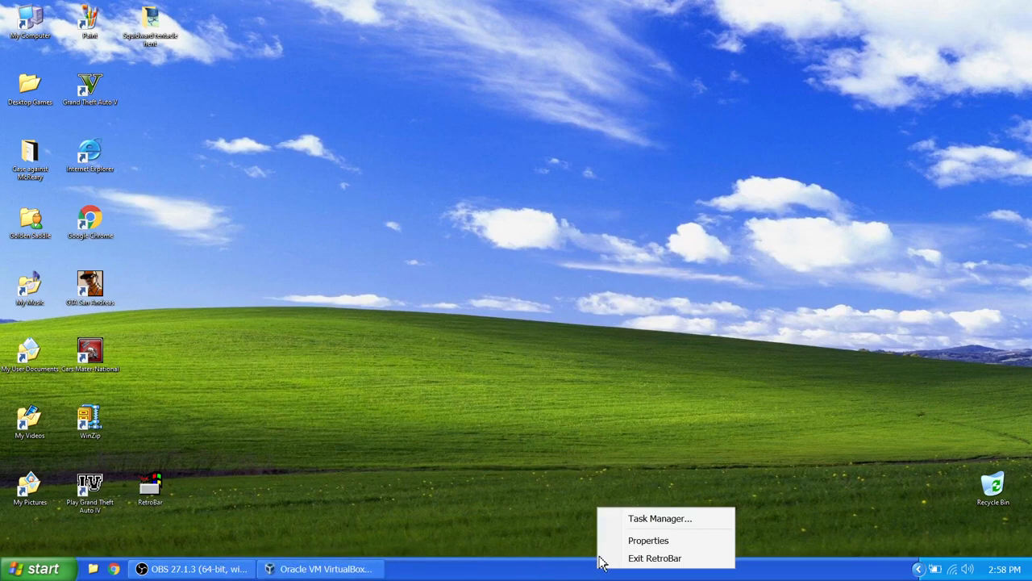
# Step: Choose Exit RetroBar from the taskbar context menu
pyautogui.click(655, 558)
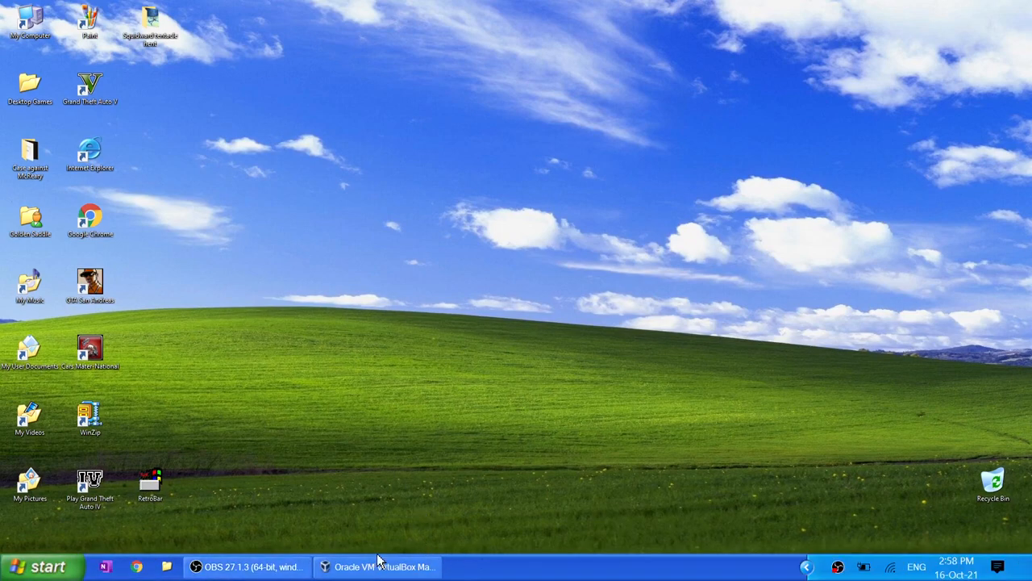
pyautogui.moveTo(384, 441)
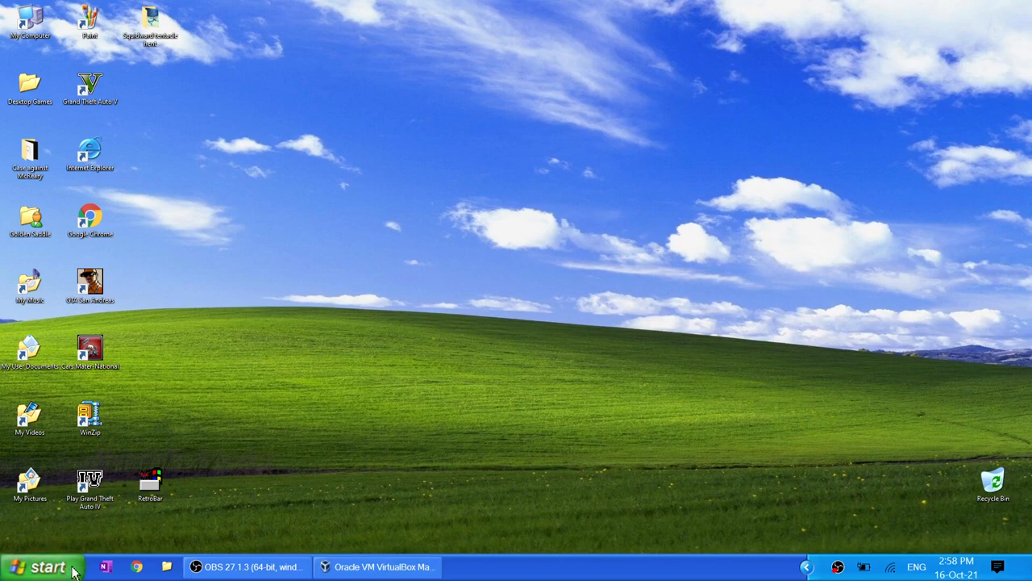
pyautogui.moveTo(338, 412)
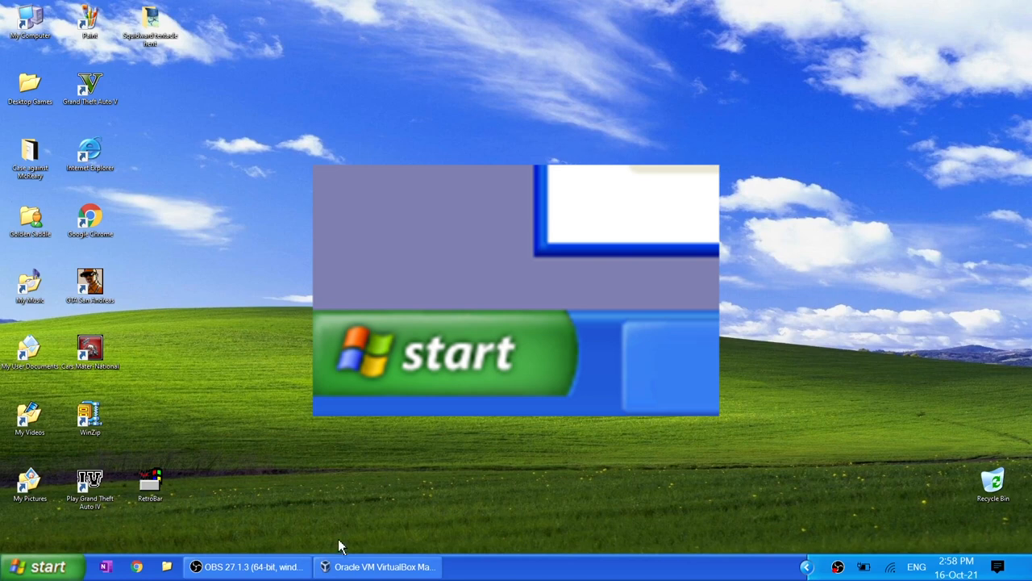
# Step: Bring VirtualBox Manager forward and start the Xp virtual machine
pyautogui.click(377, 566)
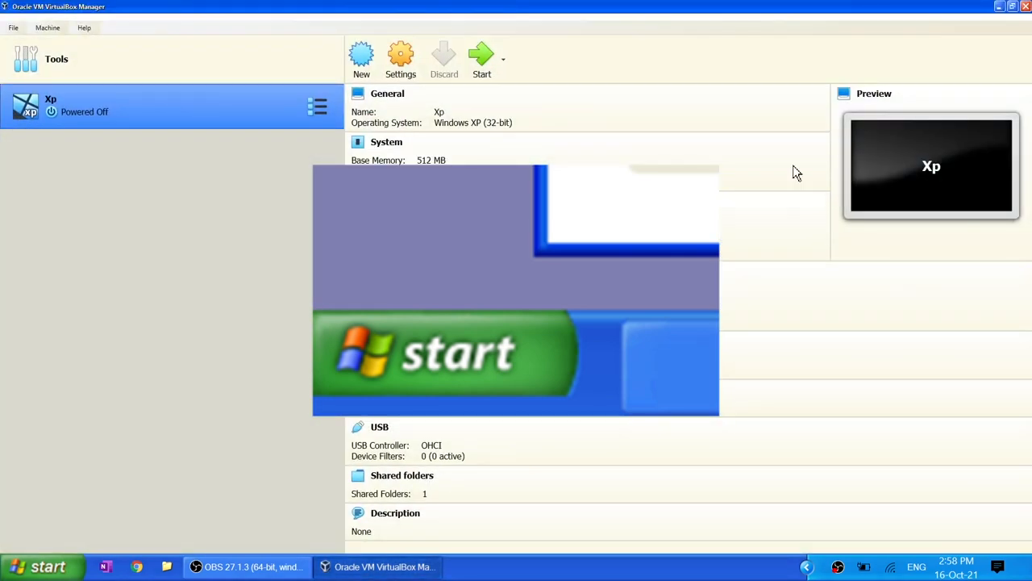
pyautogui.moveTo(757, 65)
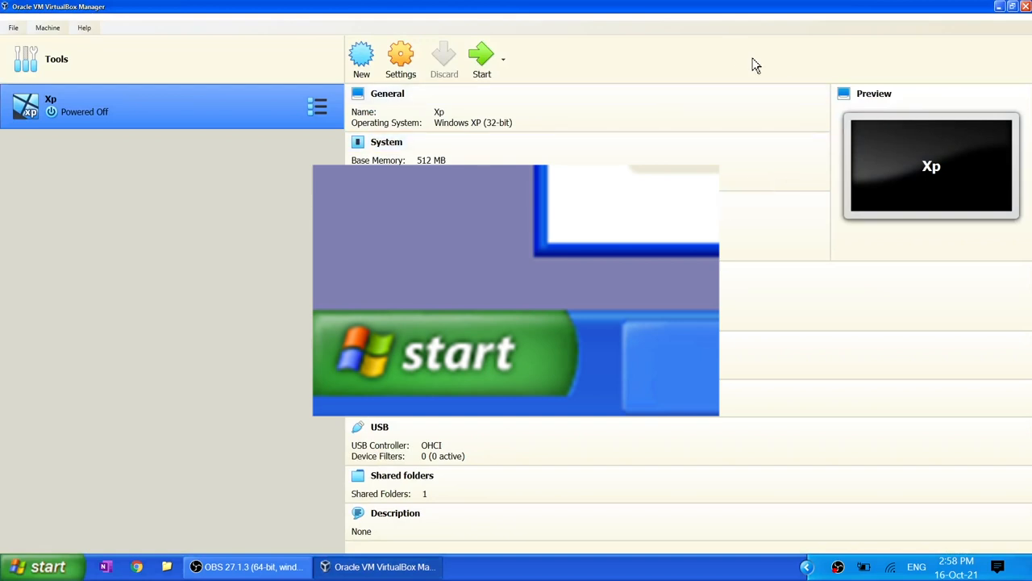
pyautogui.moveTo(636, 63)
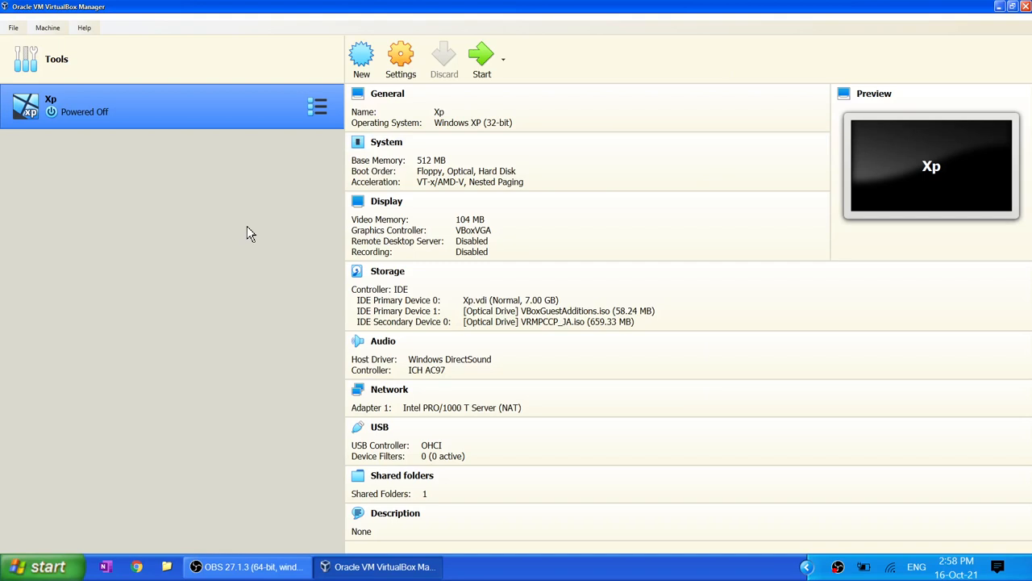
pyautogui.moveTo(40, 564)
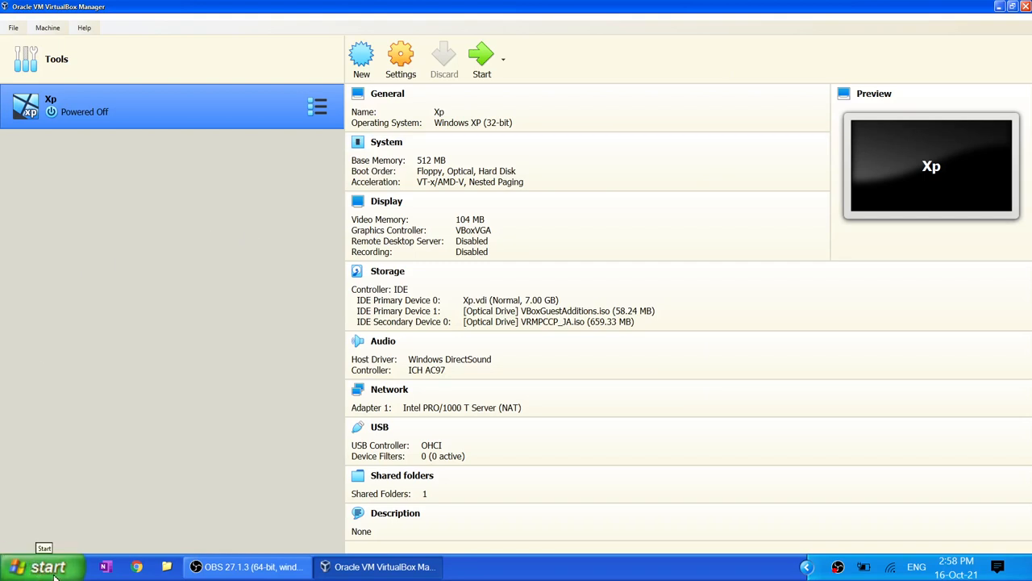
pyautogui.moveTo(54, 529)
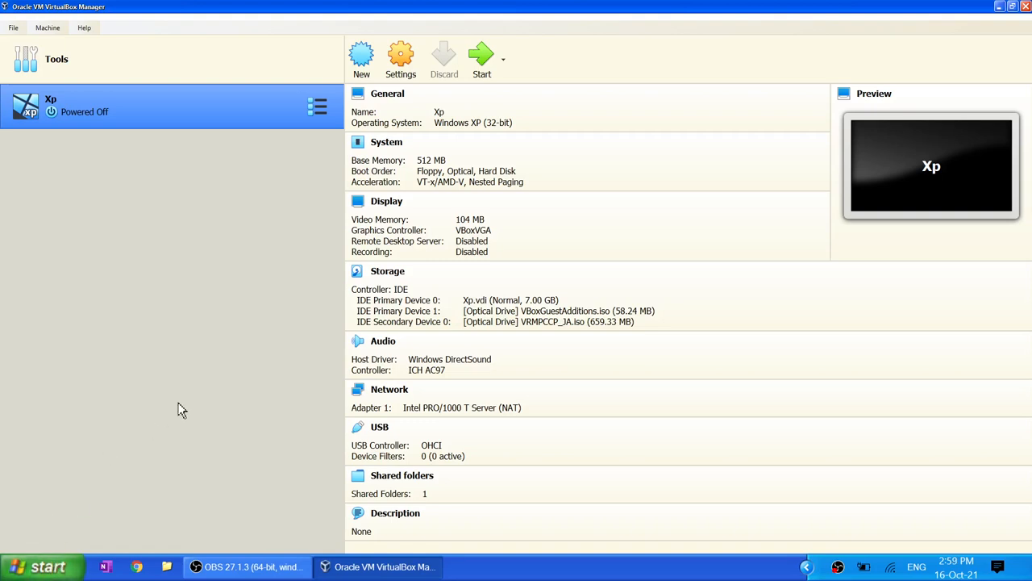
pyautogui.moveTo(678, 20)
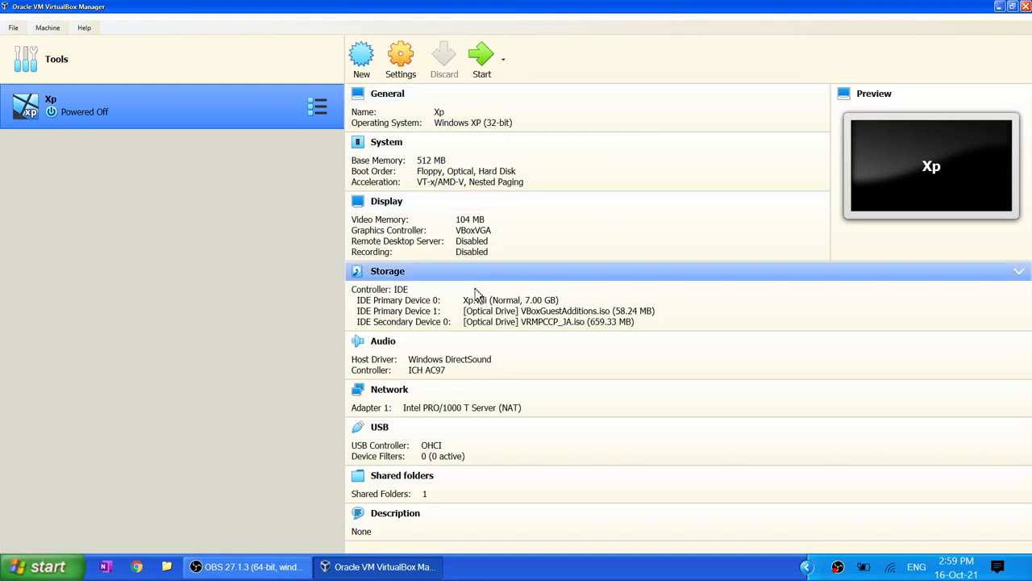
pyautogui.moveTo(482, 60)
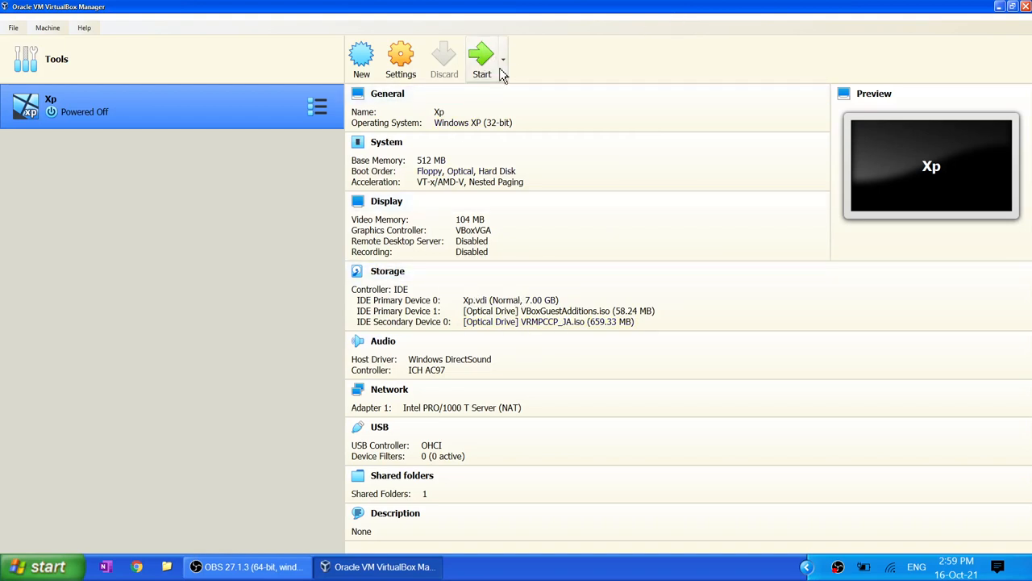
pyautogui.click(481, 58)
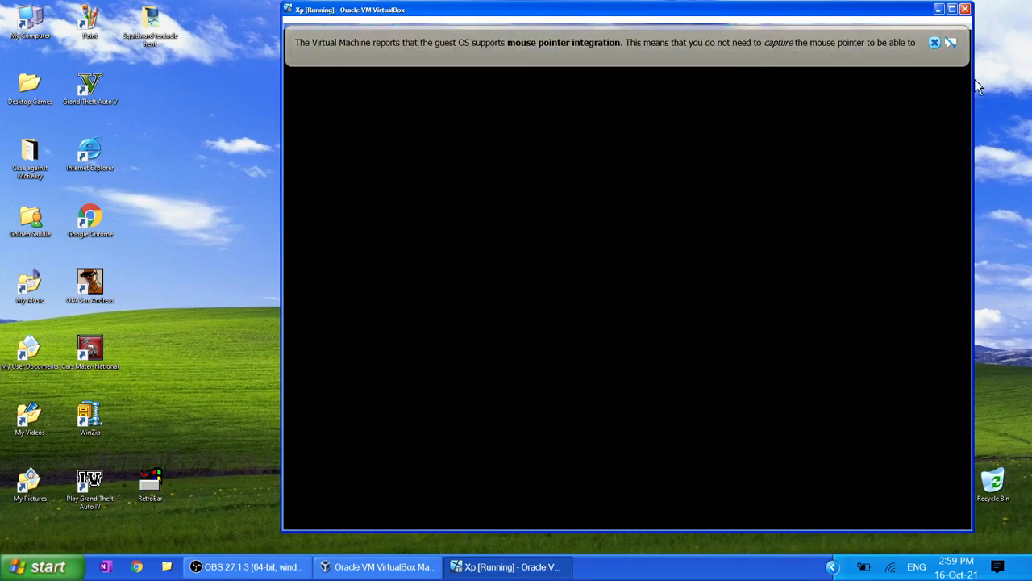
# Step: Click in the Xp VM window, then drag its title bar to reposition it
pyautogui.click(935, 42)
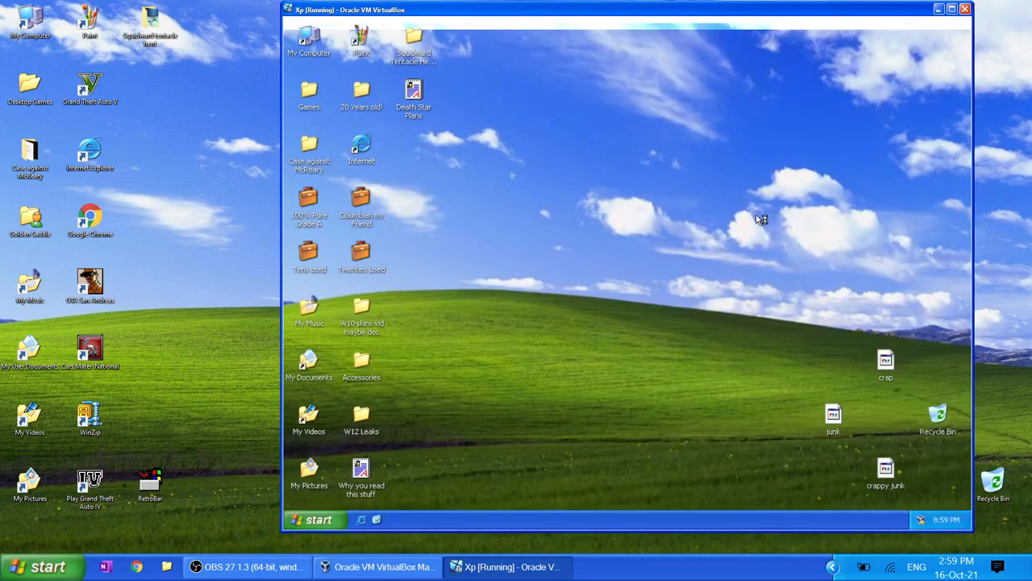
pyautogui.moveTo(558, 400)
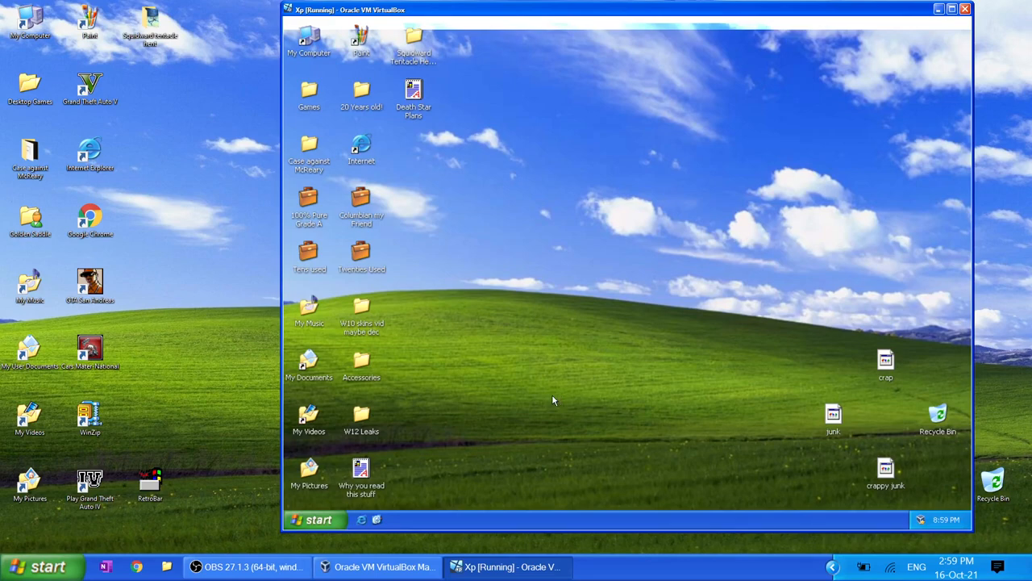
pyautogui.moveTo(694, 5)
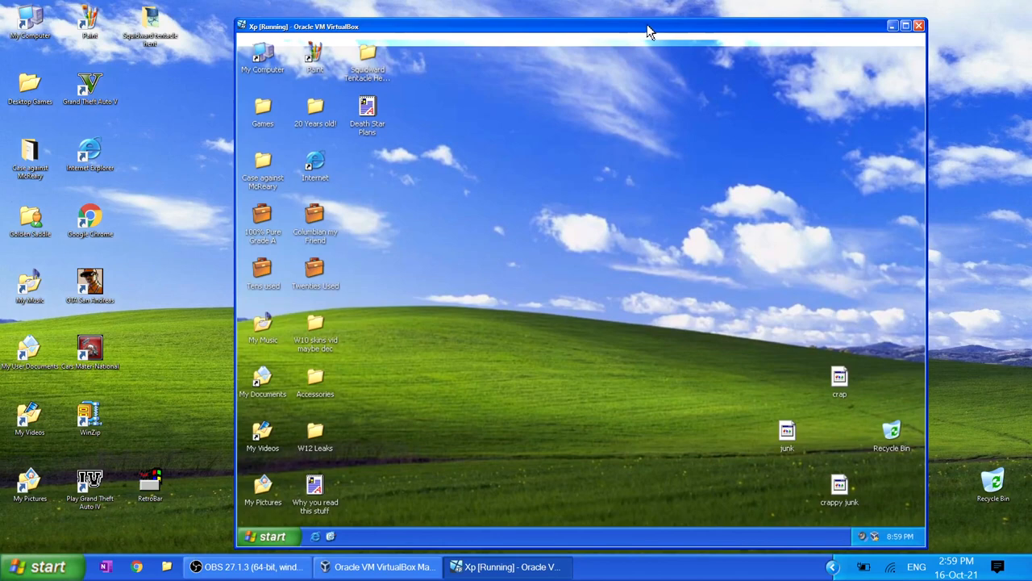
pyautogui.moveTo(651, 31); pyautogui.dragTo(576, 22)
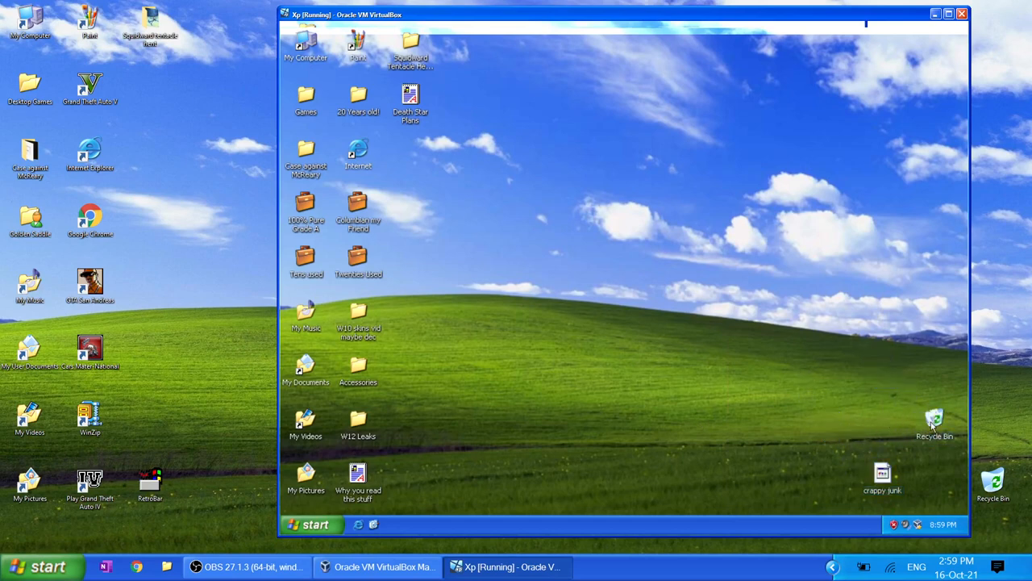
# Step: Empty the XP guest's Recycle Bin and confirm permanently deleting its three items
pyautogui.rightClick(934, 422)
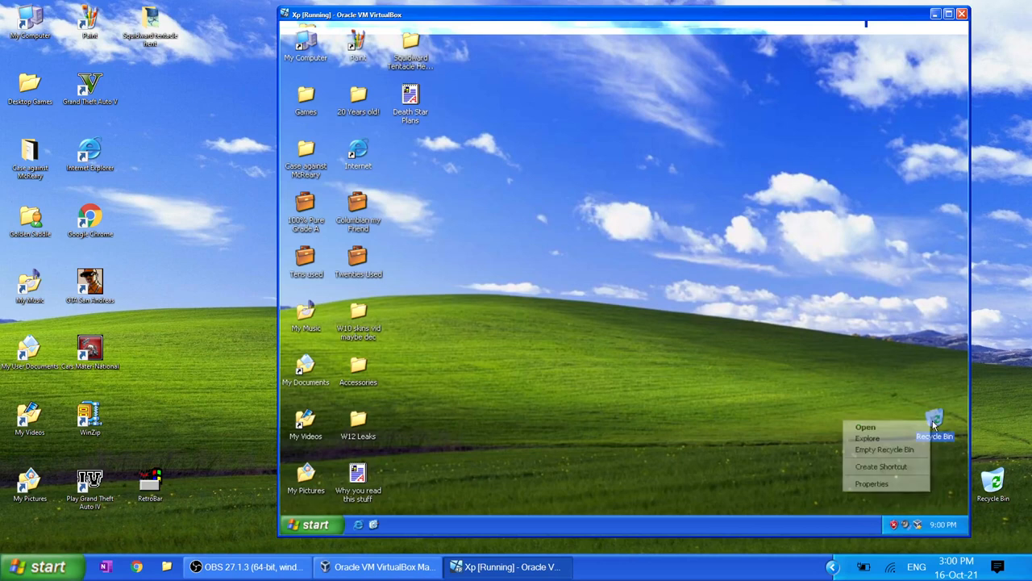
pyautogui.click(884, 449)
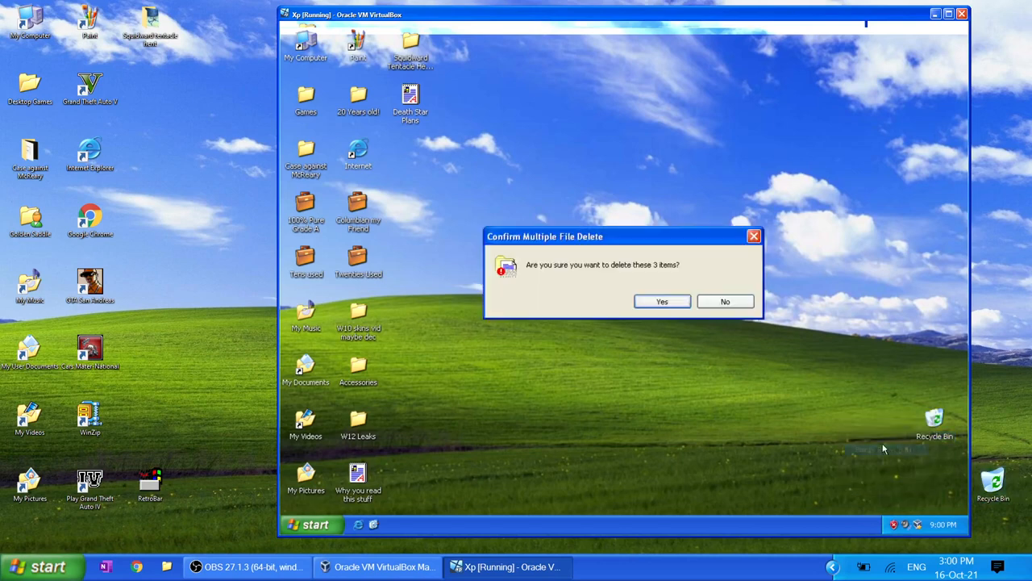
pyautogui.click(661, 301)
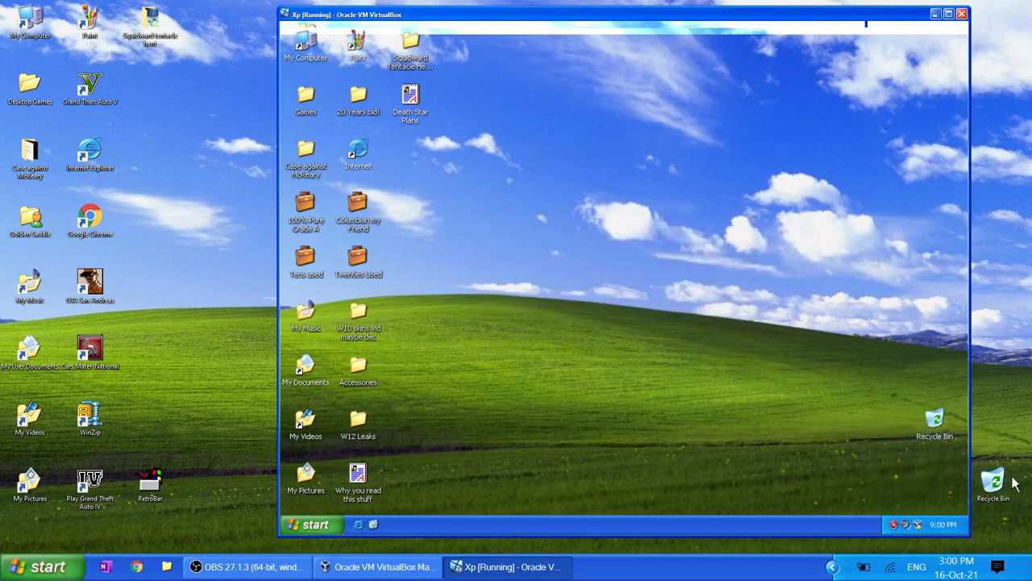
pyautogui.moveTo(458, 144)
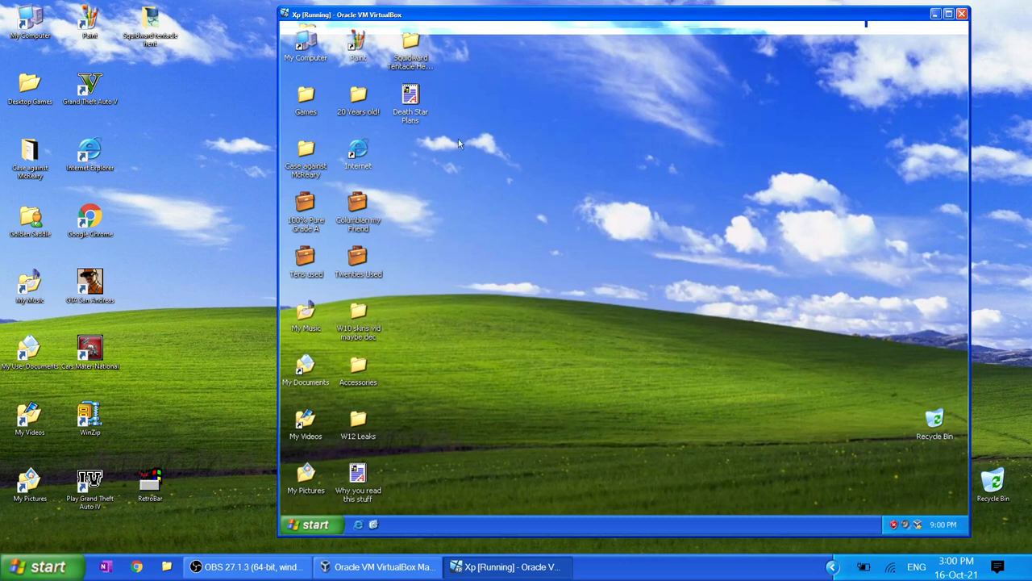
pyautogui.moveTo(653, 37)
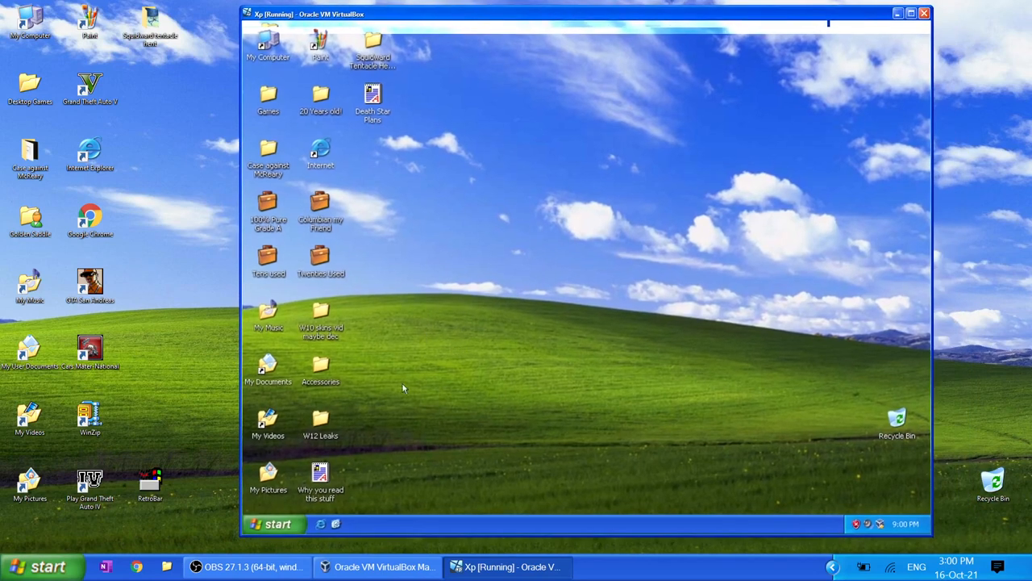
pyautogui.moveTo(176, 353)
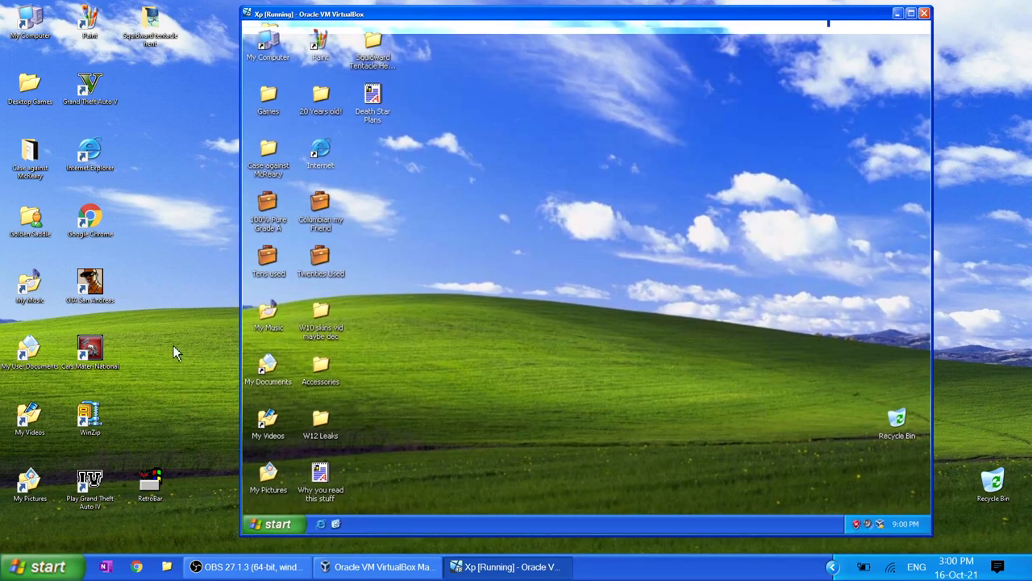
pyautogui.moveTo(203, 364)
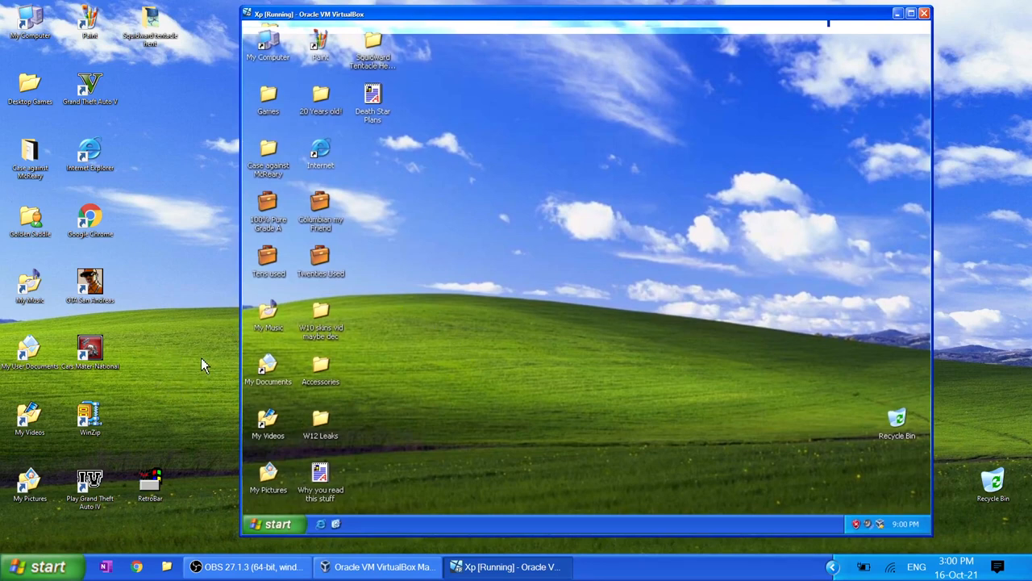
pyautogui.moveTo(498, 432)
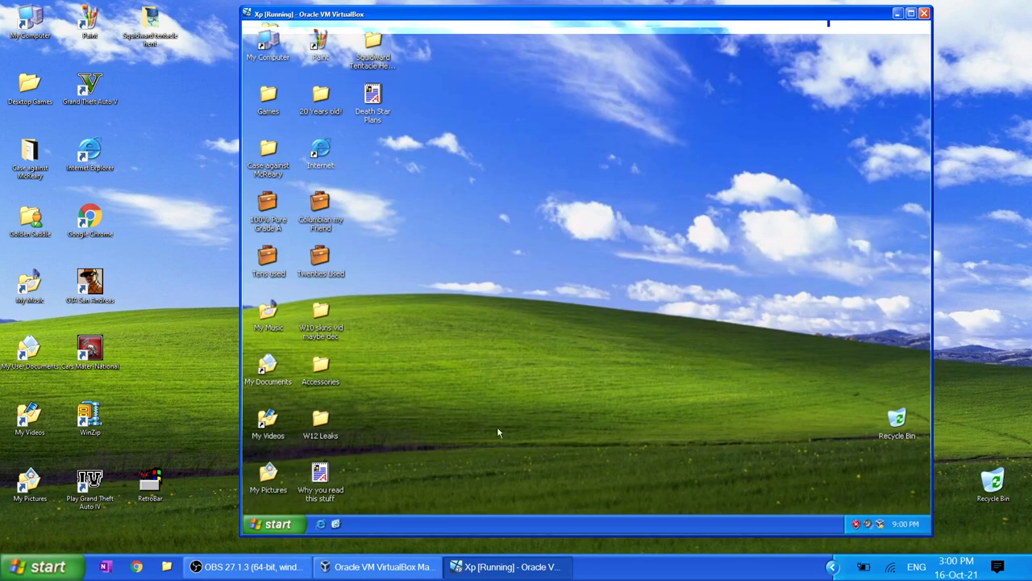
pyautogui.moveTo(960, 239)
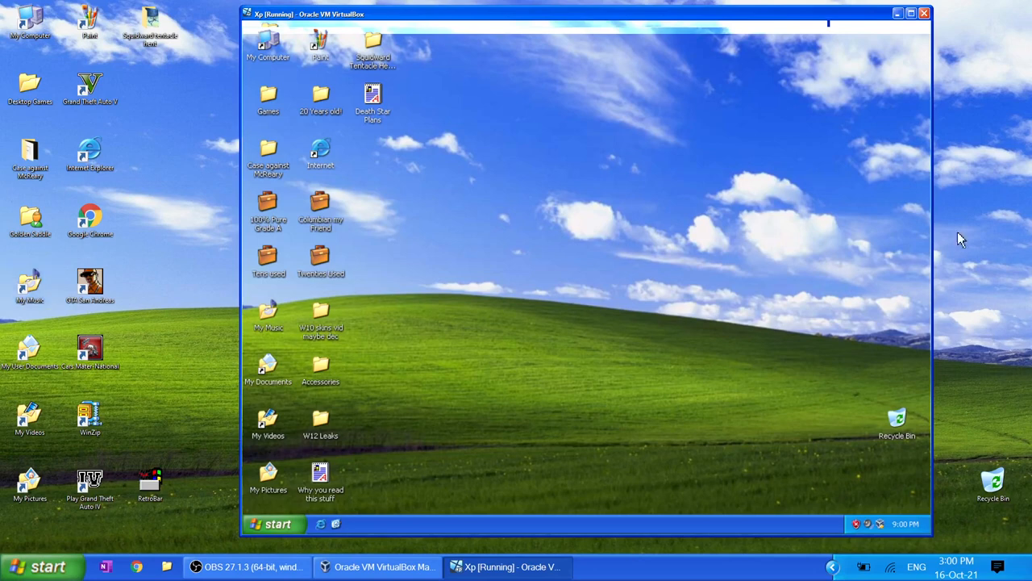
pyautogui.moveTo(384, 342)
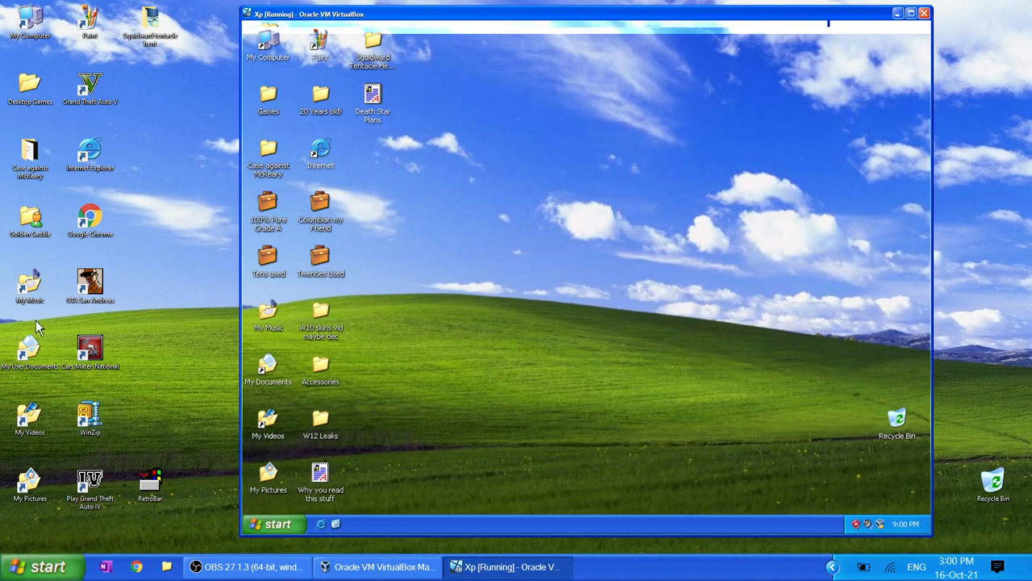
pyautogui.moveTo(490, 376)
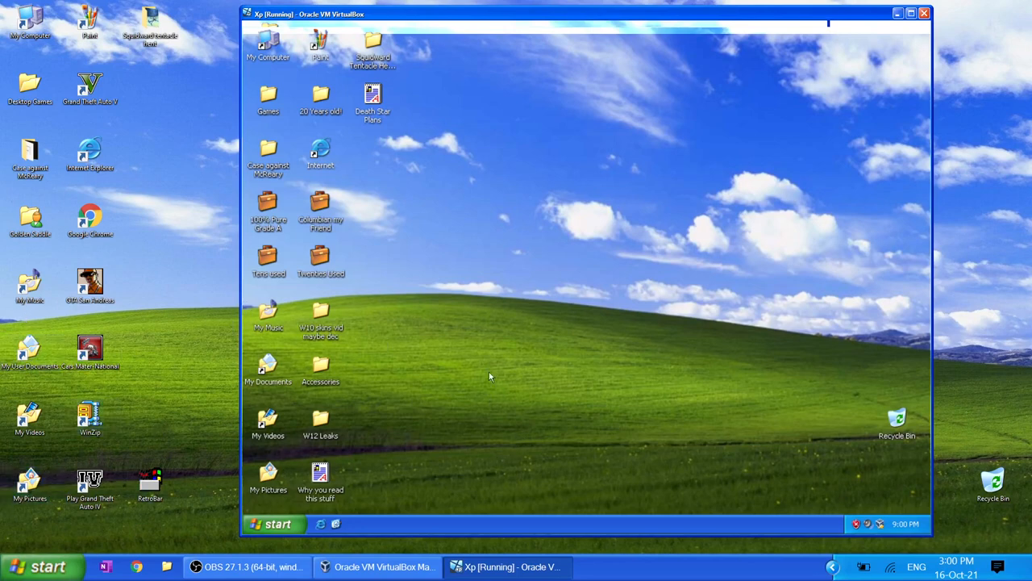
pyautogui.moveTo(372, 264)
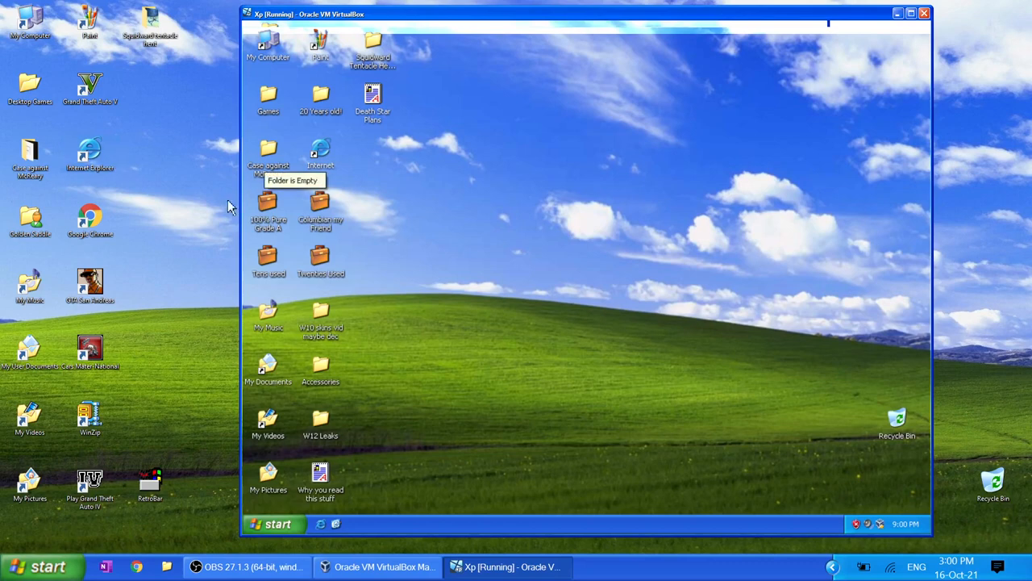
pyautogui.moveTo(411, 203)
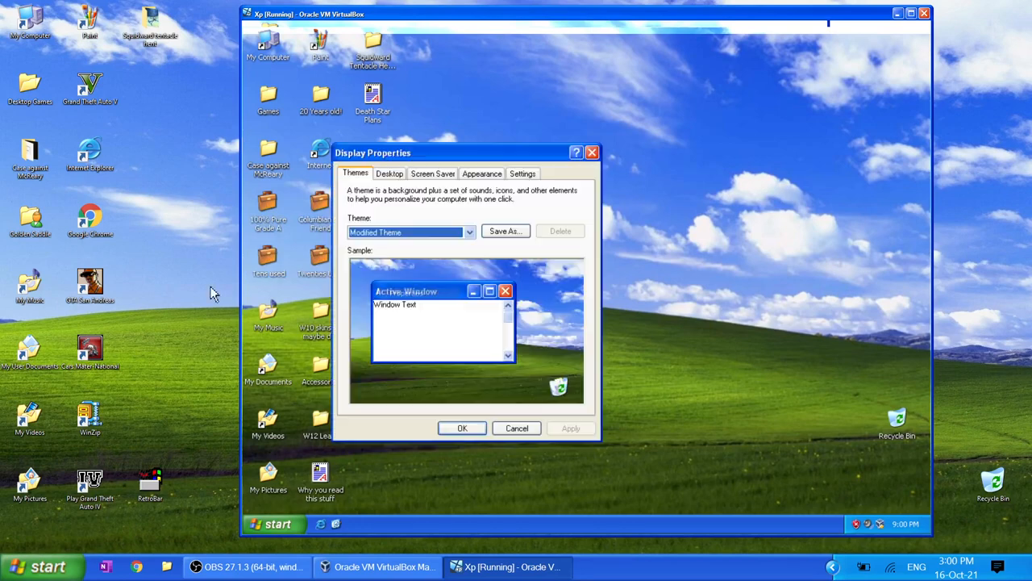
# Step: View the Desktop background choices, then the 1024x768, 32-bit Settings tab in Display Properties
pyautogui.click(389, 173)
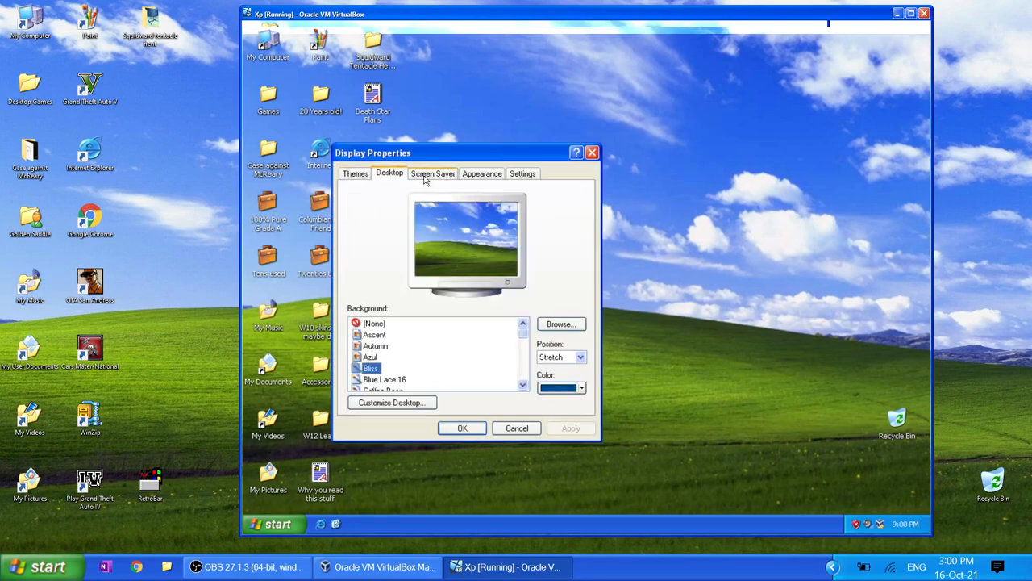
pyautogui.click(523, 174)
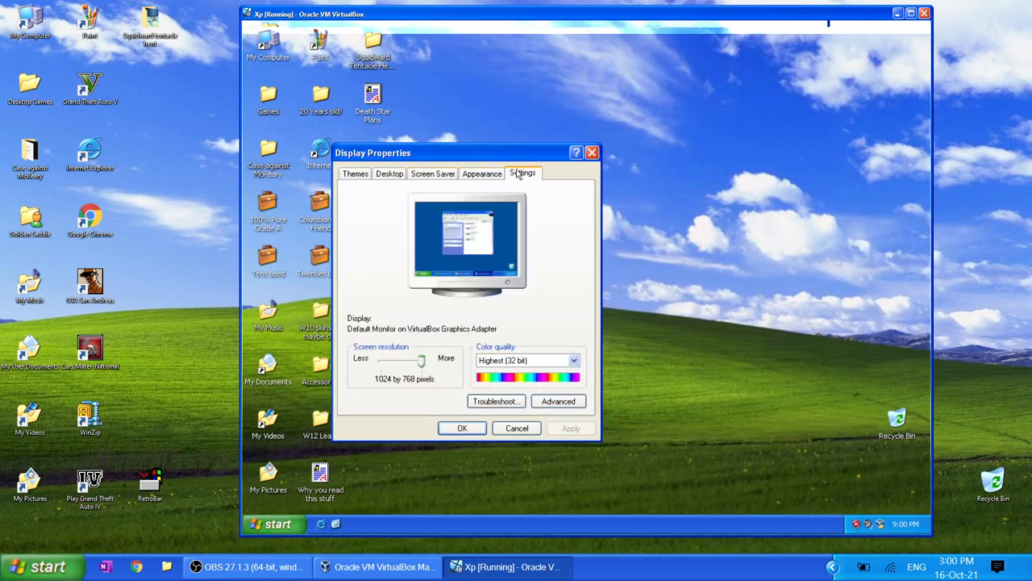
pyautogui.moveTo(396, 392)
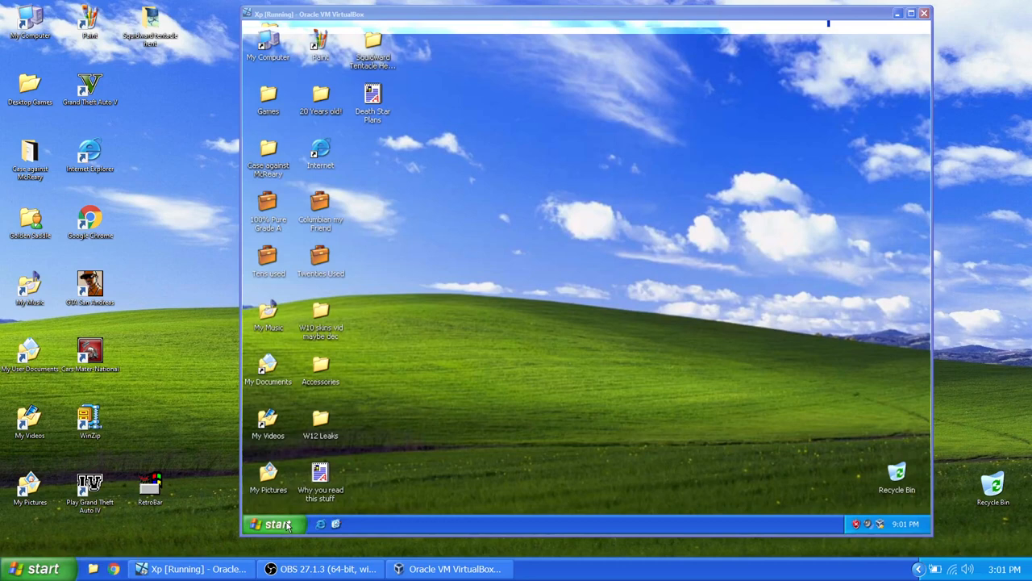
# Step: Open the XP guest's Start menu to reach My Music
pyautogui.click(44, 568)
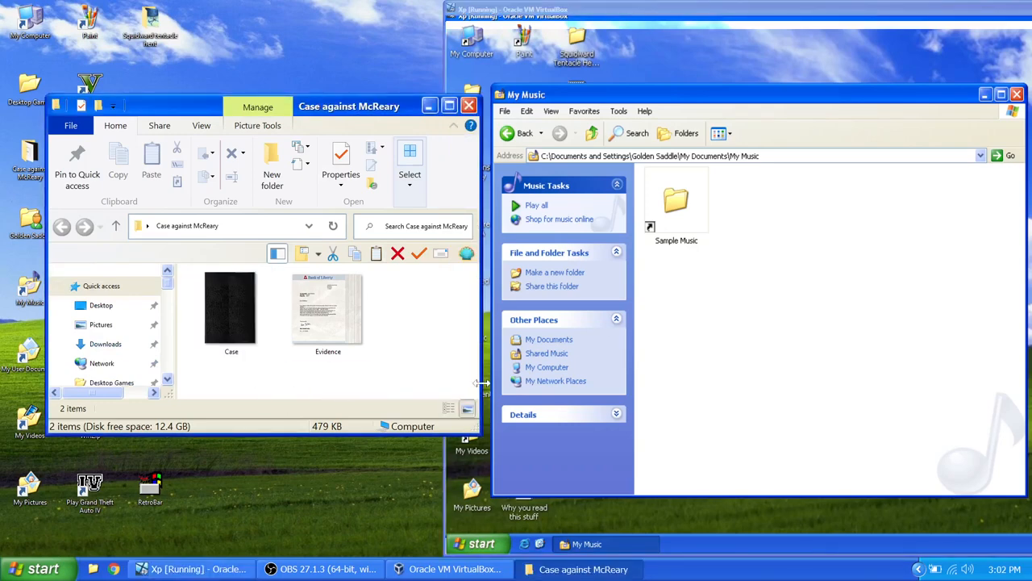
pyautogui.moveTo(389, 363)
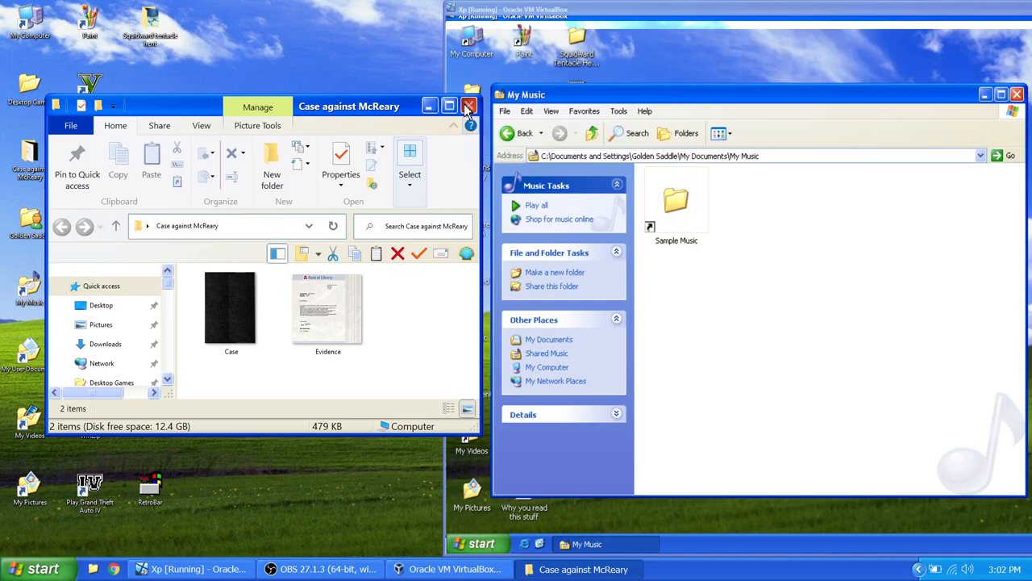
pyautogui.click(471, 105)
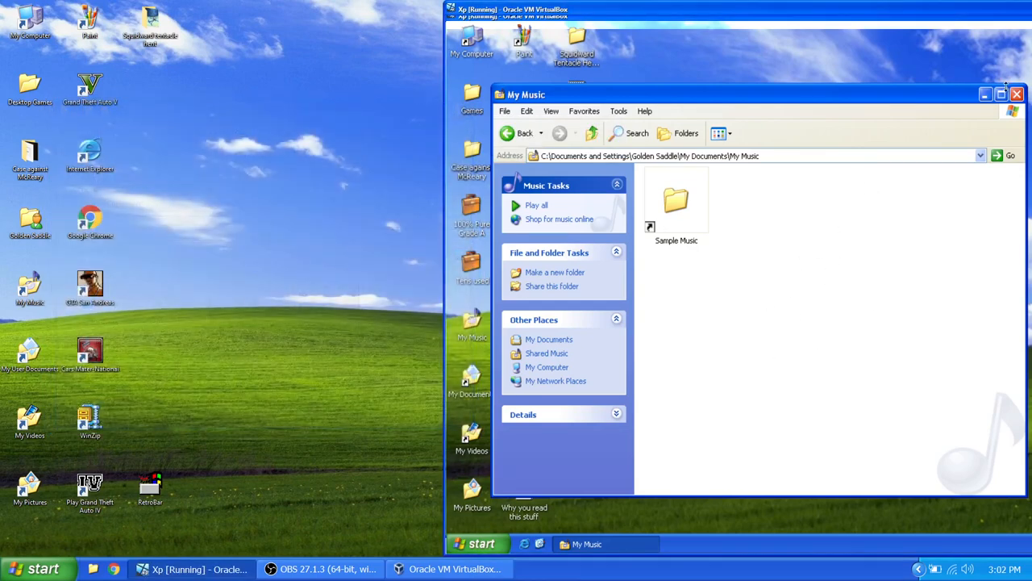
pyautogui.moveTo(916, 174)
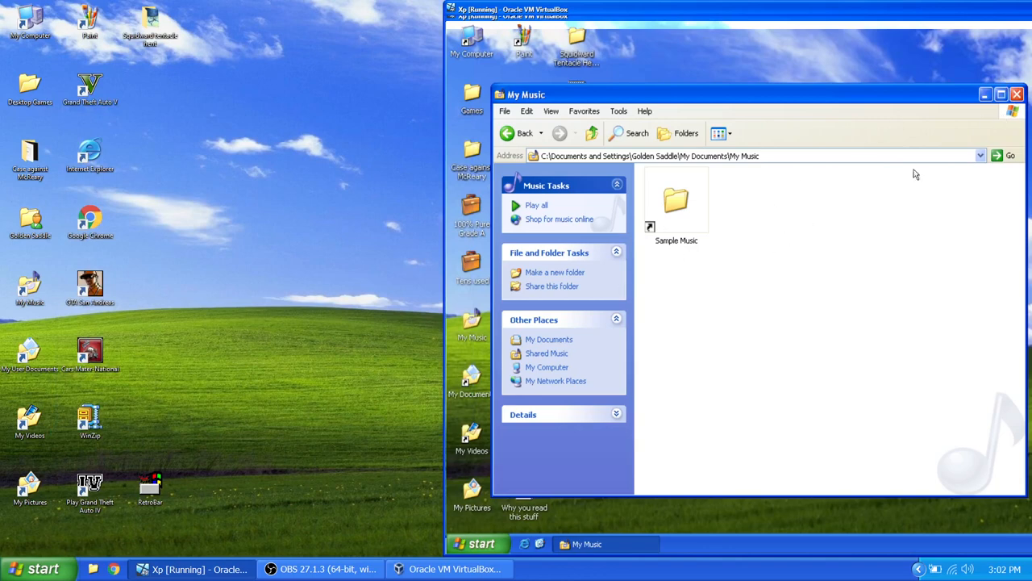
pyautogui.moveTo(575, 441)
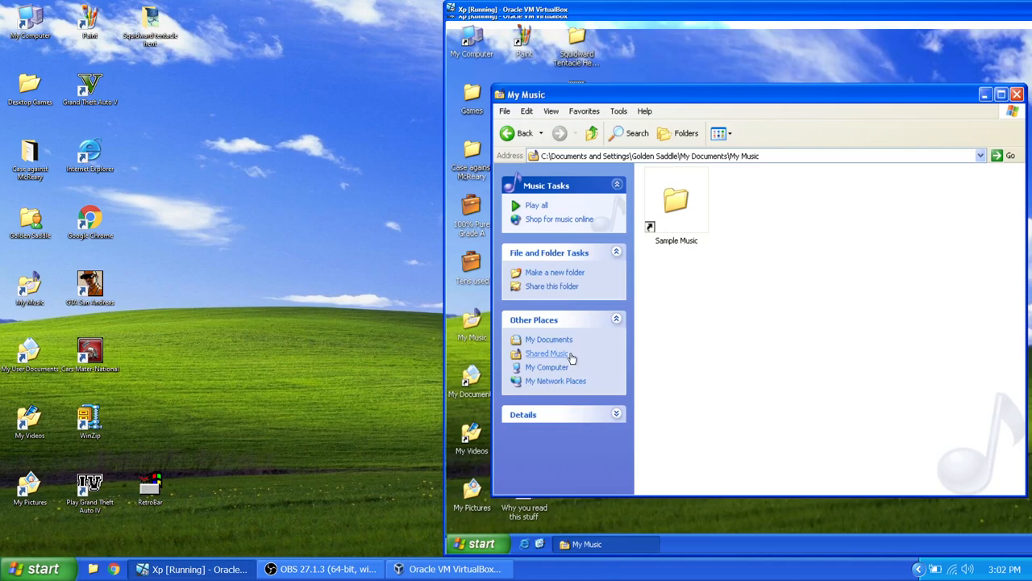
pyautogui.moveTo(903, 76)
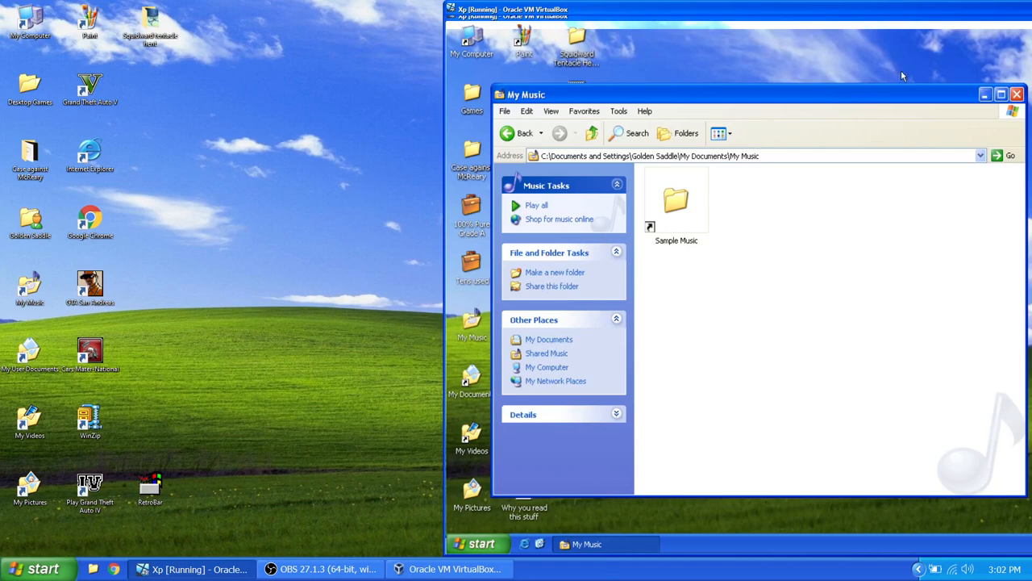
pyautogui.click(1016, 94)
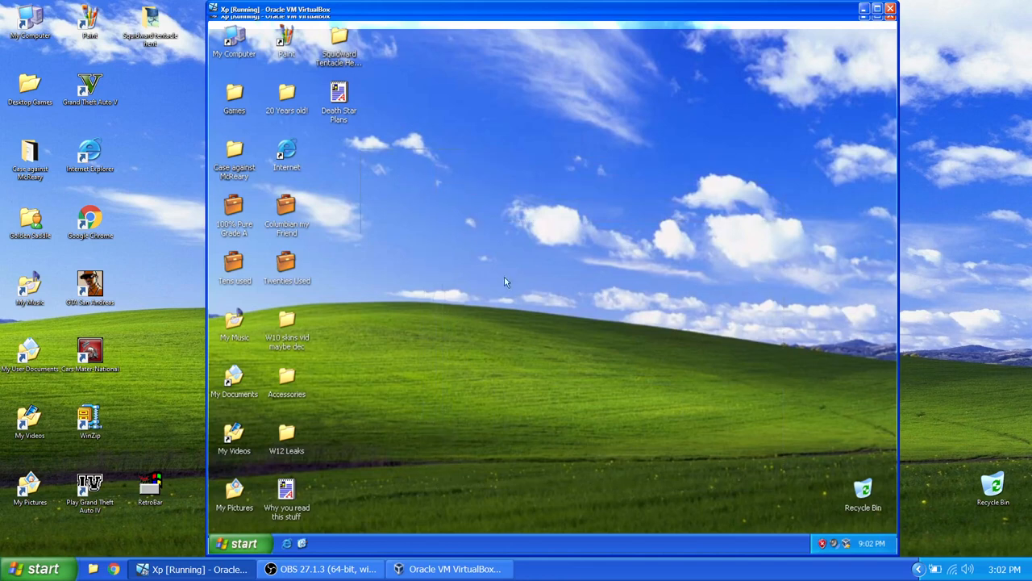
pyautogui.moveTo(456, 383)
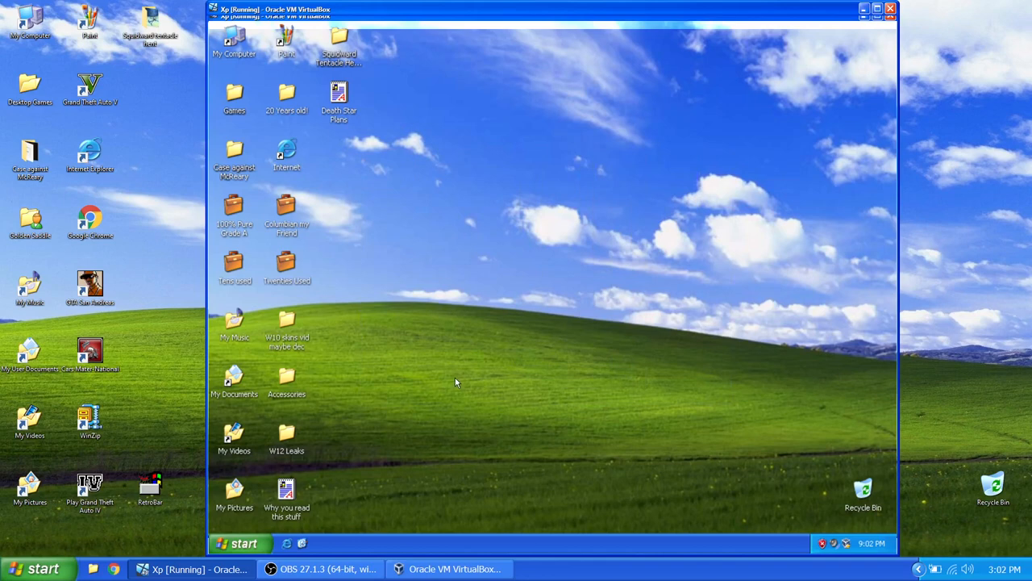
pyautogui.moveTo(433, 363)
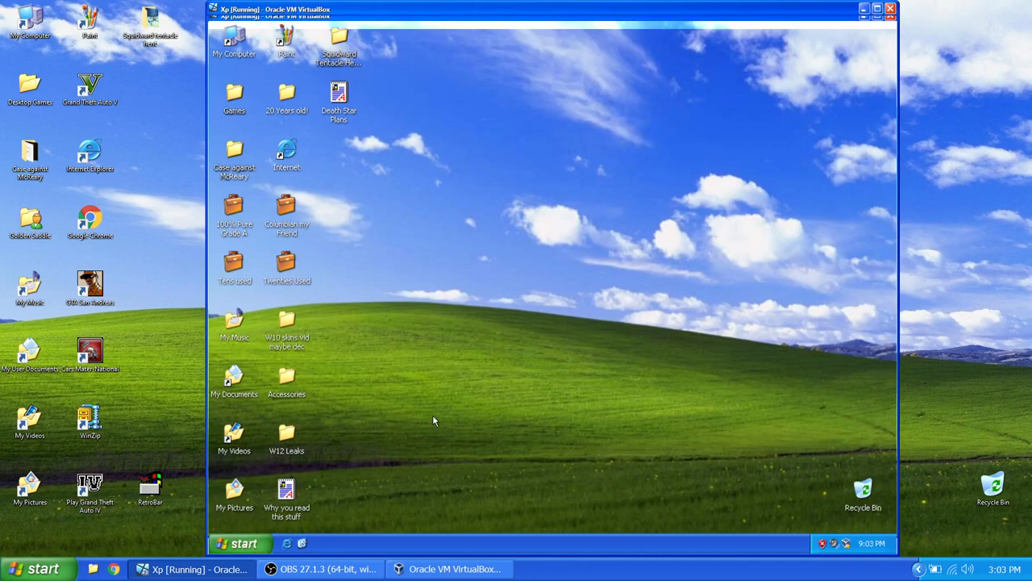
pyautogui.moveTo(418, 419)
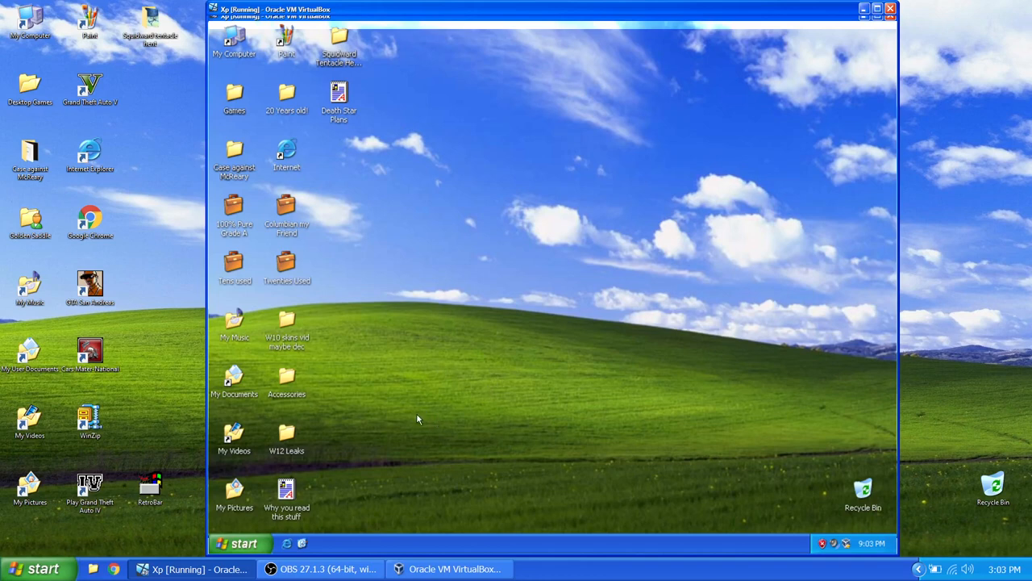
pyautogui.moveTo(374, 521)
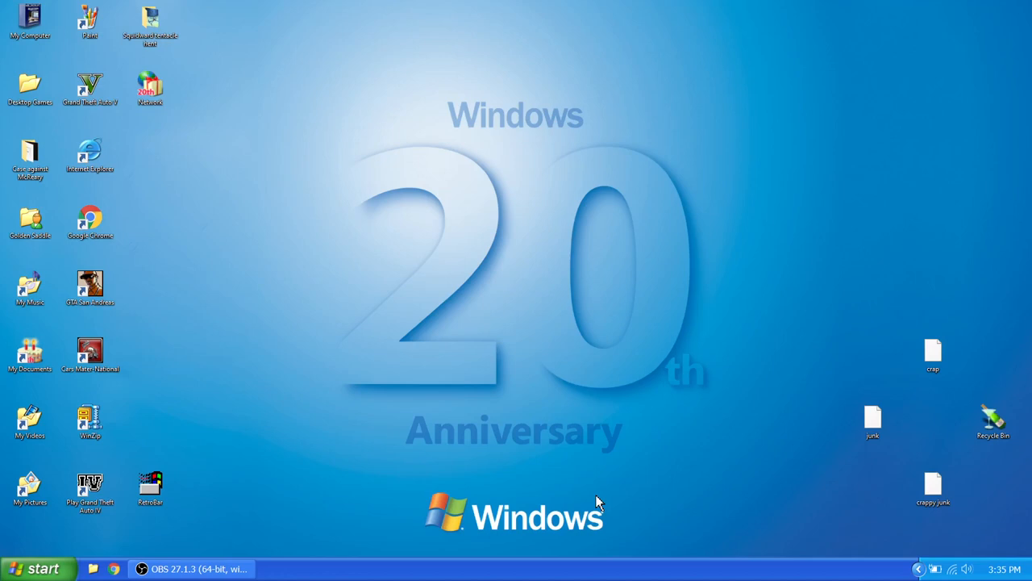
pyautogui.moveTo(504, 386)
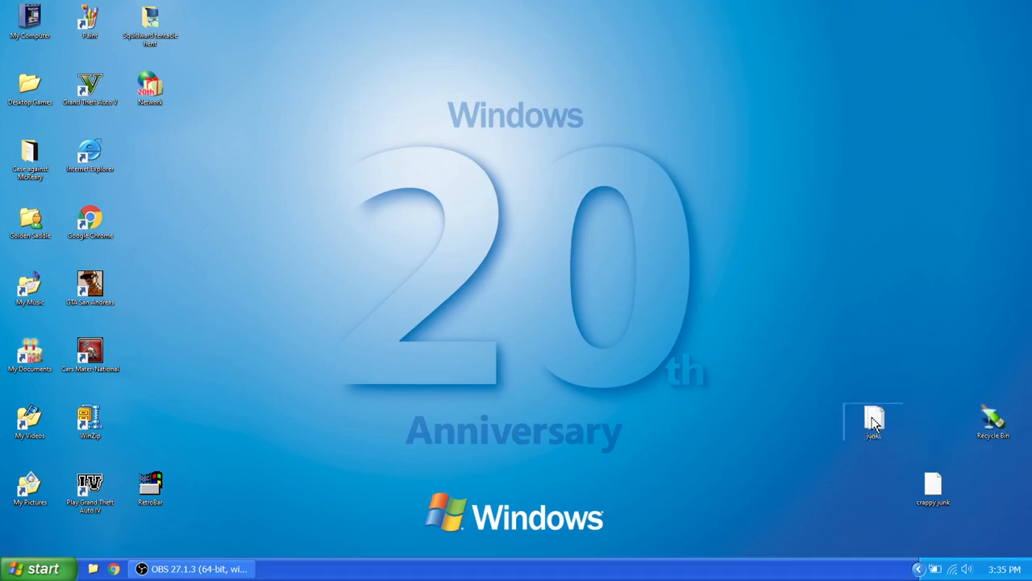
# Step: Empty the Recycle Bin to permanently delete crap, then junk, and select crappy junk
pyautogui.rightClick(993, 420)
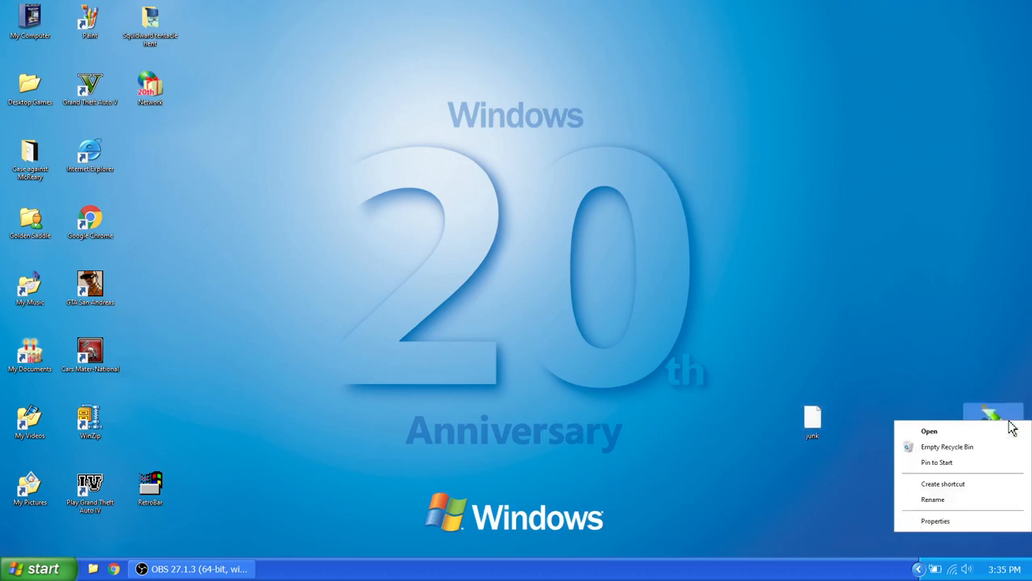
pyautogui.click(947, 446)
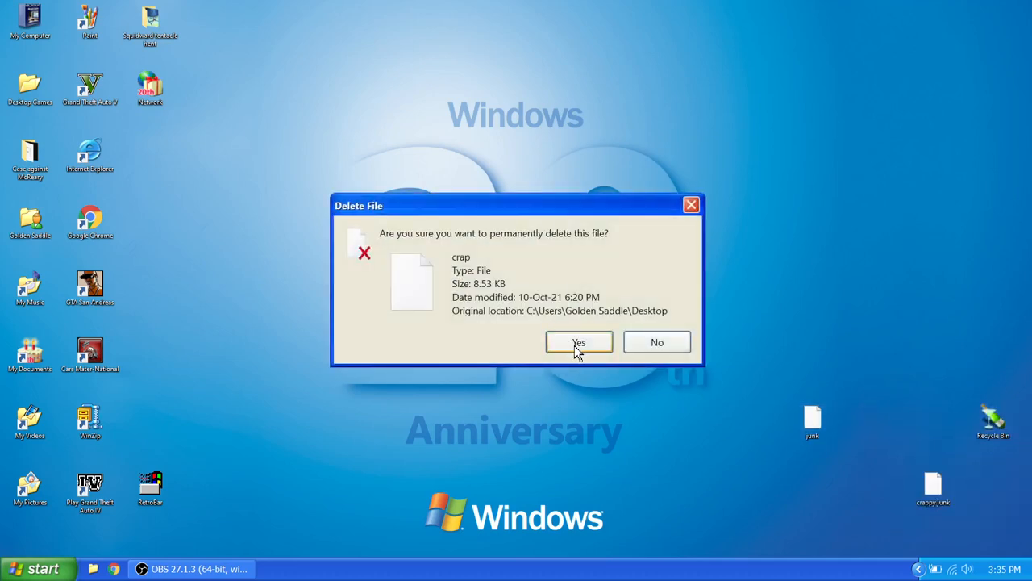
pyautogui.click(578, 341)
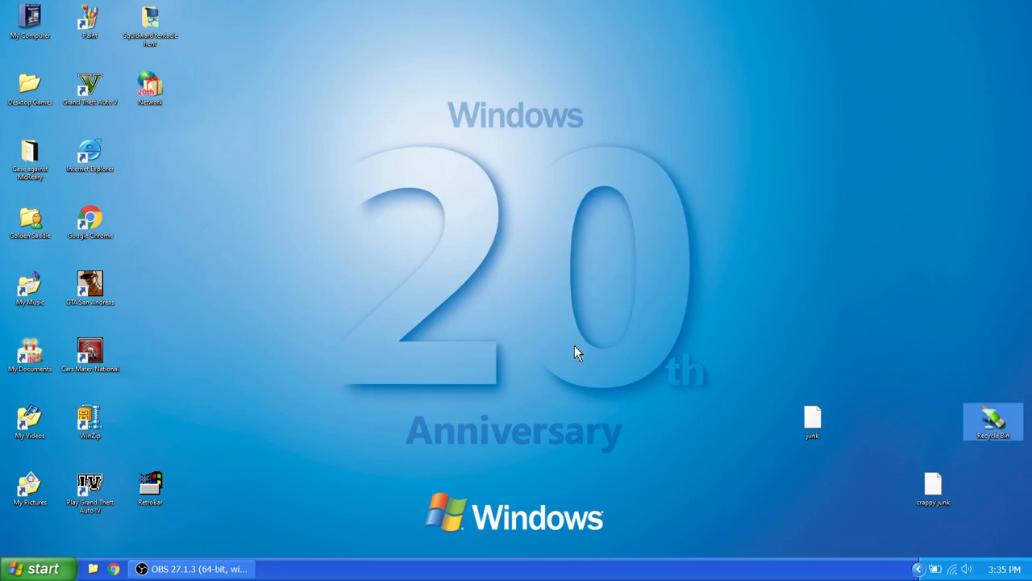
pyautogui.moveTo(993, 420)
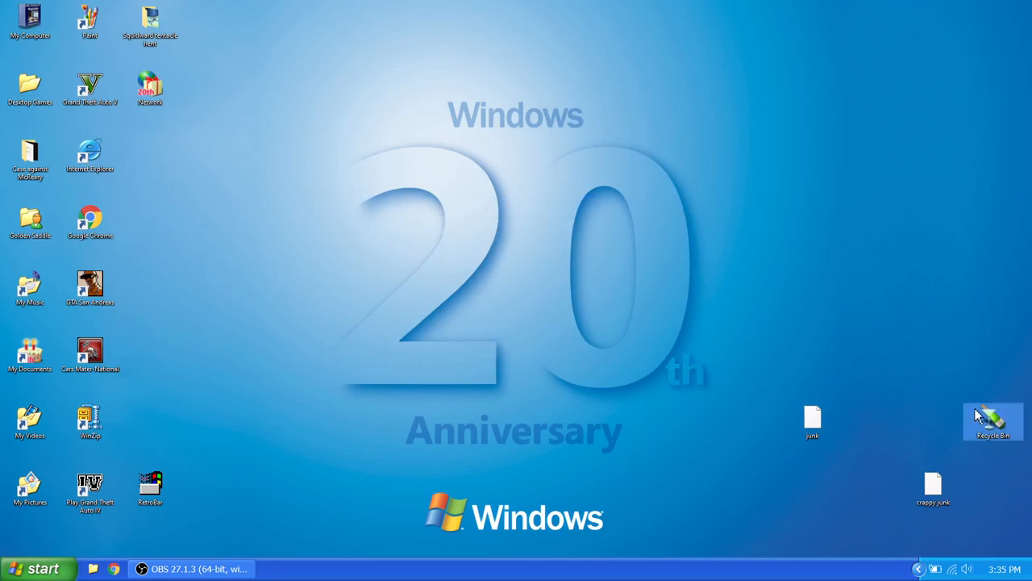
pyautogui.moveTo(992, 419)
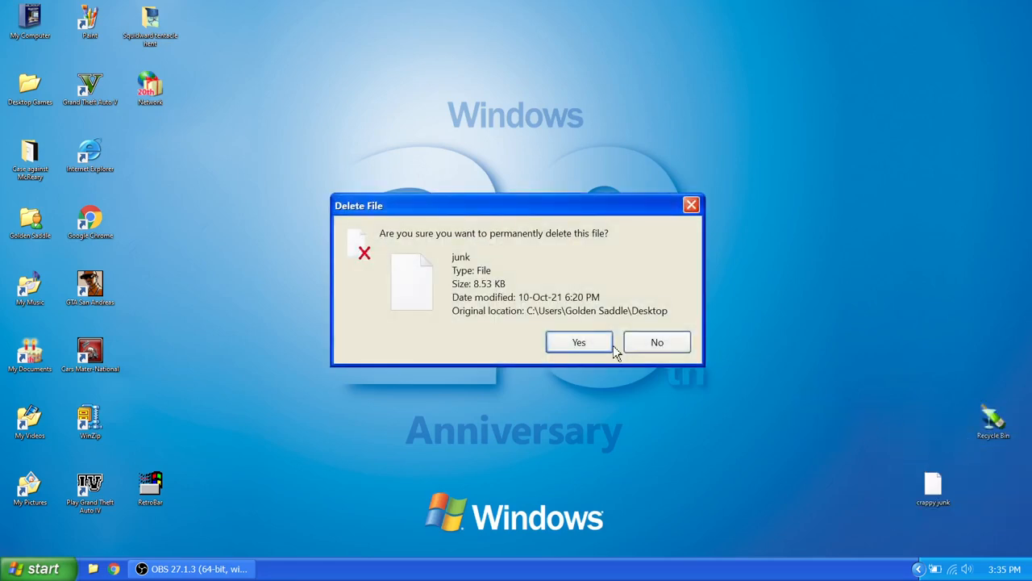
pyautogui.click(578, 342)
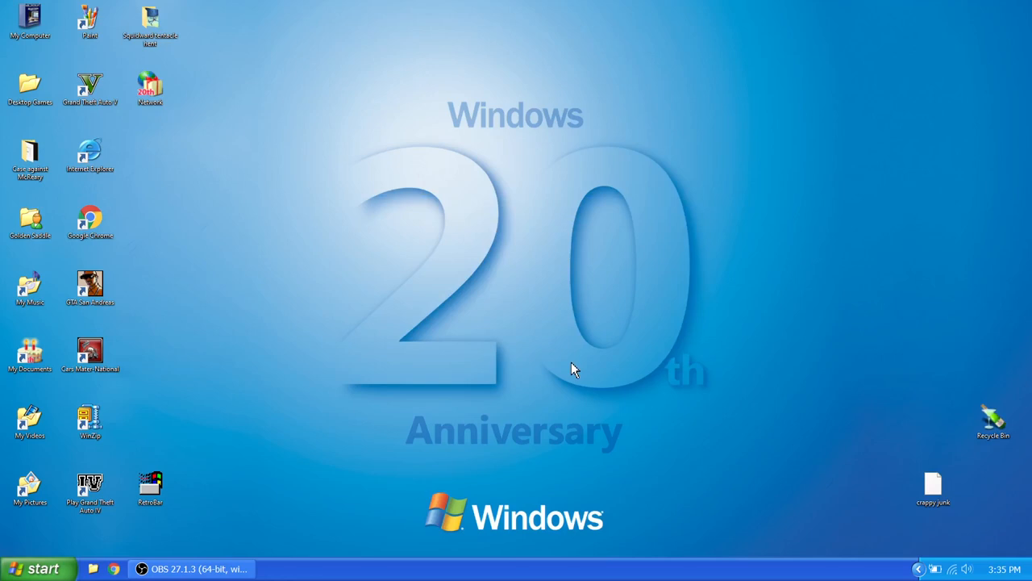
pyautogui.click(933, 488)
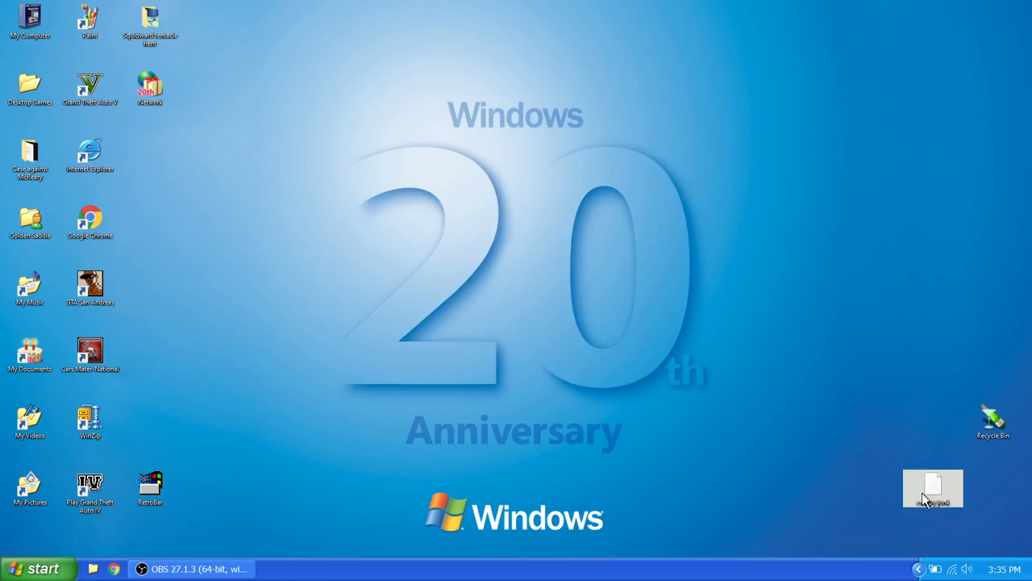
# Step: Open Personalize settings from the desktop's context menu
pyautogui.rightClick(512, 309)
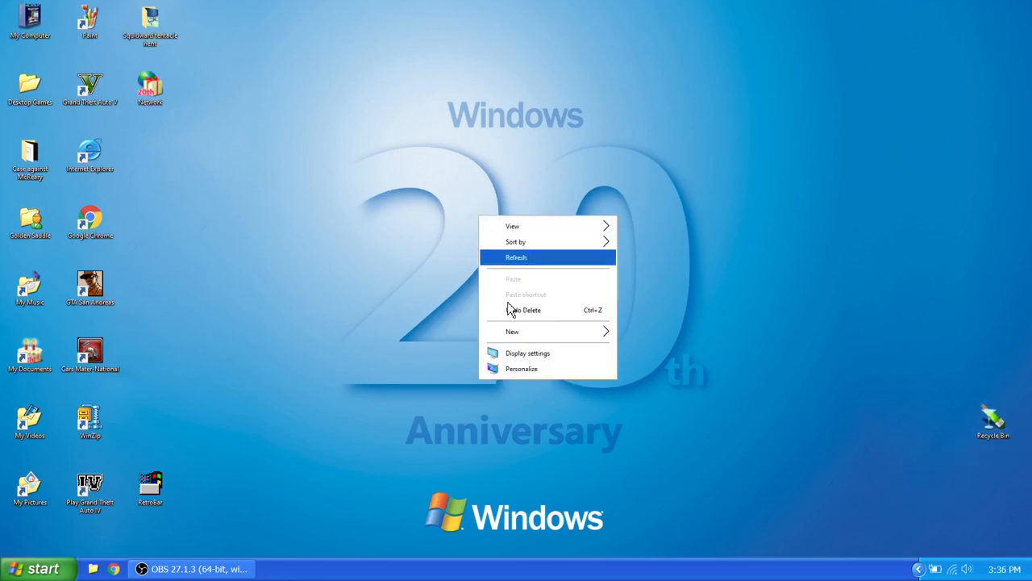
pyautogui.click(528, 352)
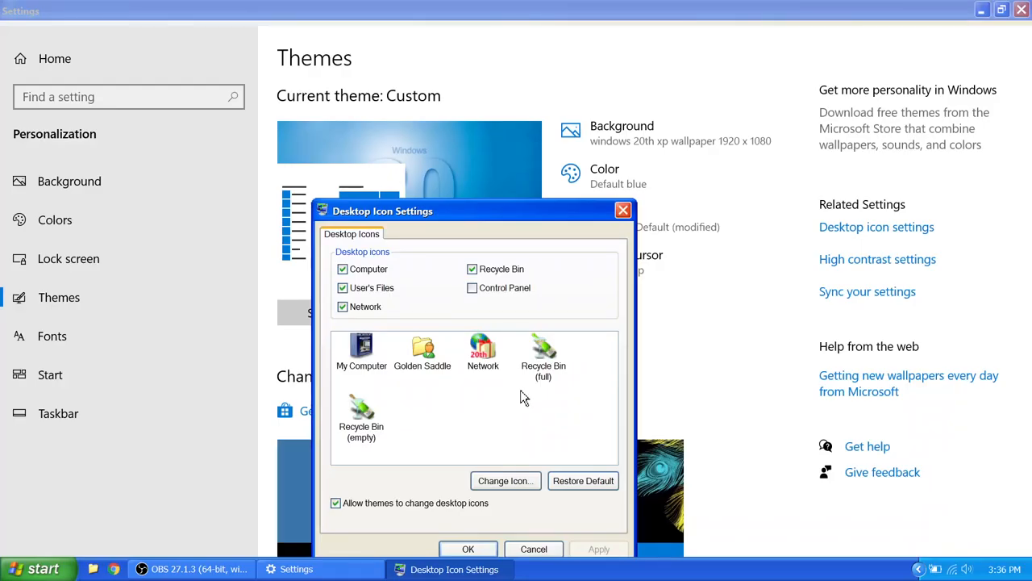
pyautogui.moveTo(534, 366)
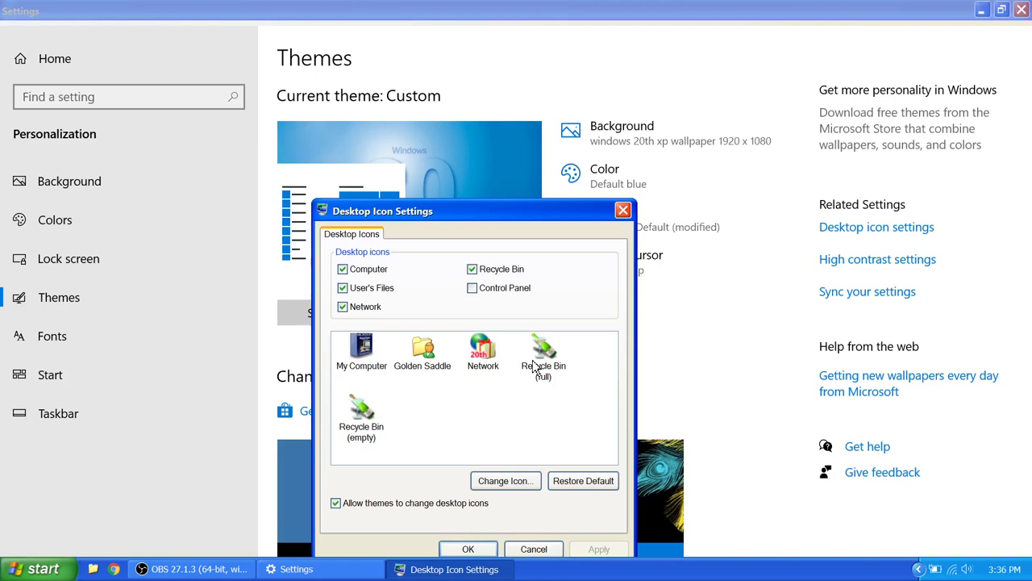
pyautogui.moveTo(542, 359)
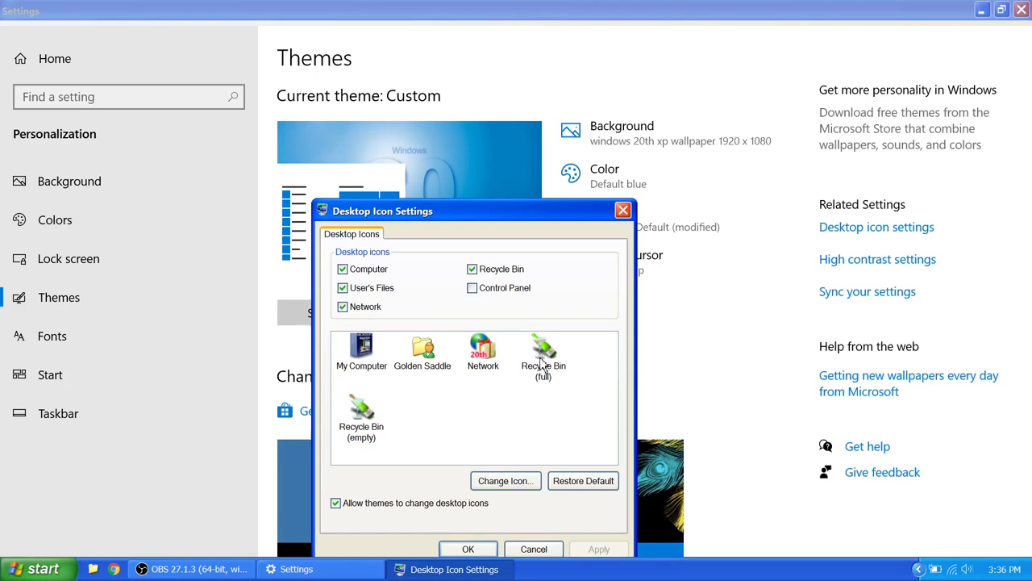
pyautogui.moveTo(540, 349)
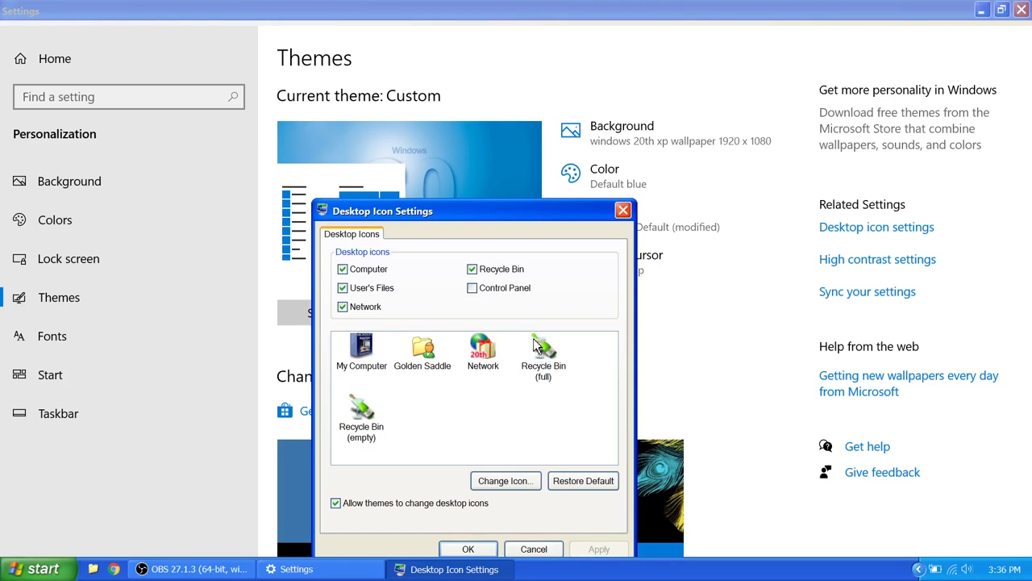
pyautogui.moveTo(375, 447)
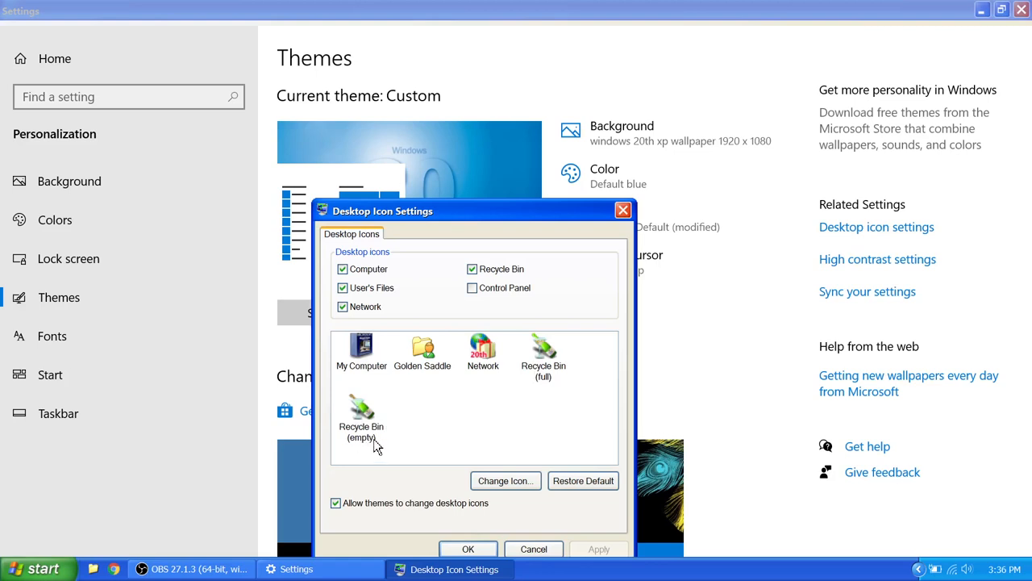
pyautogui.moveTo(363, 415)
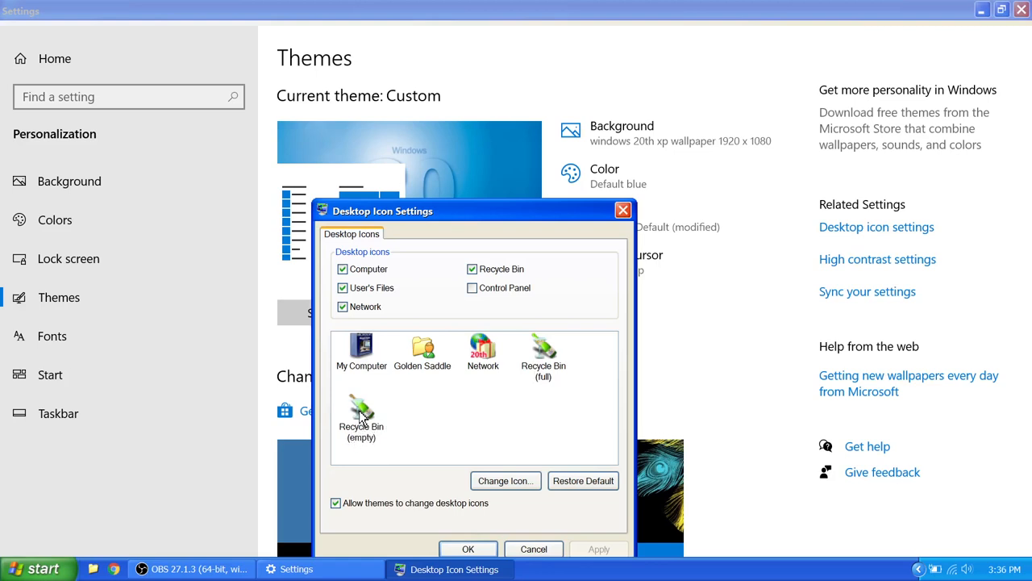
pyautogui.moveTo(361, 419)
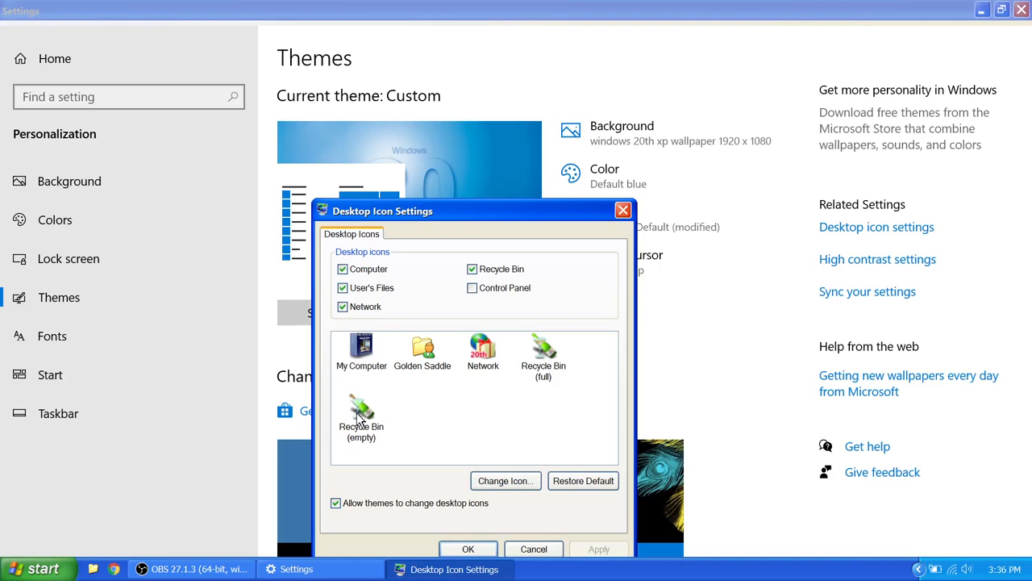
pyautogui.moveTo(379, 359)
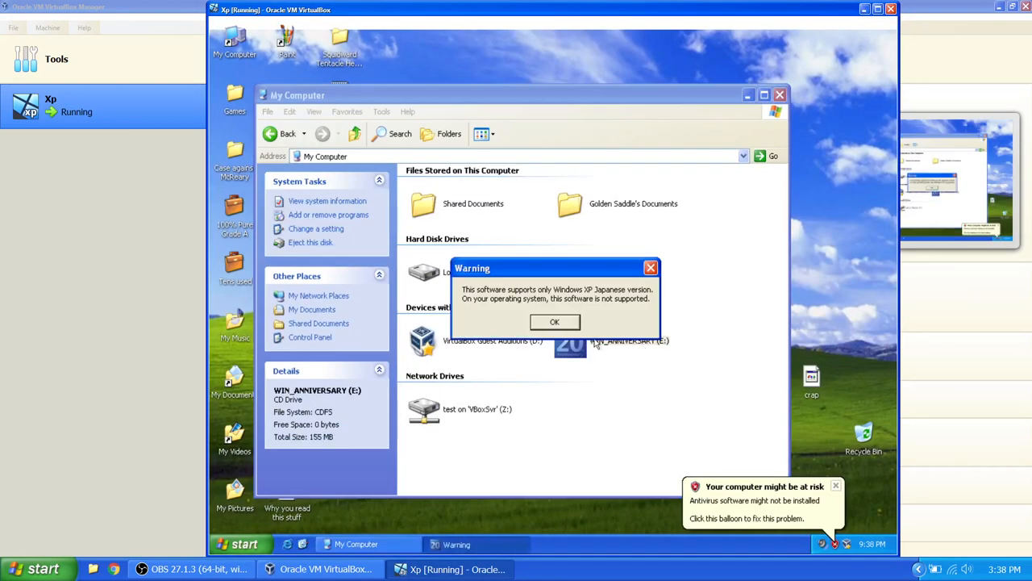
# Step: Dismiss the Japanese-version-only warning from the Windows 20th disc
pyautogui.click(554, 322)
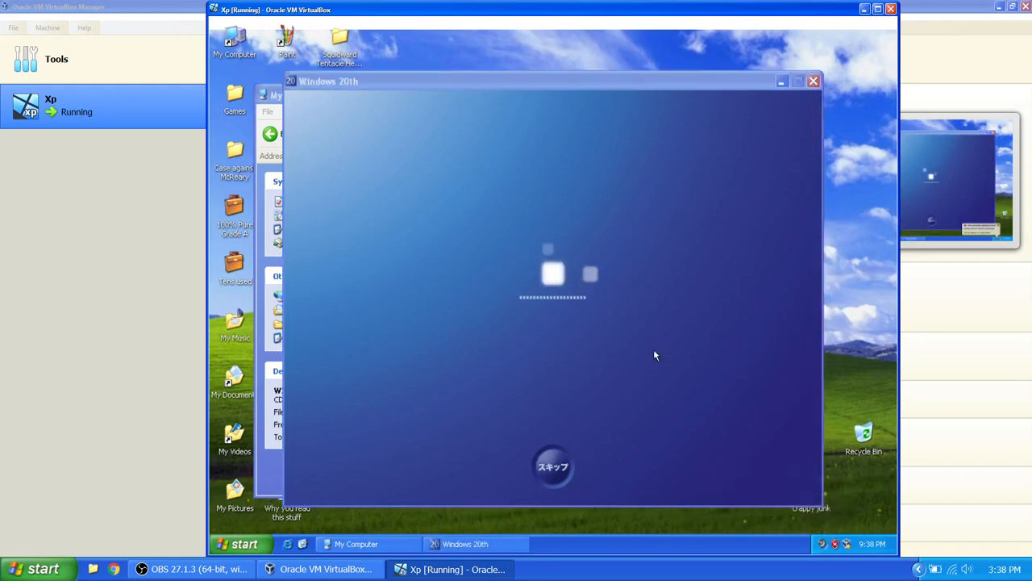
pyautogui.moveTo(652, 337)
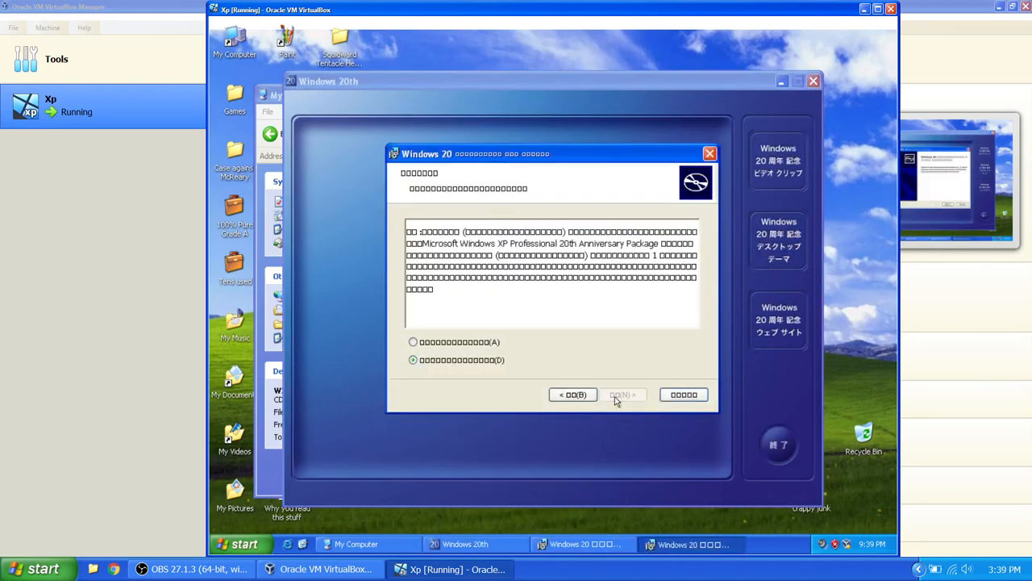
# Step: Accept the license, install the anniversary package, and apply the Windows 20 theme
pyautogui.click(622, 394)
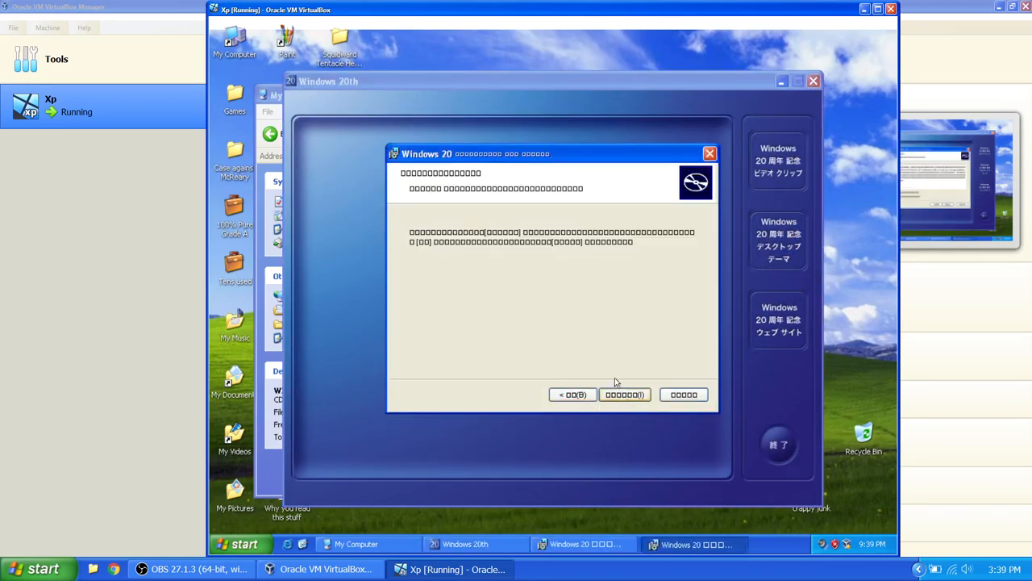
pyautogui.click(625, 395)
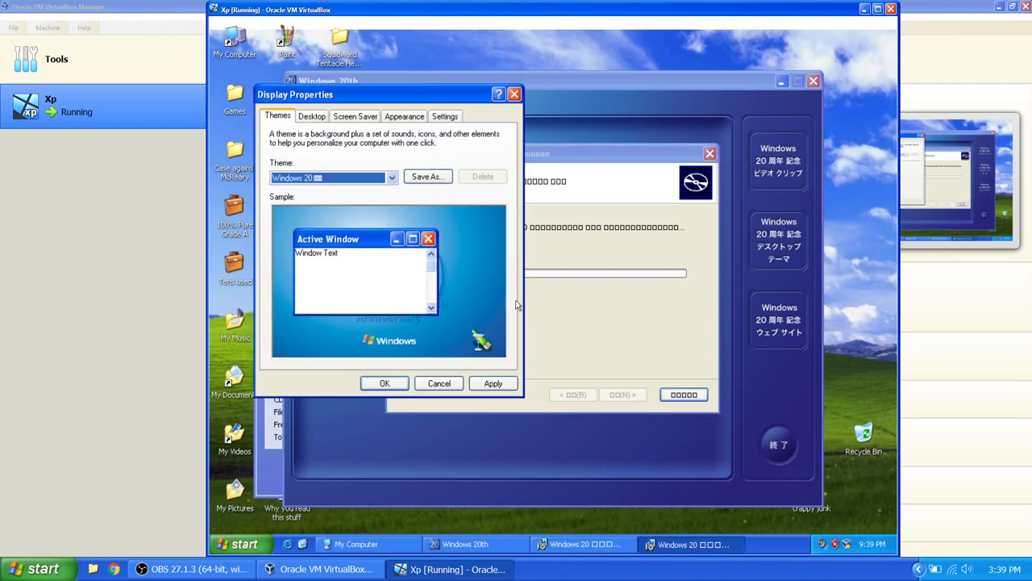
pyautogui.moveTo(385, 383)
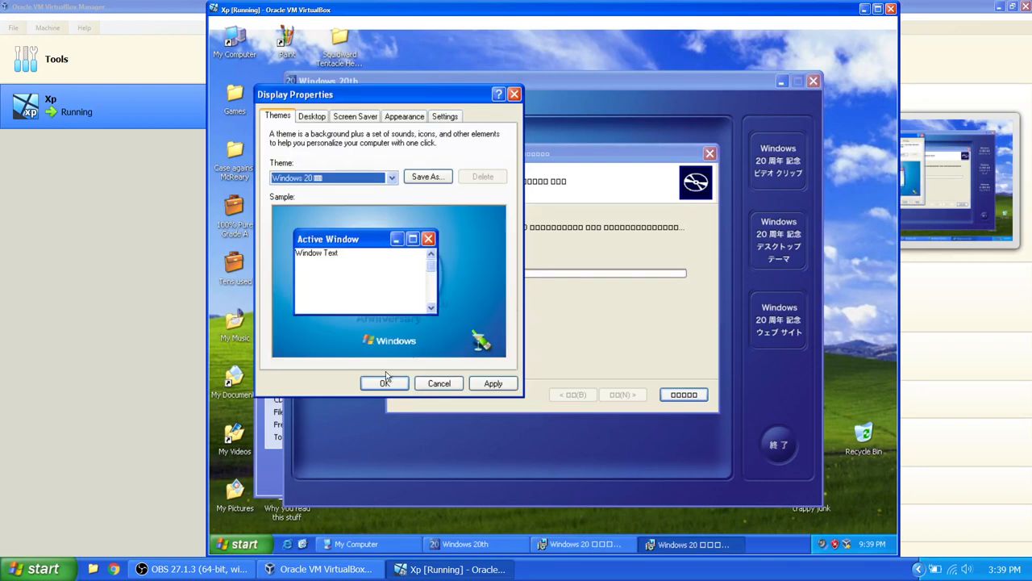
pyautogui.click(385, 383)
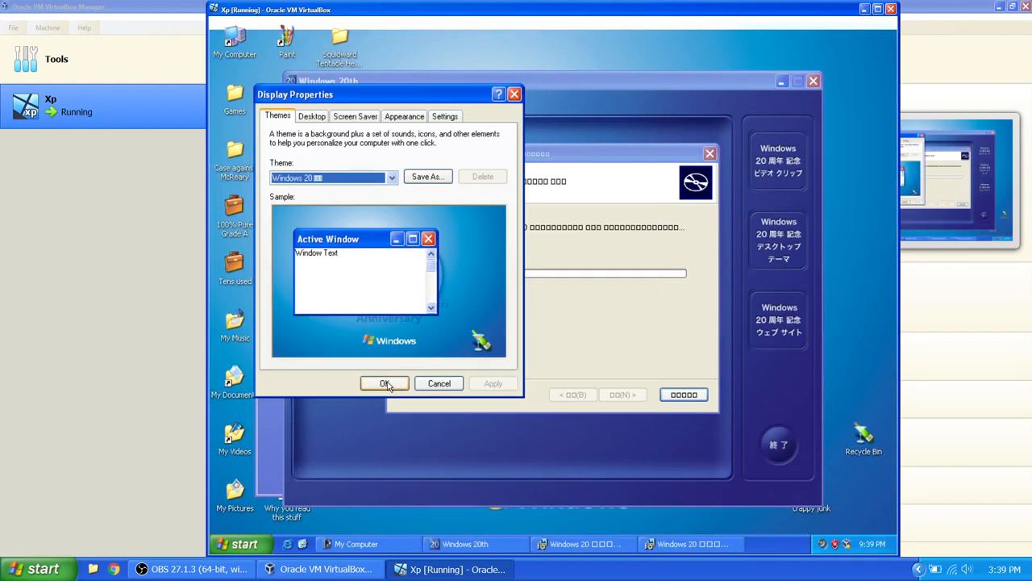
pyautogui.click(385, 383)
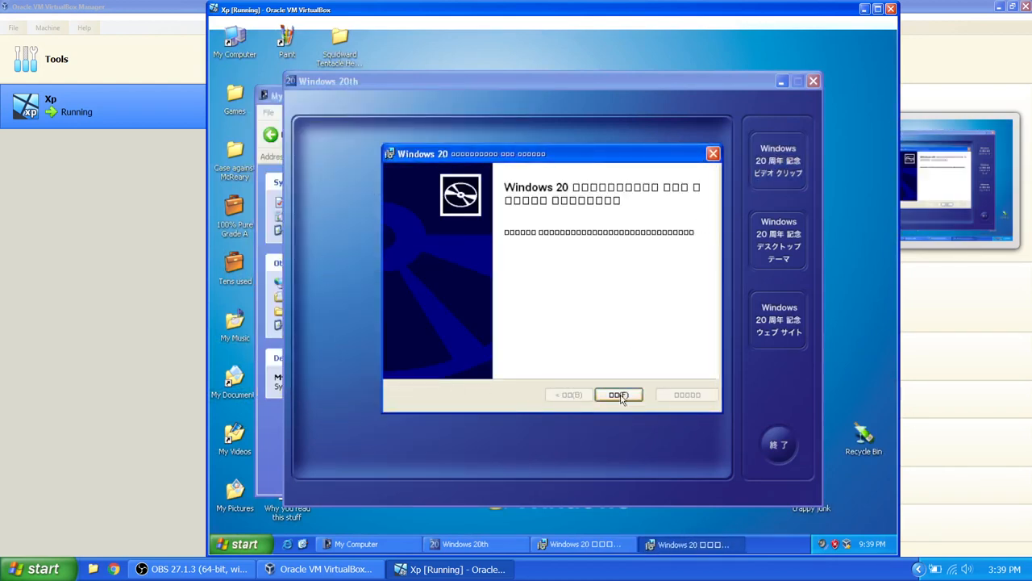
# Step: Advance through the second installer, choosing to keep it running when closing
pyautogui.click(619, 394)
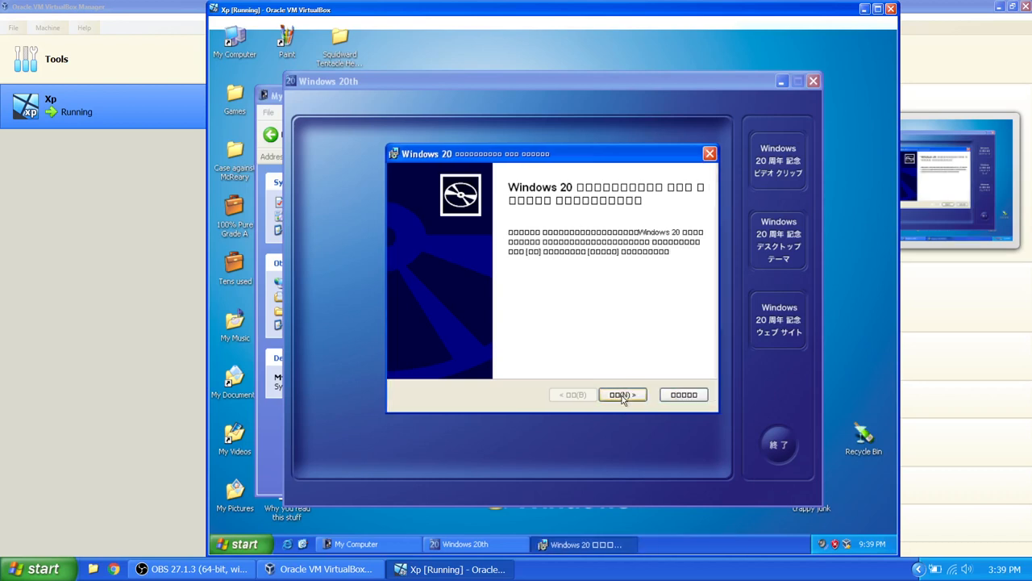
pyautogui.click(622, 394)
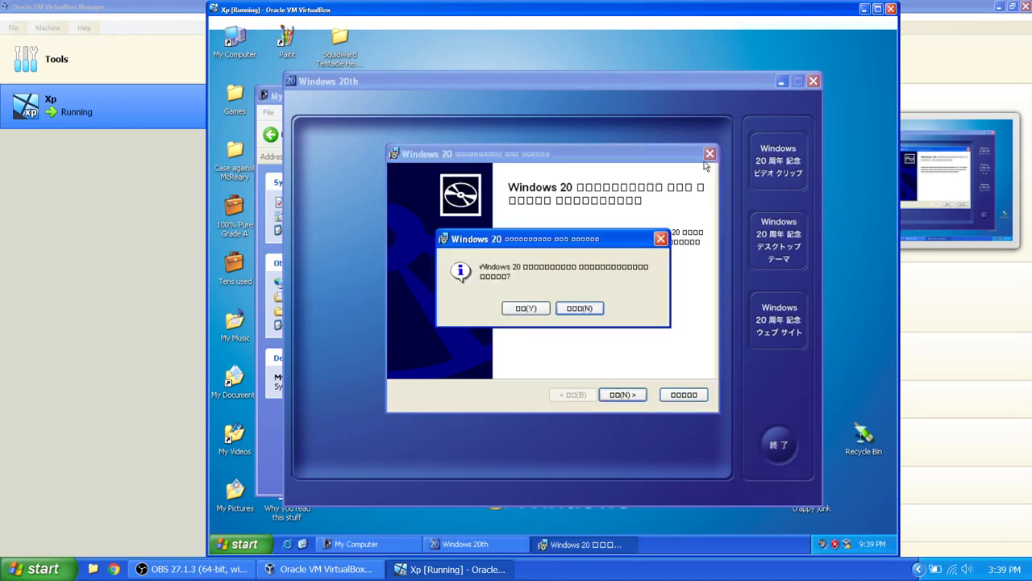
pyautogui.click(525, 307)
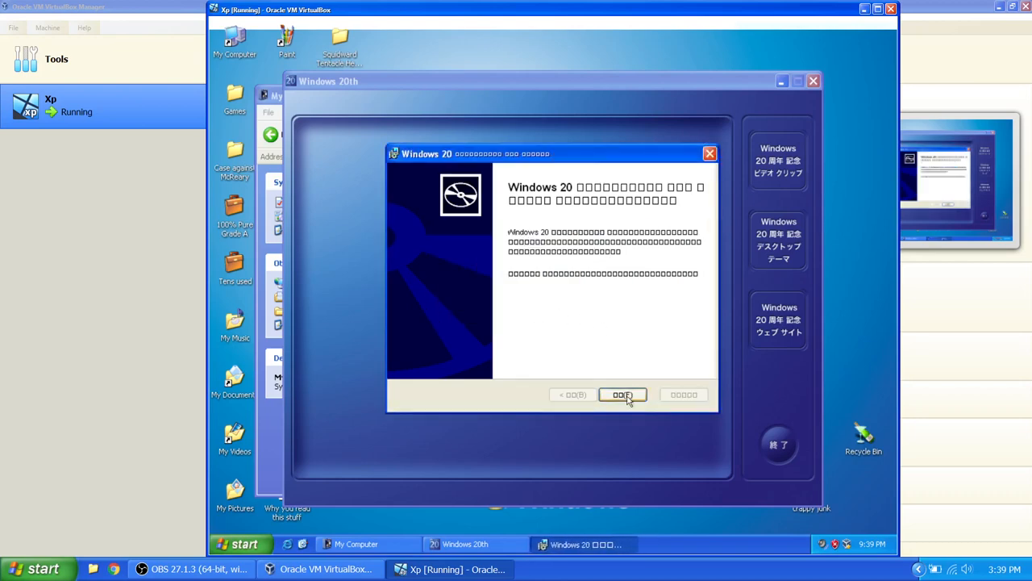
pyautogui.click(622, 394)
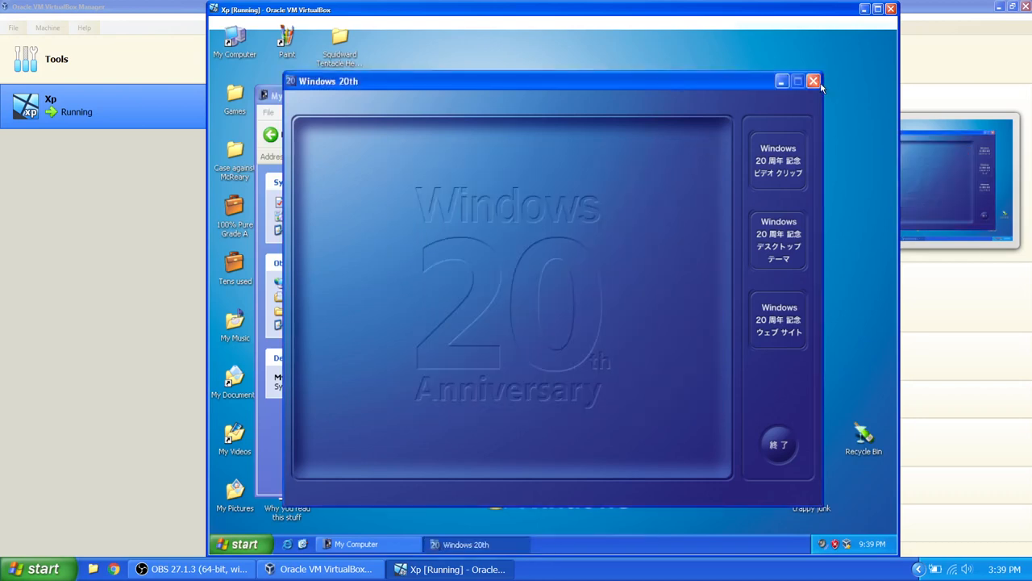
# Step: Close the Windows 20th launcher and My Computer, try removing crap, and minimize VirtualBox Manager
pyautogui.click(814, 81)
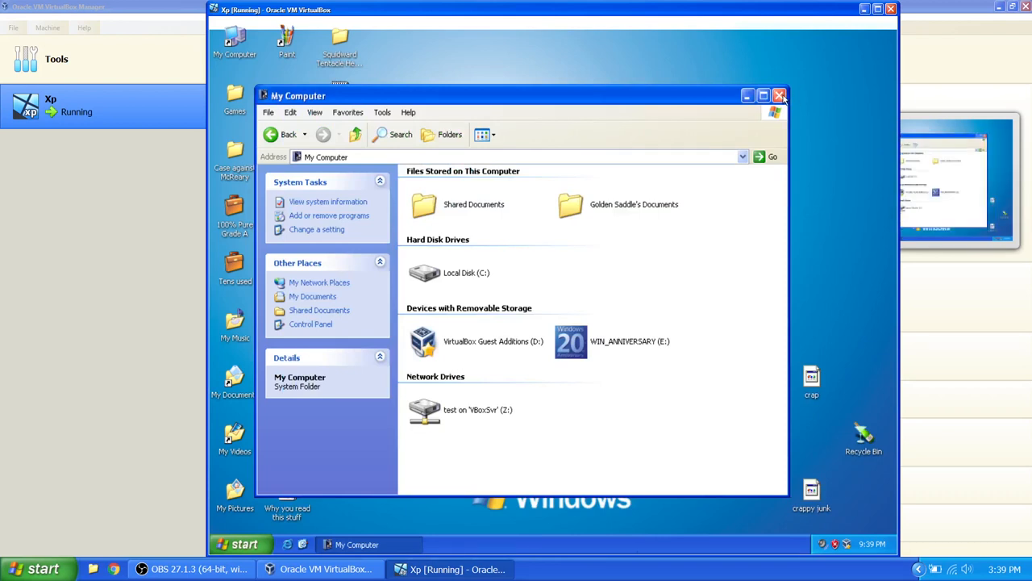
pyautogui.click(779, 96)
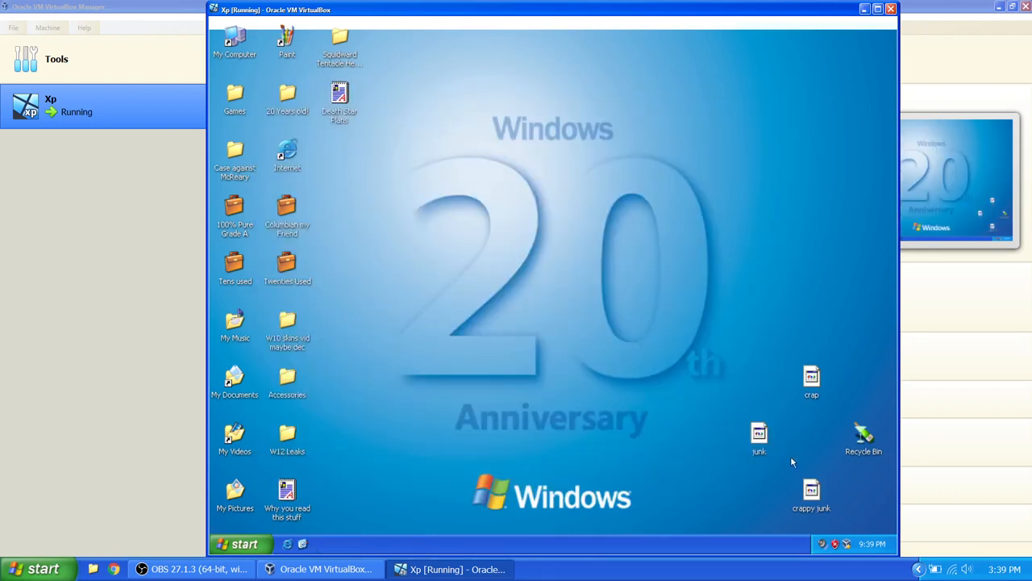
pyautogui.rightClick(863, 436)
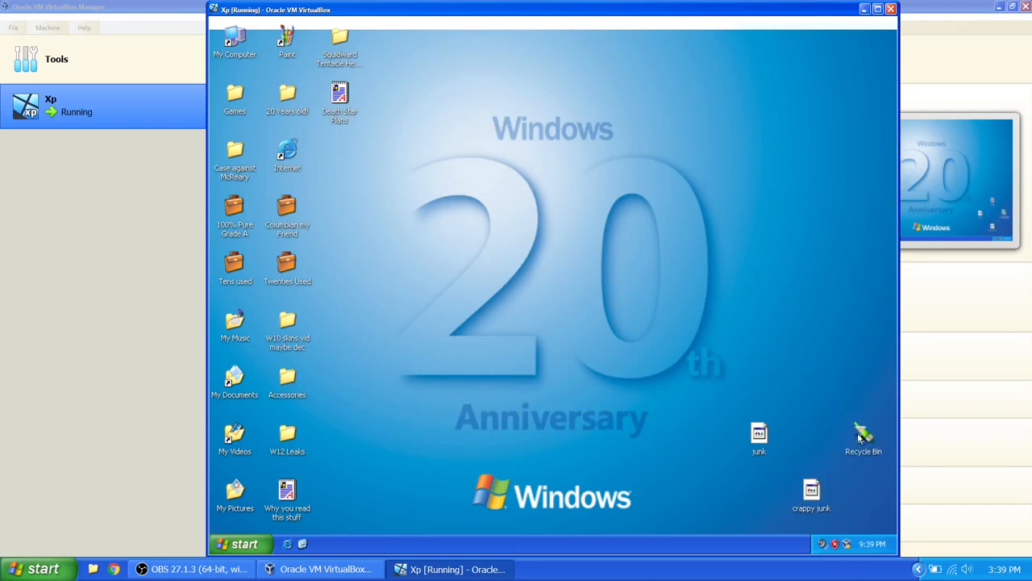
pyautogui.rightClick(863, 439)
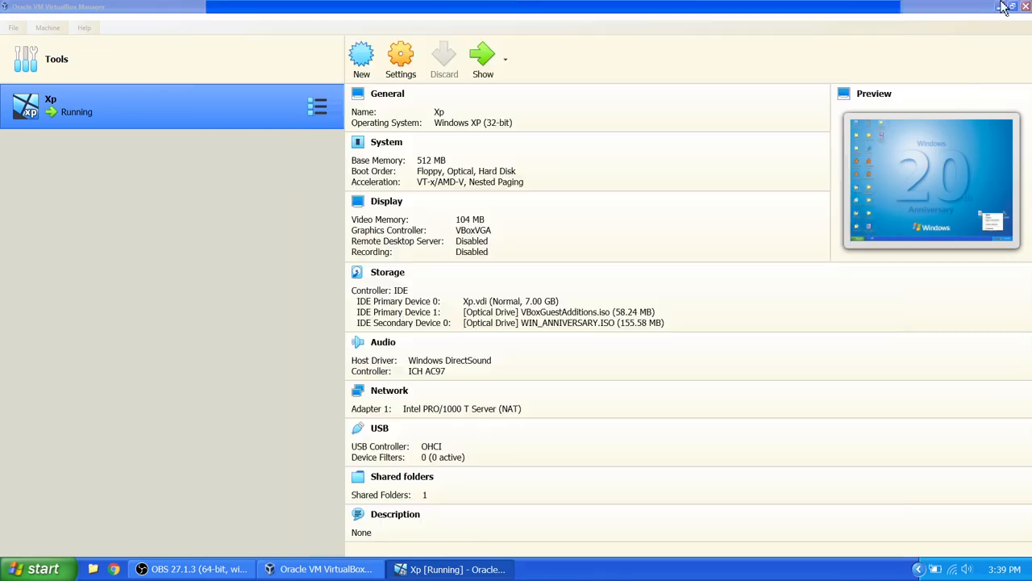
pyautogui.click(447, 568)
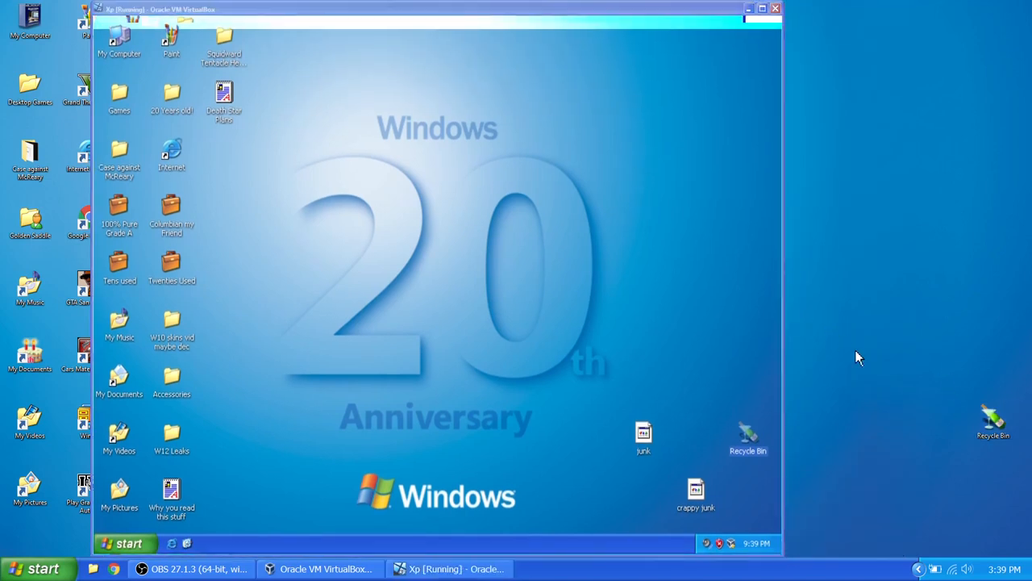
# Step: Drag the junk file onto the Recycle Bin and dismiss its menu
pyautogui.rightClick(993, 424)
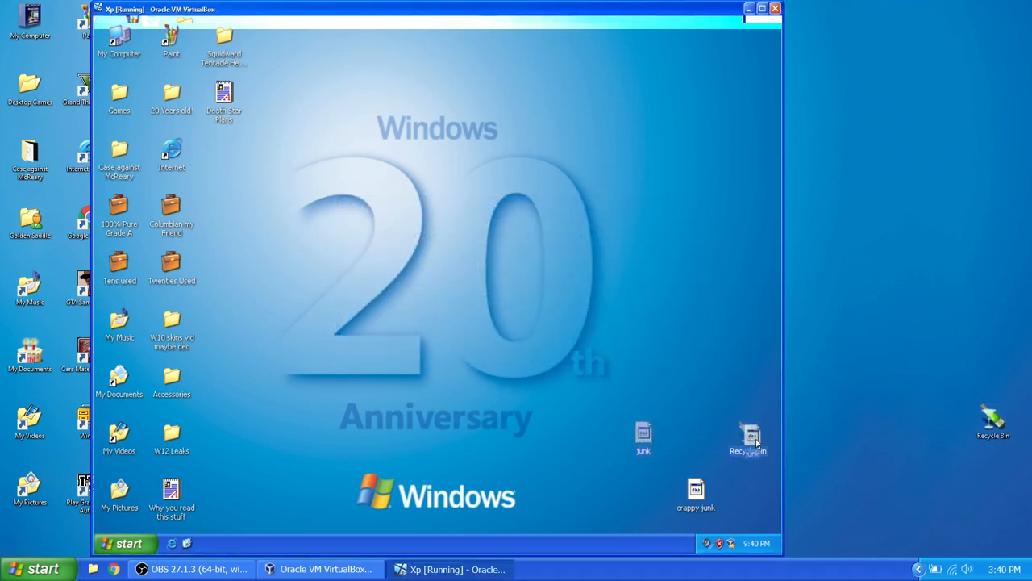
pyautogui.moveTo(643, 436); pyautogui.dragTo(653, 480)
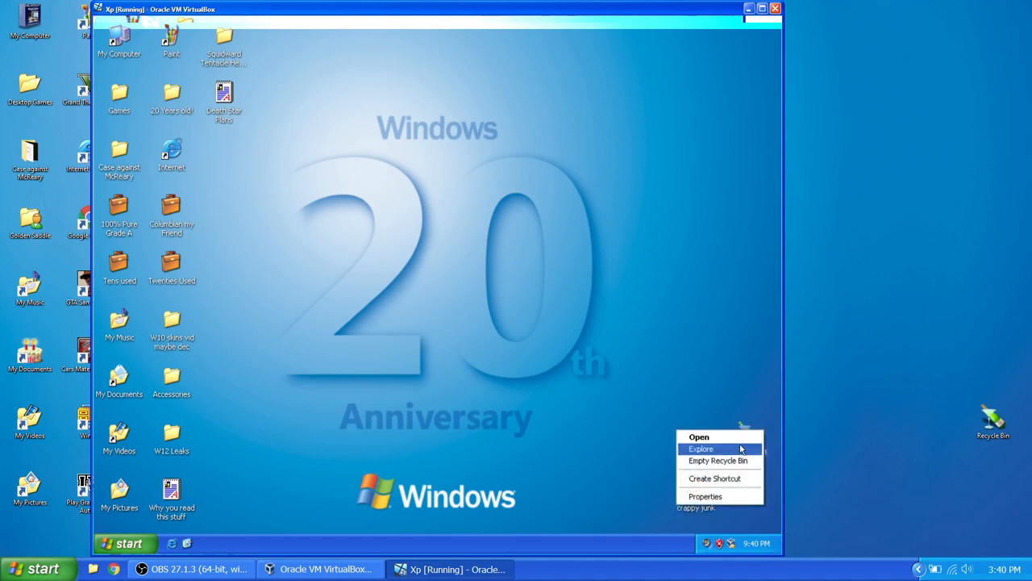
pyautogui.click(362, 122)
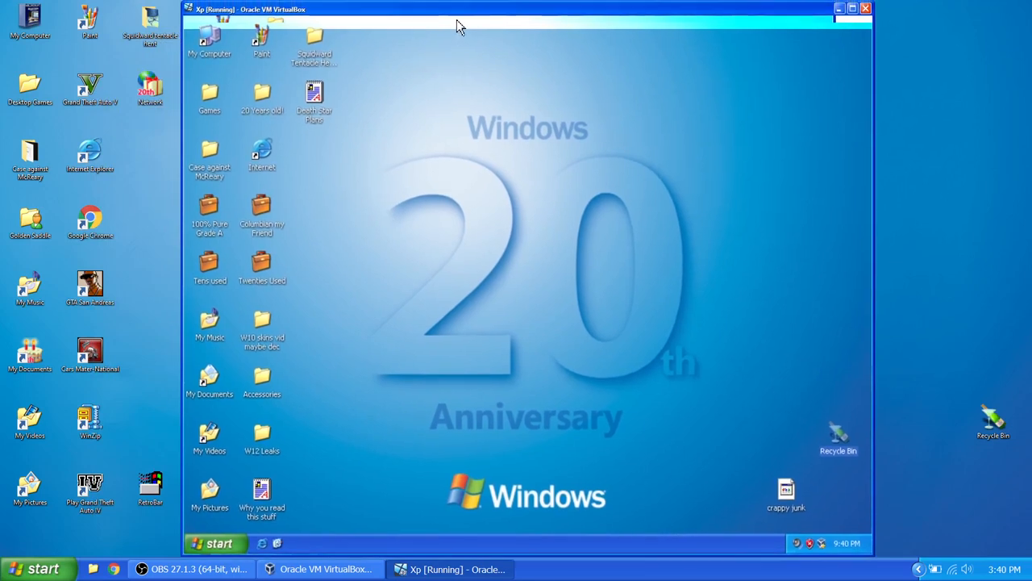
# Step: Browse Local Disk C: and Program Files, go back, and bring up the Start menu
pyautogui.rightClick(208, 40)
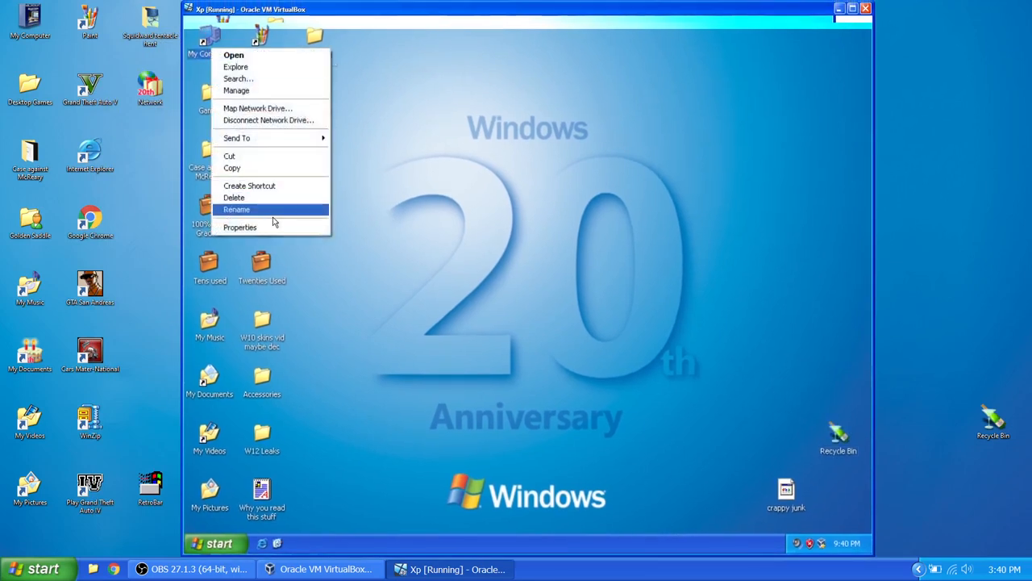
pyautogui.click(239, 227)
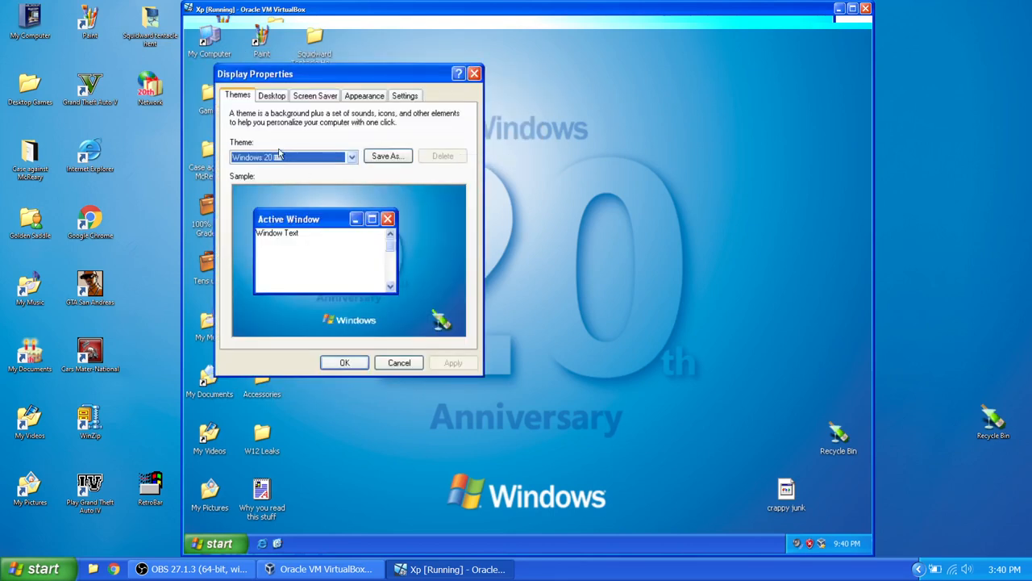
pyautogui.click(272, 95)
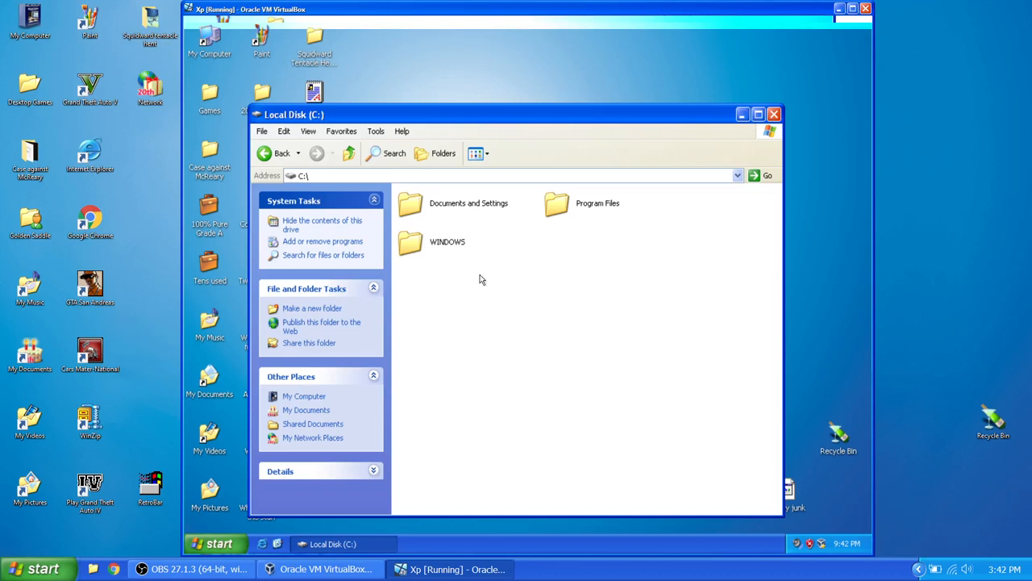
pyautogui.moveTo(543, 224)
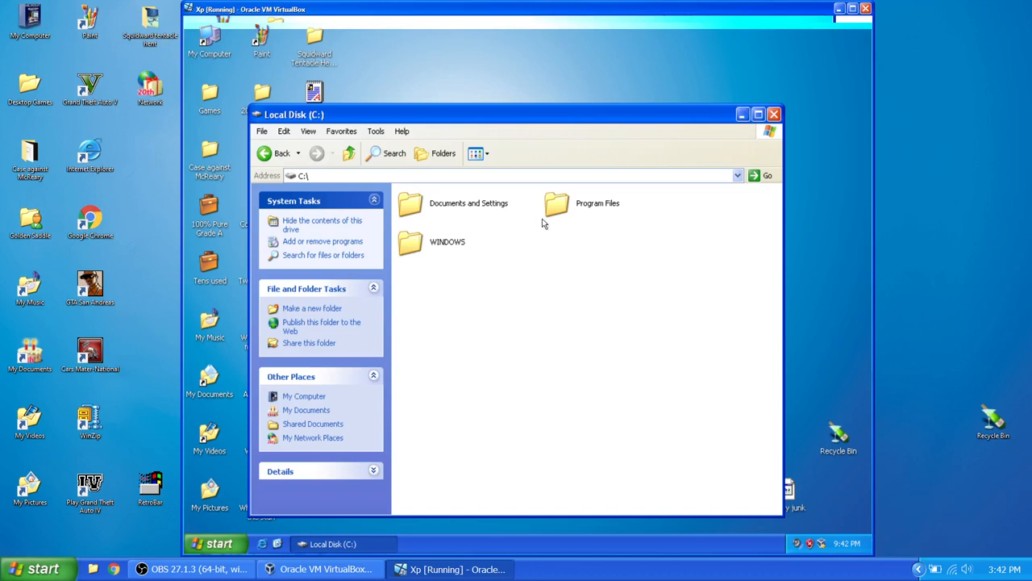
pyautogui.doubleClick(556, 203)
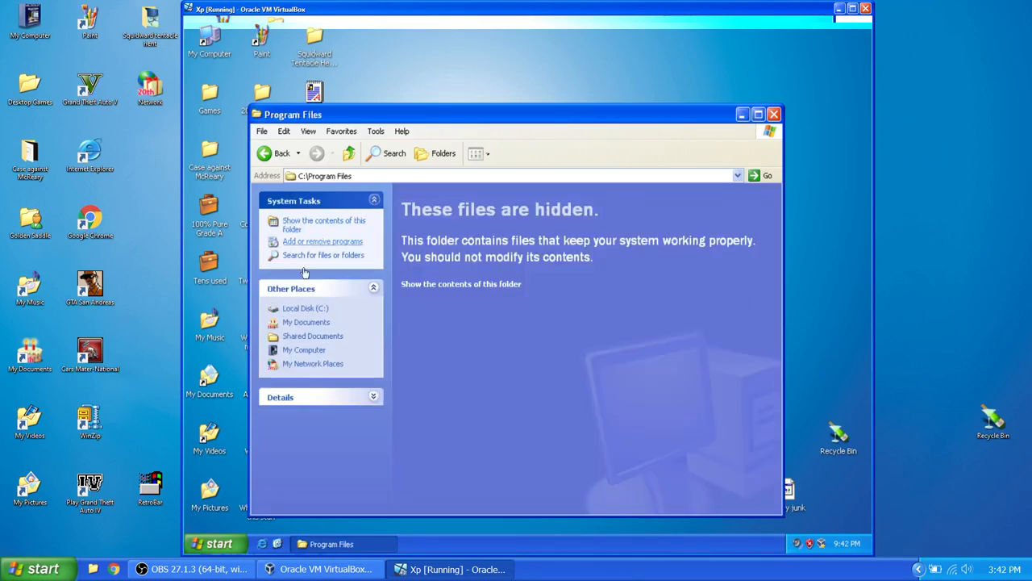
pyautogui.click(305, 308)
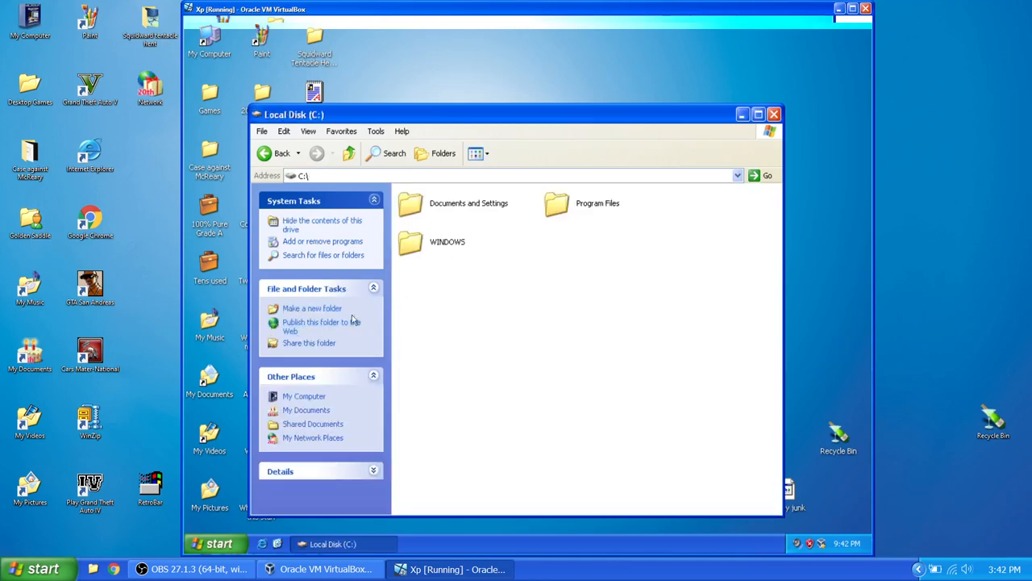
pyautogui.click(215, 543)
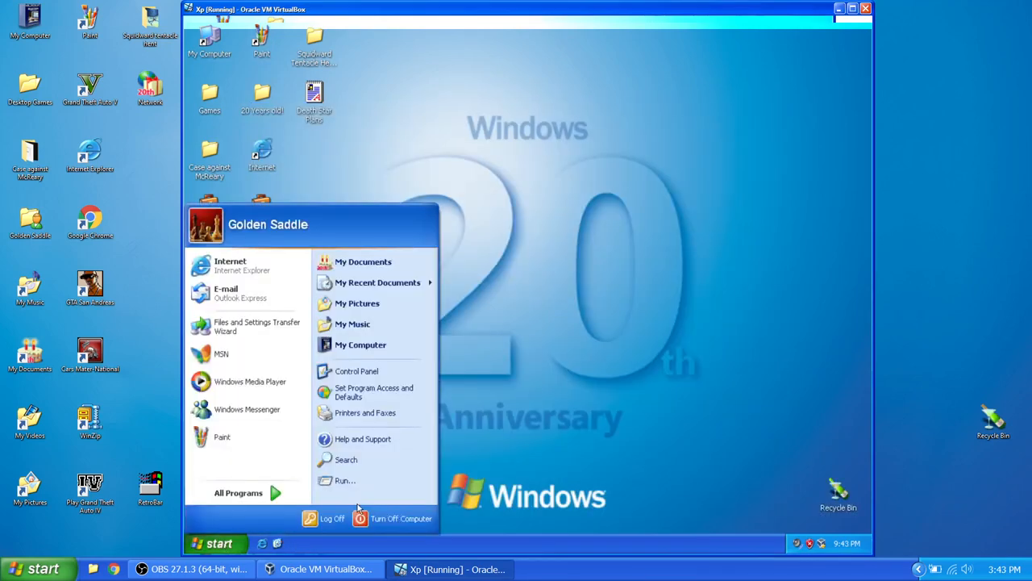
# Step: Restart the XP guest via Turn Off Computer's Restart option
pyautogui.click(393, 518)
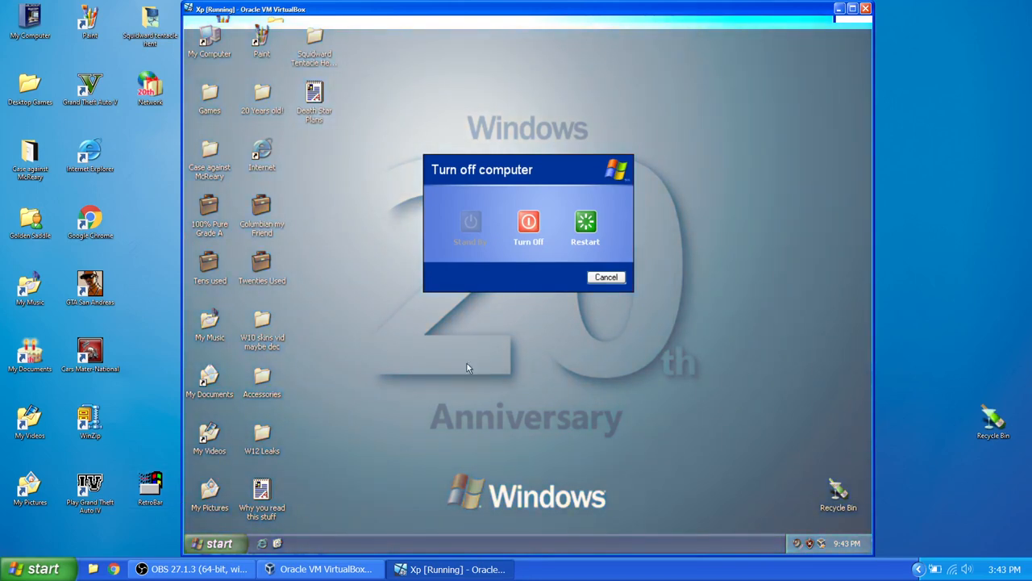
pyautogui.click(42, 569)
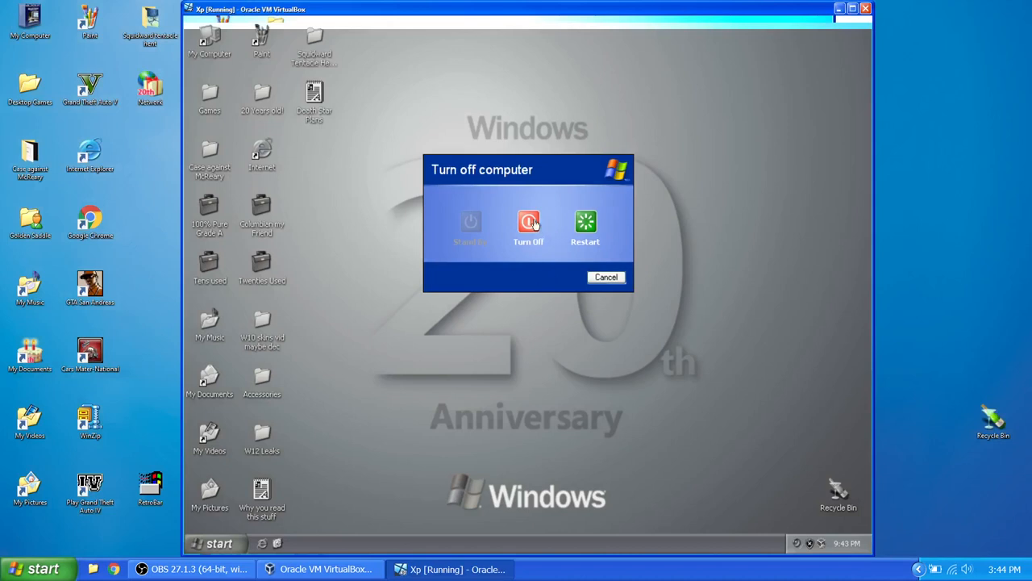
pyautogui.moveTo(514, 261)
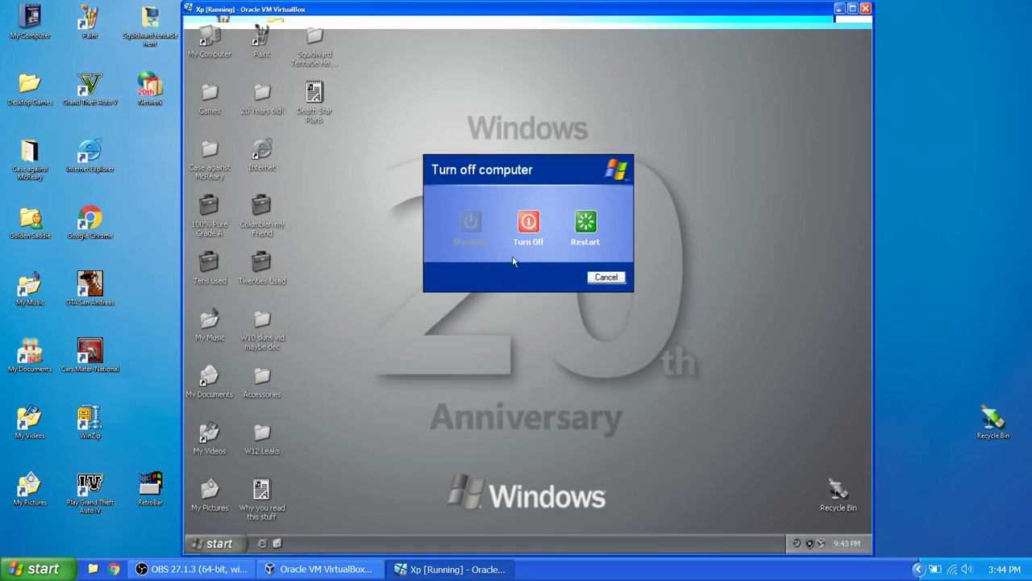
pyautogui.click(605, 277)
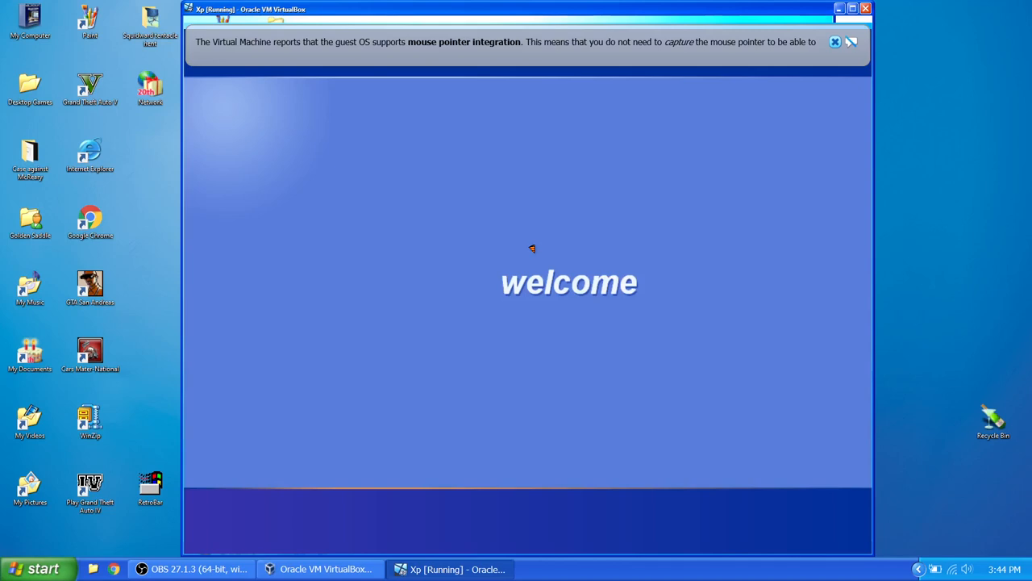
pyautogui.moveTo(532, 254)
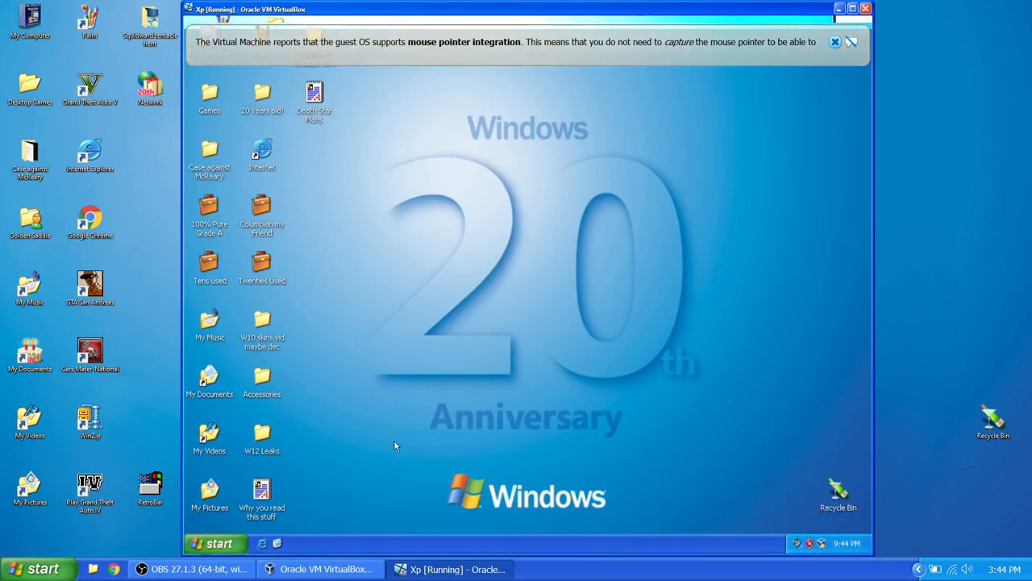
# Step: After the XP guest logs in, open the Recycle Bin context menu, then dismiss it
pyautogui.rightClick(838, 496)
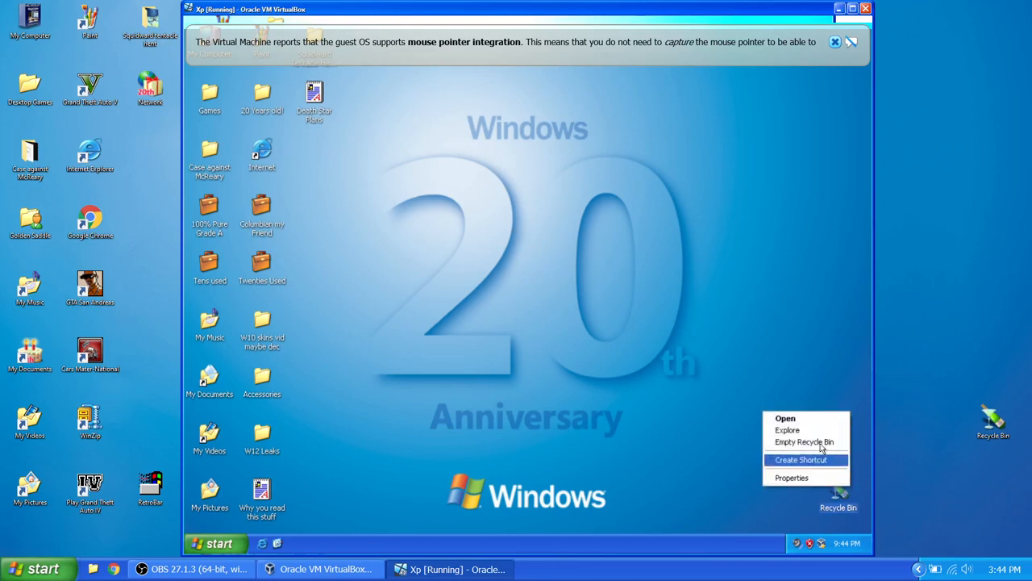
pyautogui.click(581, 309)
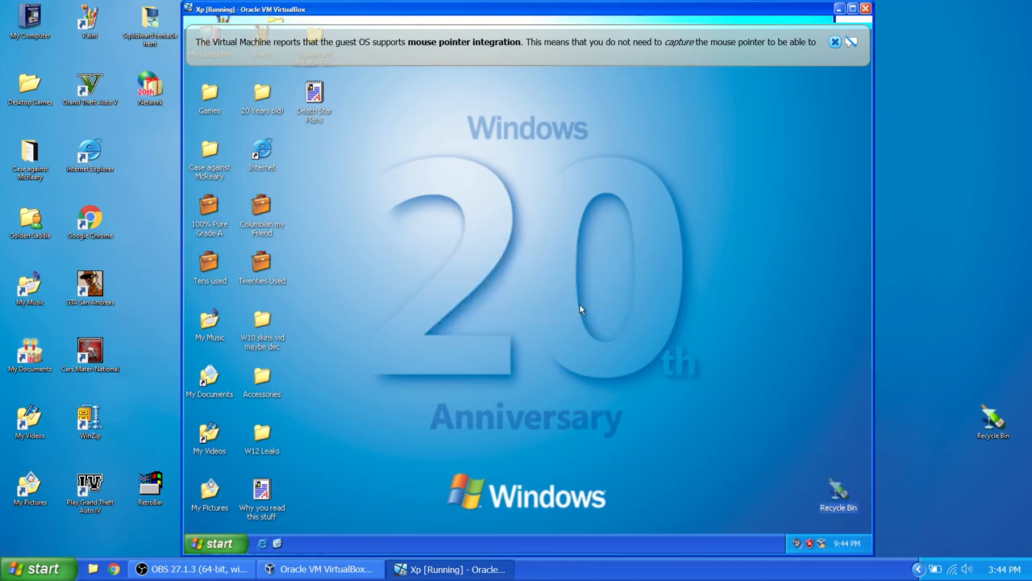
pyautogui.moveTo(312, 517)
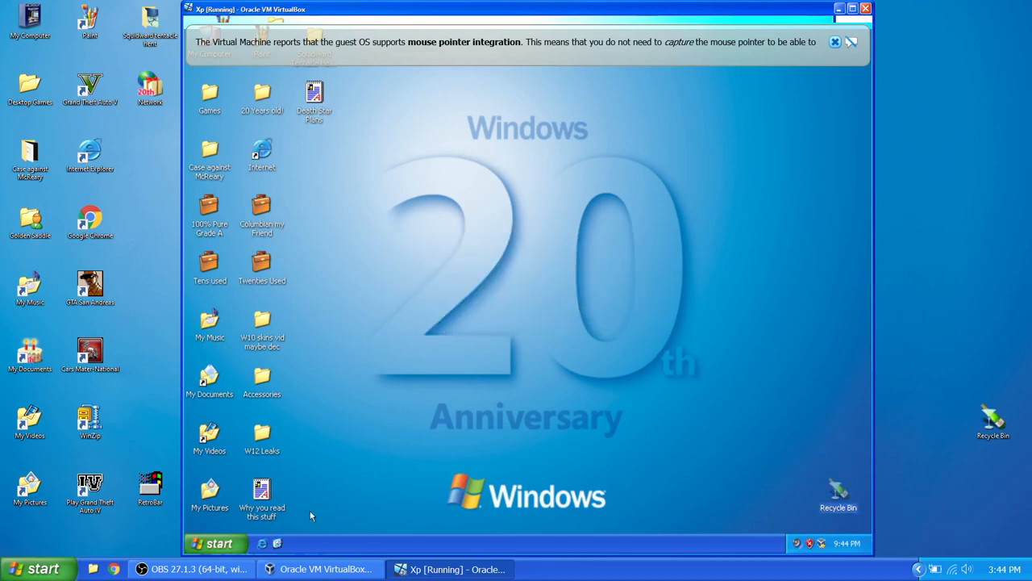